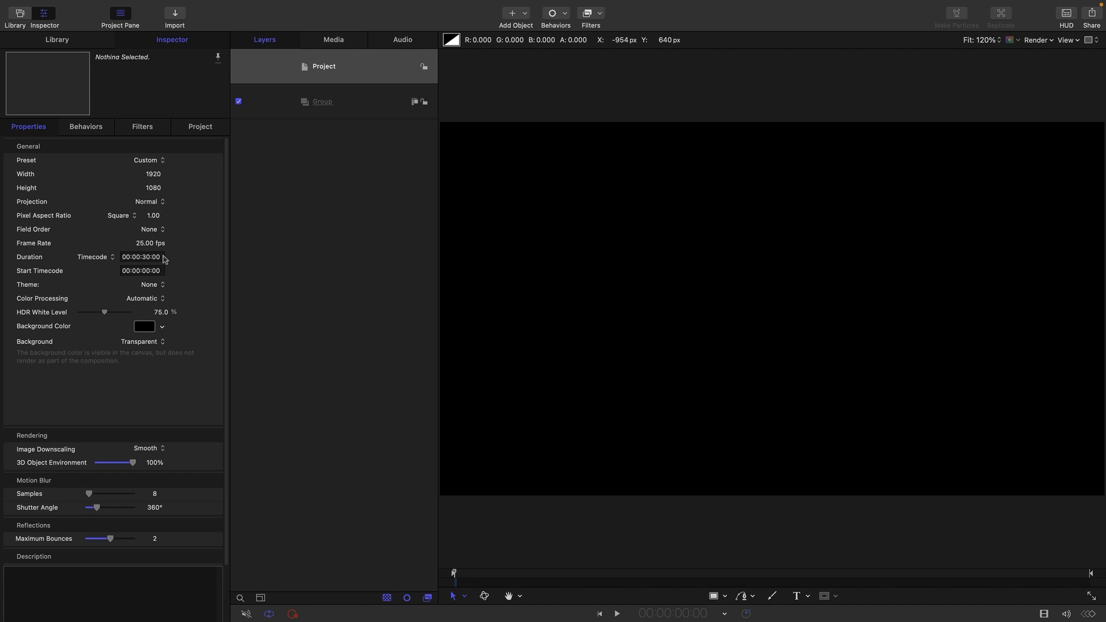
Fill the empty group with a blue Color Solid generator from the Library
left_click(321, 101)
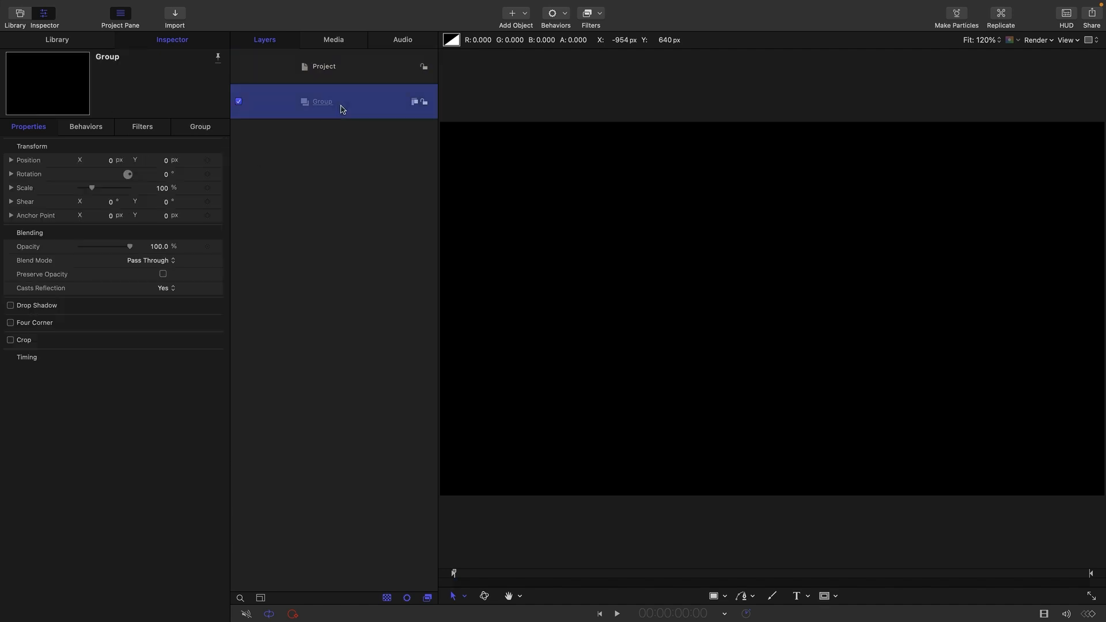
left_click(56, 39)
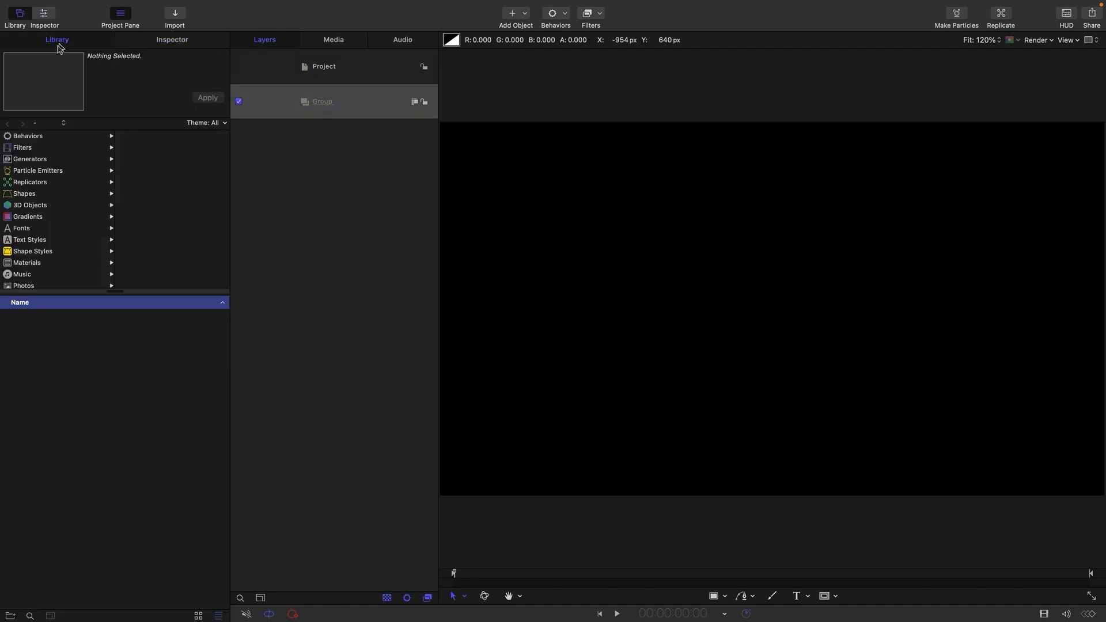
left_click(30, 158)
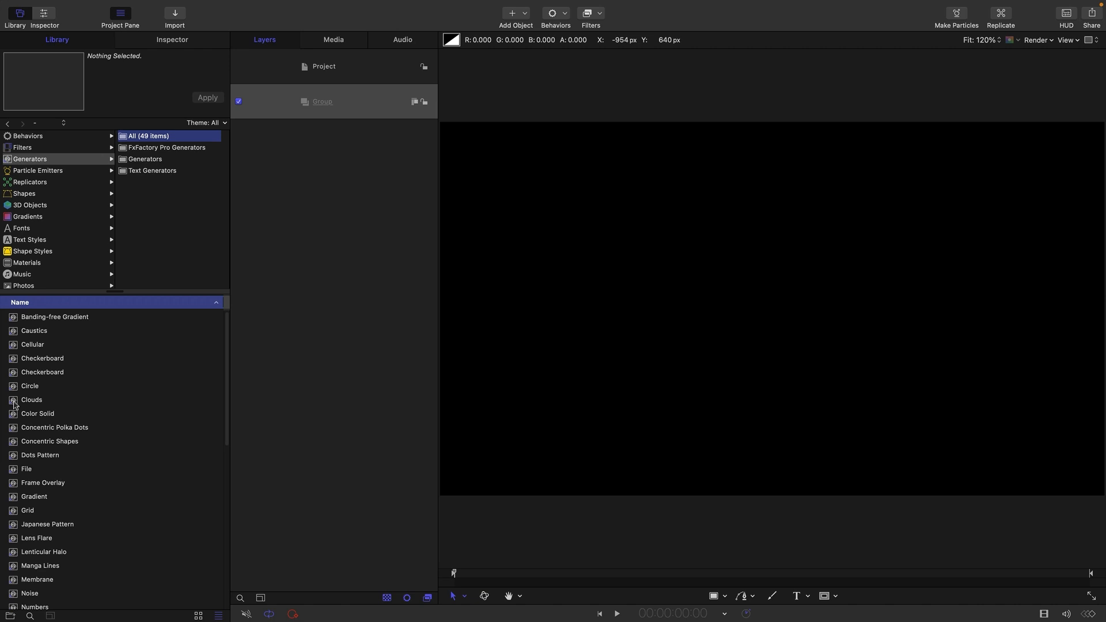
double_click(37, 416)
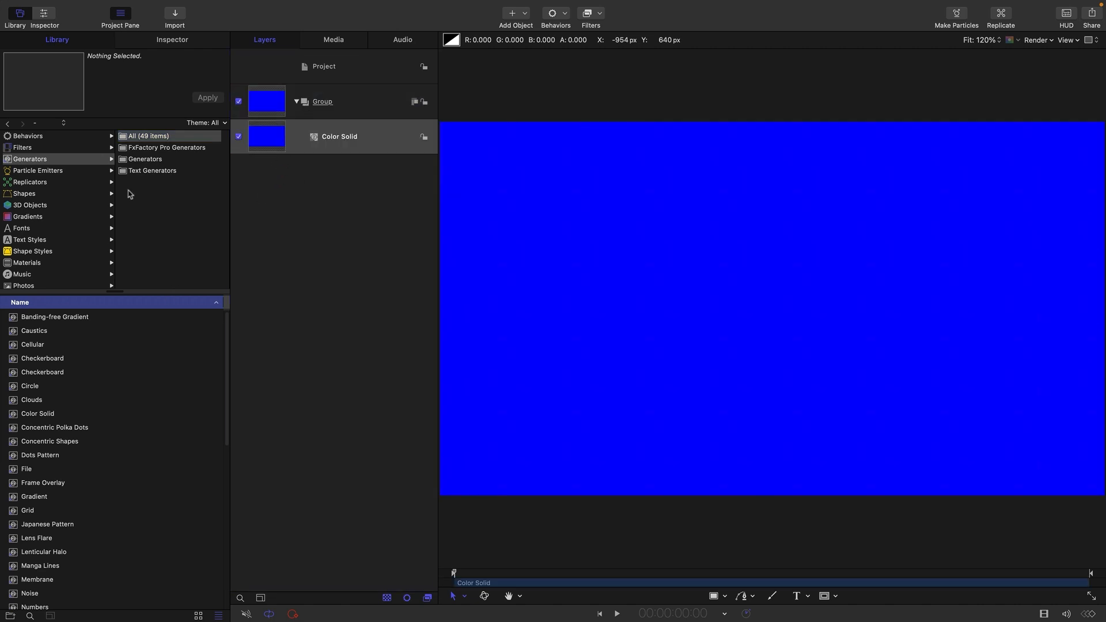
mouse_move(62, 453)
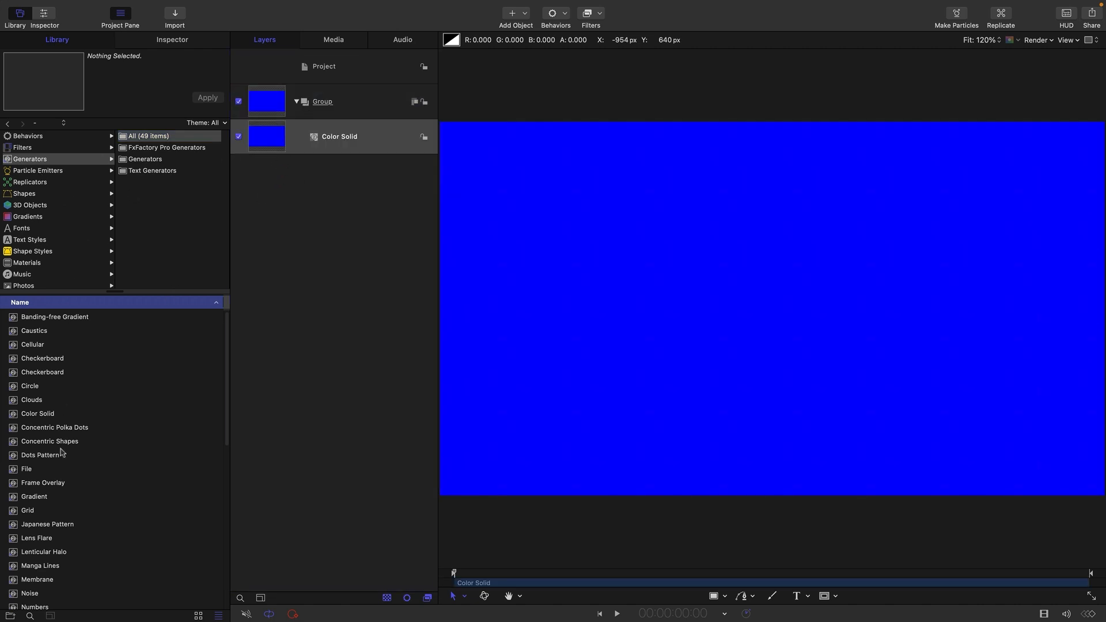
Add a Truchet Tiles generator into the group above the colour solid
scroll("down", 3)
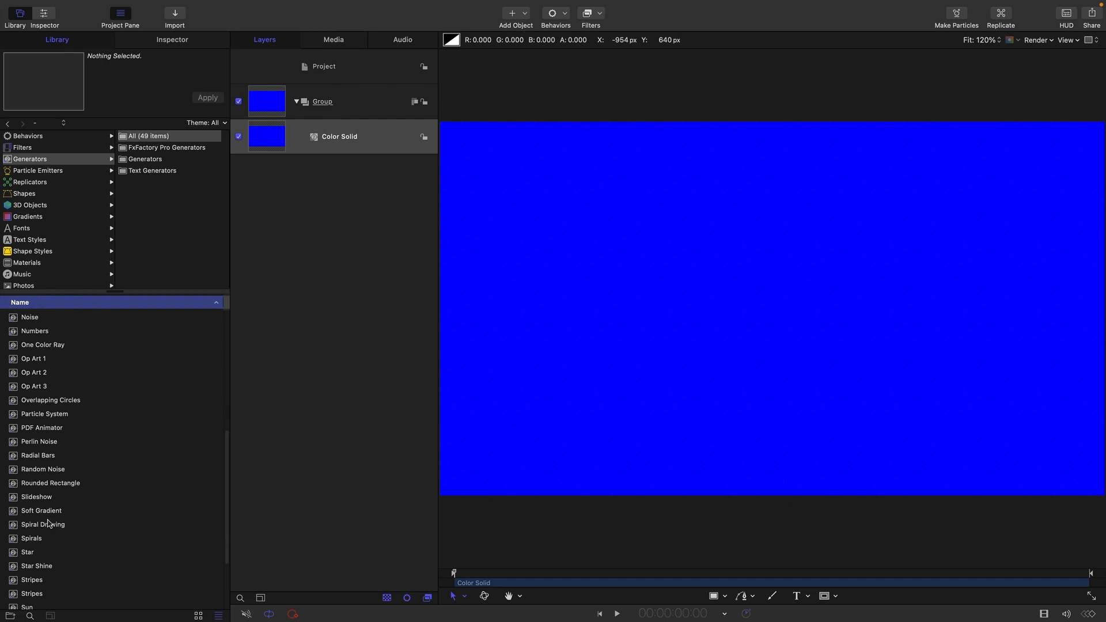
left_click(40, 587)
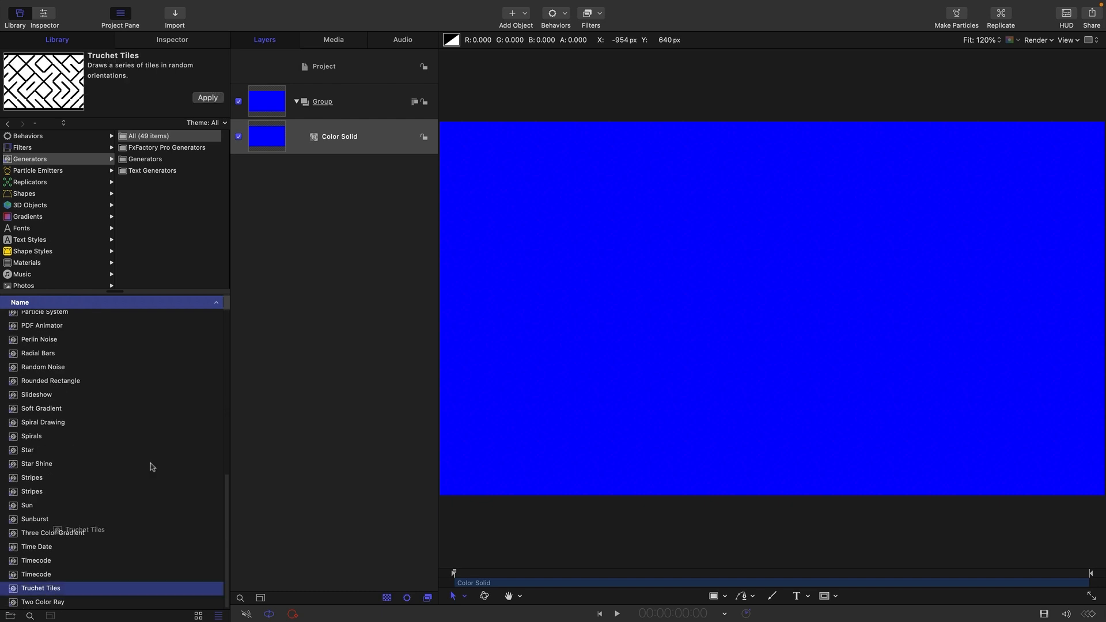
left_click(208, 96)
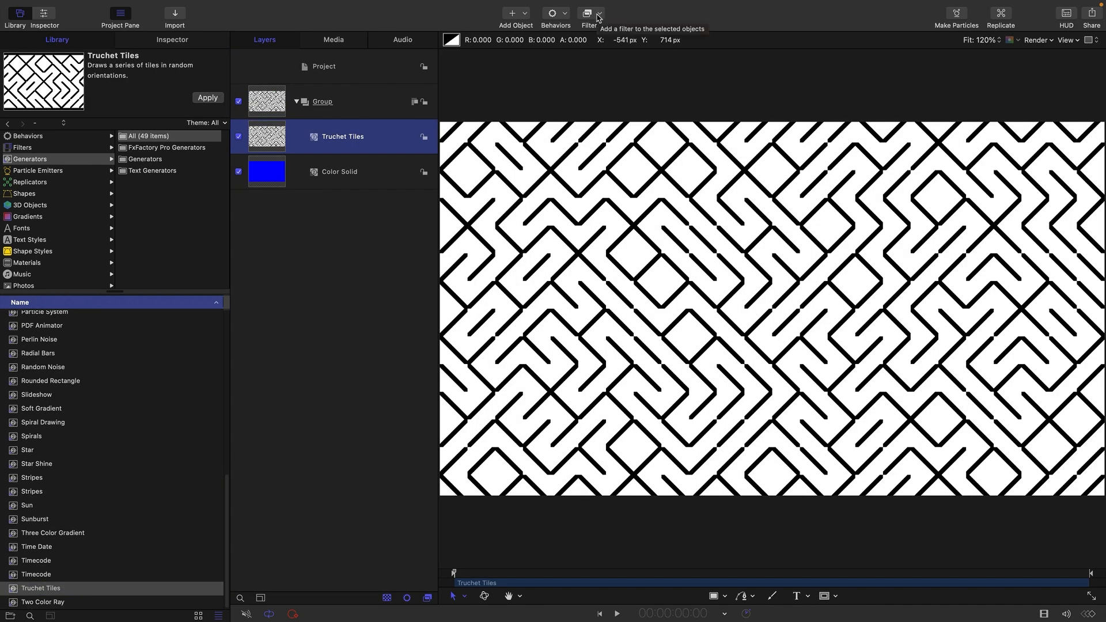
Pixellate the Truchet Tiles and blend them Add at 5% opacity over the solid
left_click(588, 13)
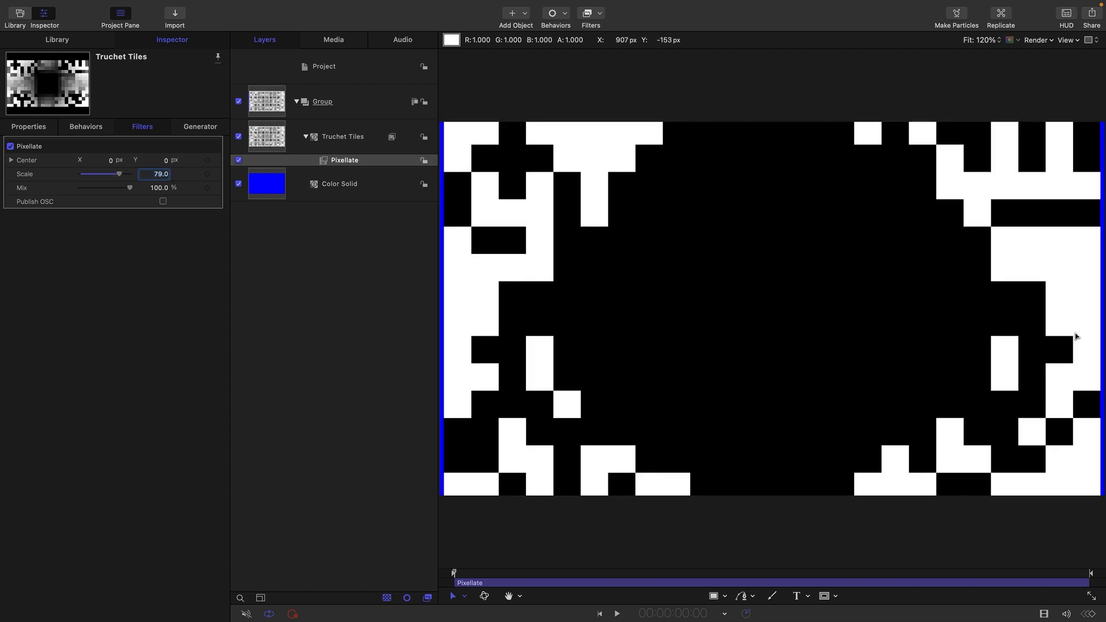
mouse_move(731, 113)
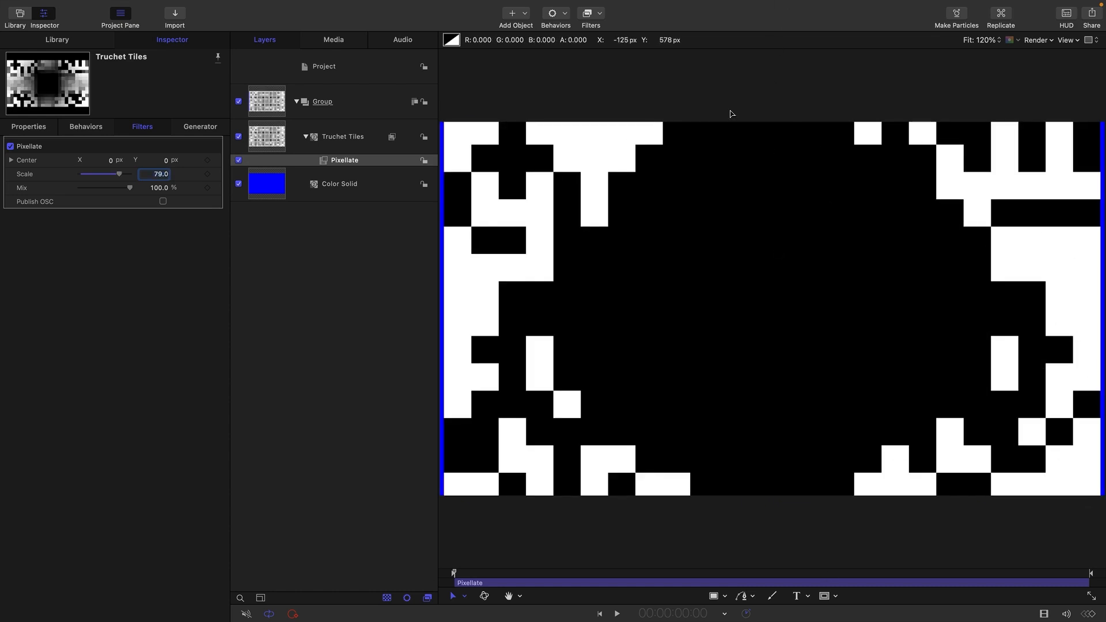
left_click(343, 136)
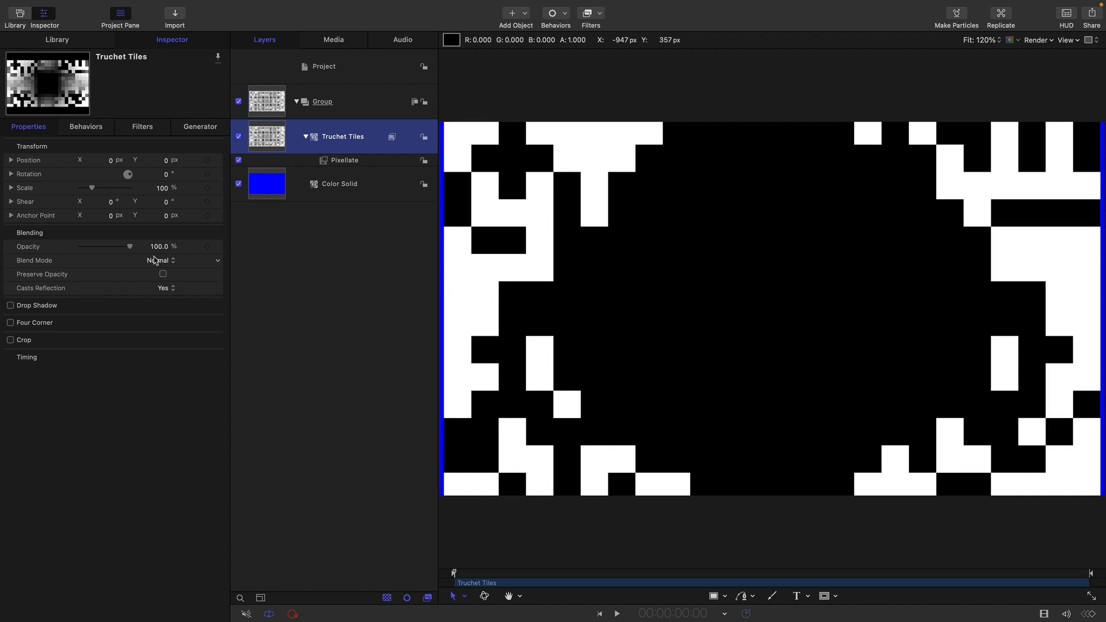
left_click(161, 260)
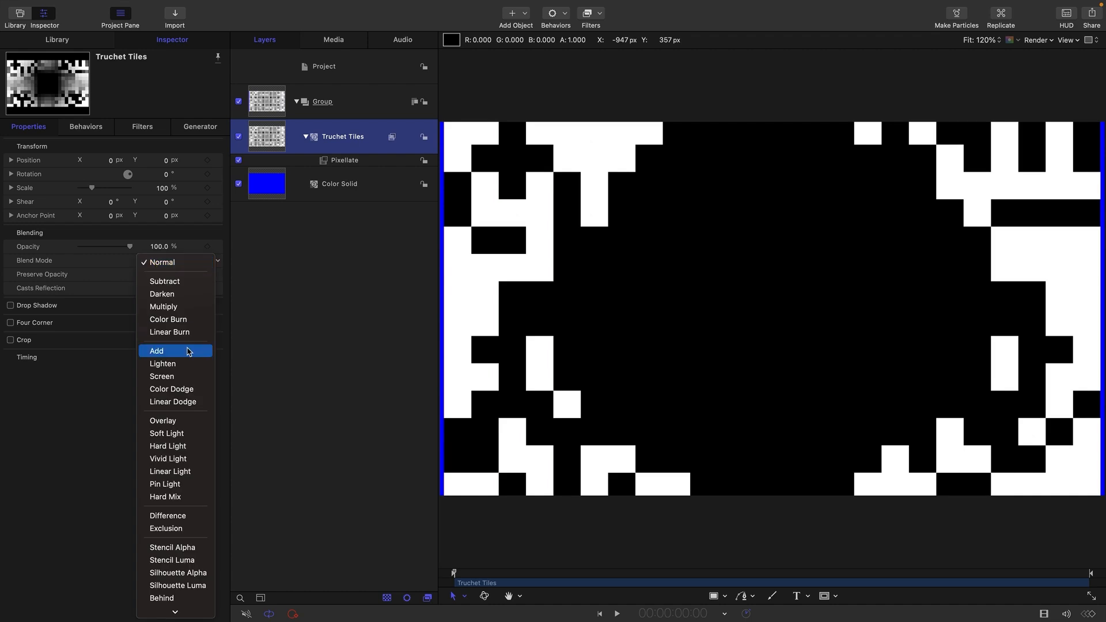
left_click(157, 350)
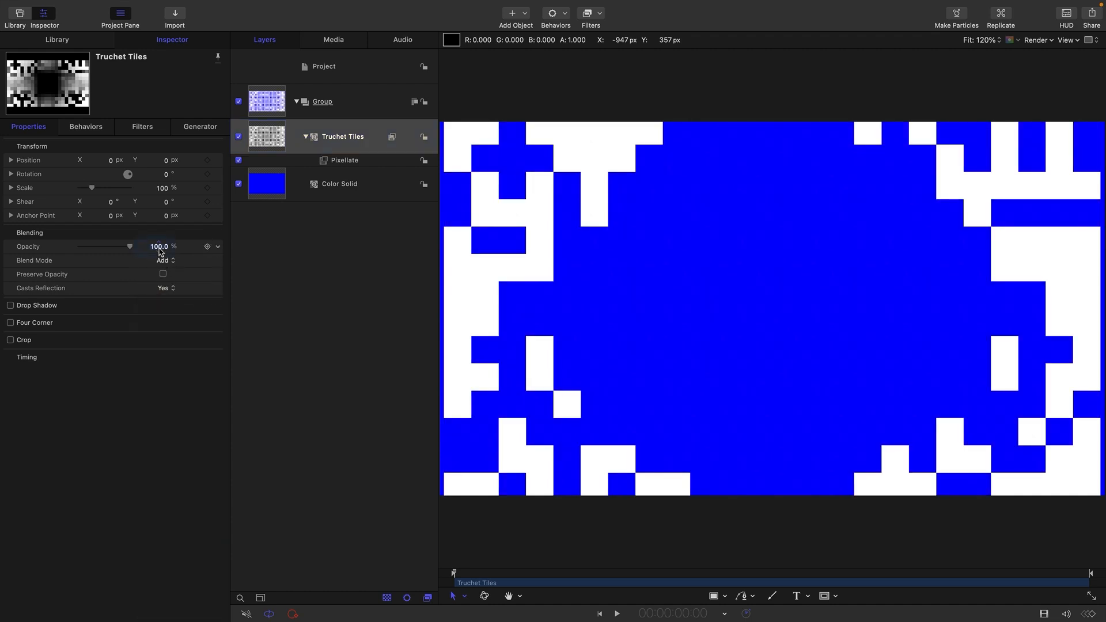
left_click_drag(129, 246, 80, 246)
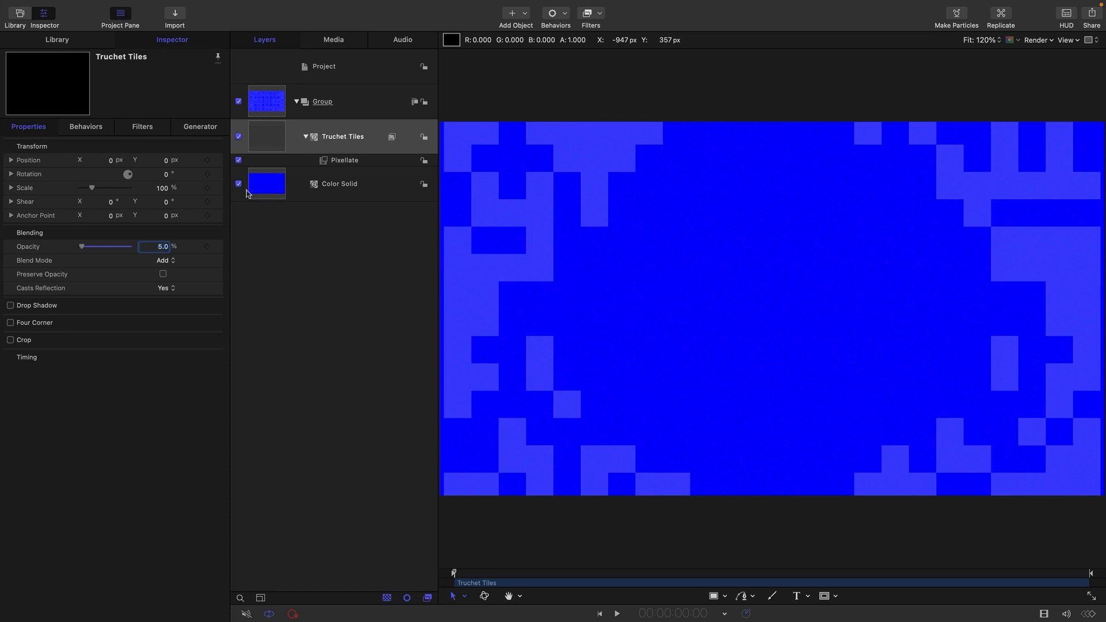
Darken the Color Solid to navy and apply a Zoom Blur to the whole group
left_click(338, 183)
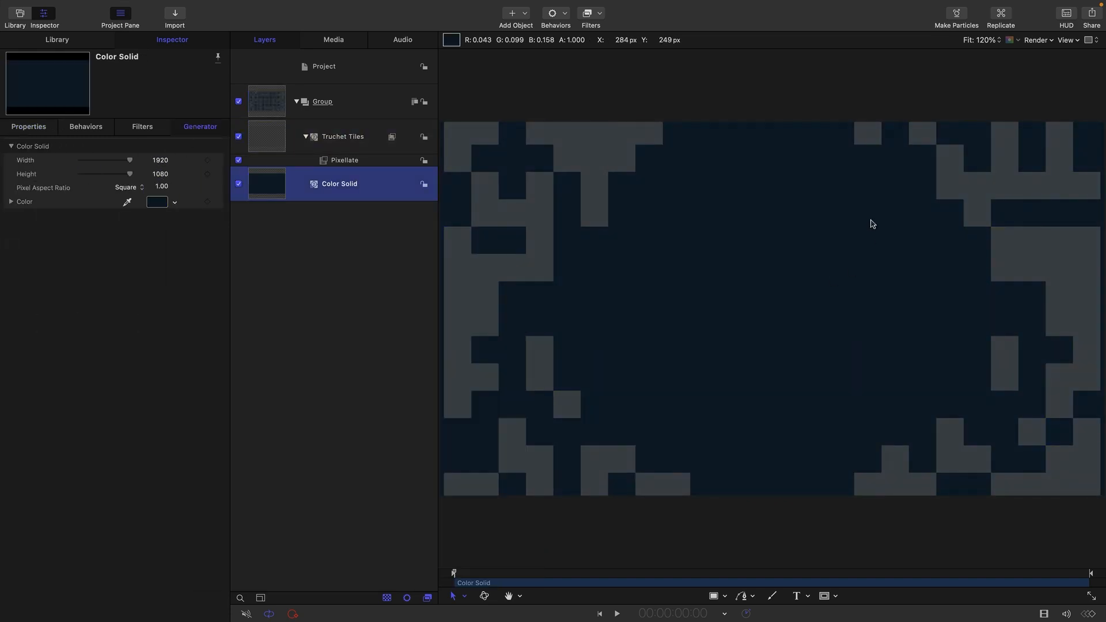
mouse_move(278, 144)
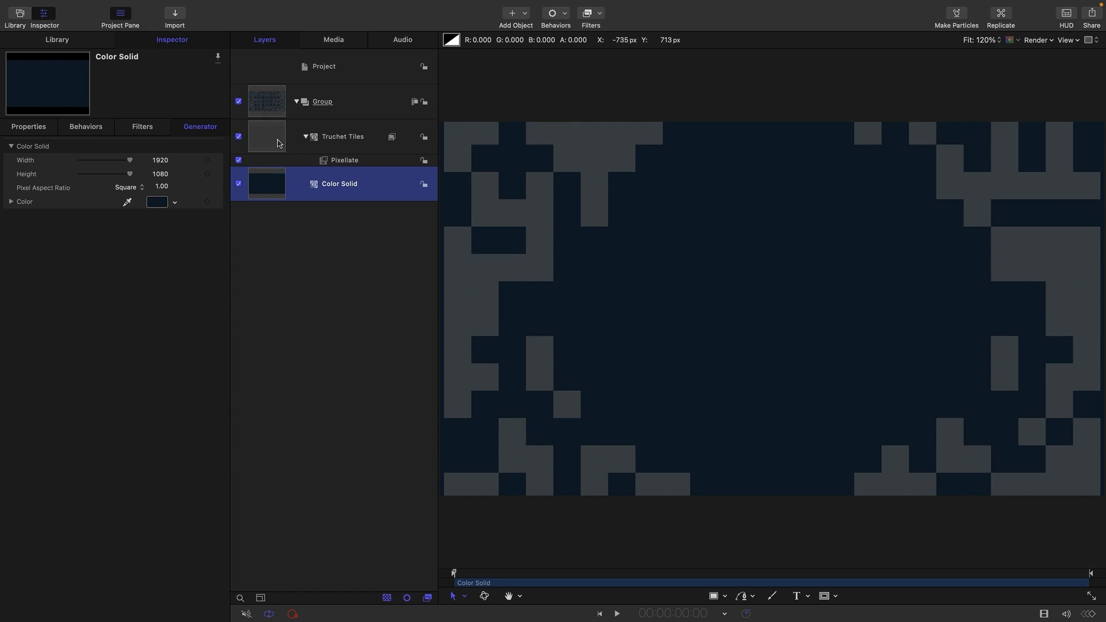
left_click(323, 101)
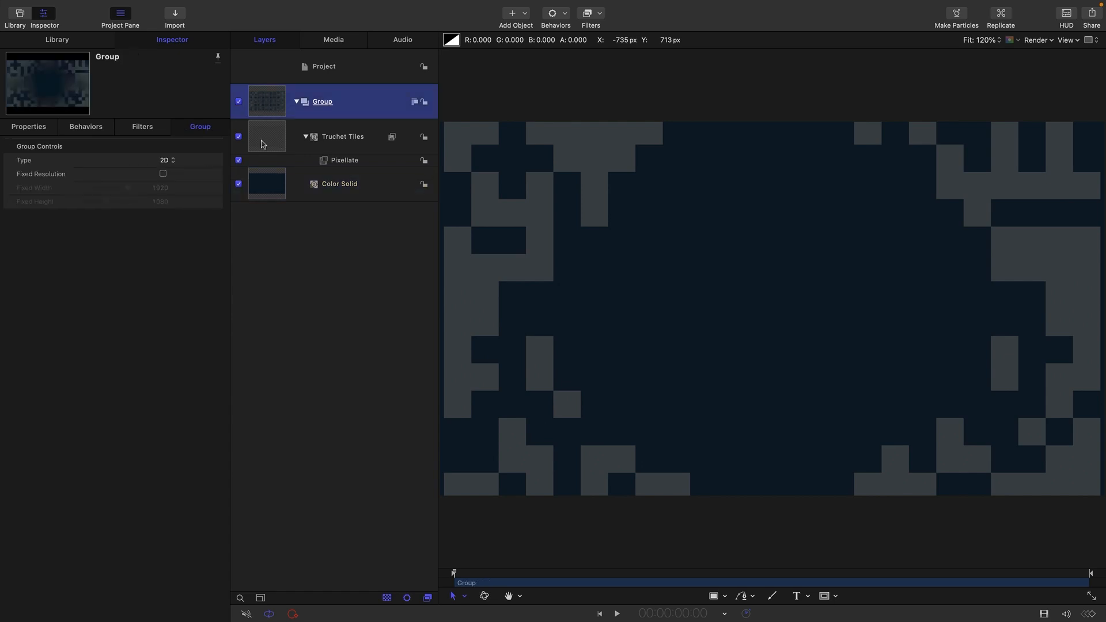
left_click(589, 13)
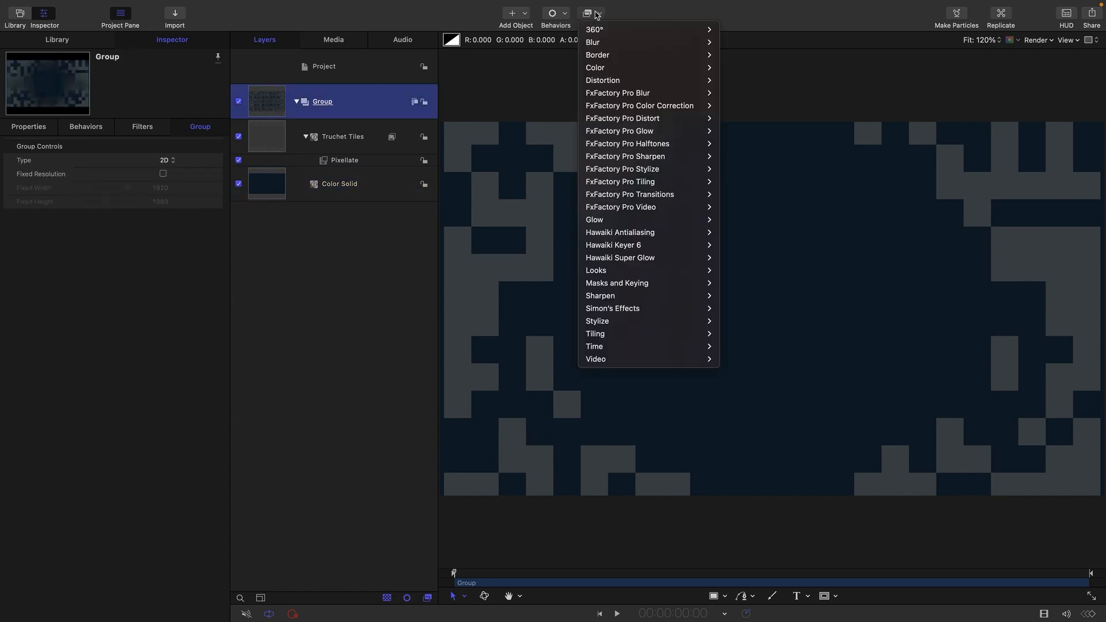
mouse_move(592, 41)
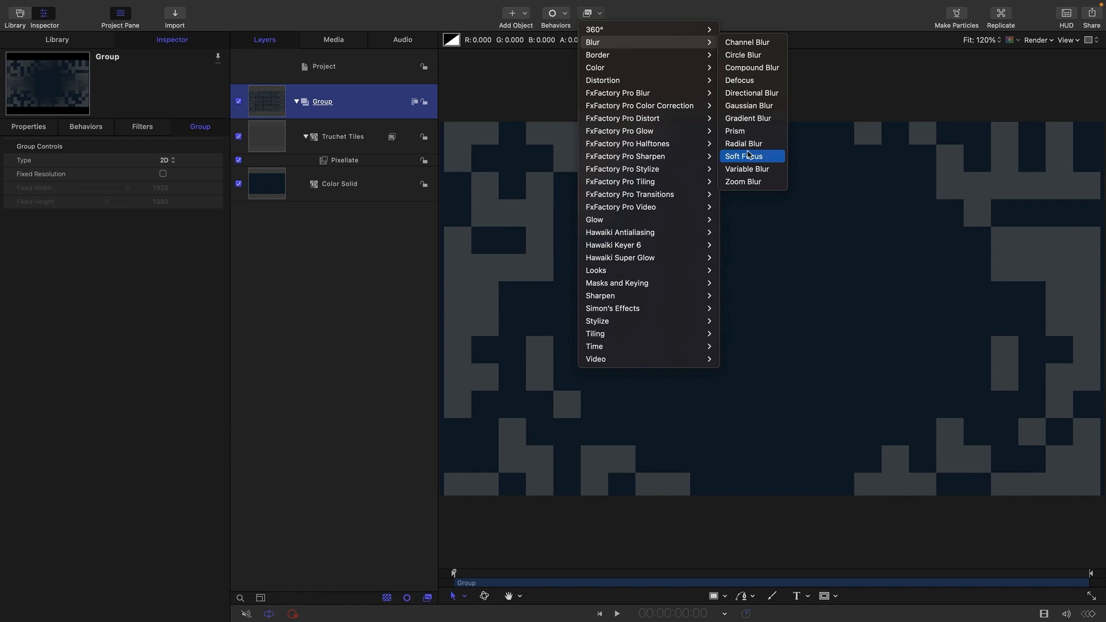
mouse_move(756, 182)
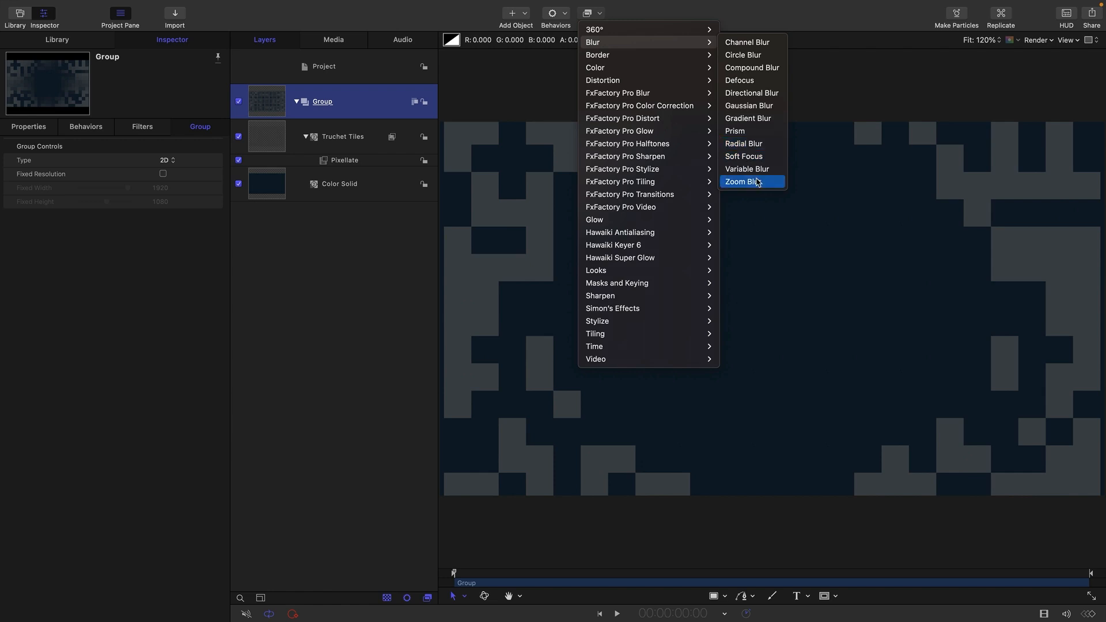
left_click(741, 181)
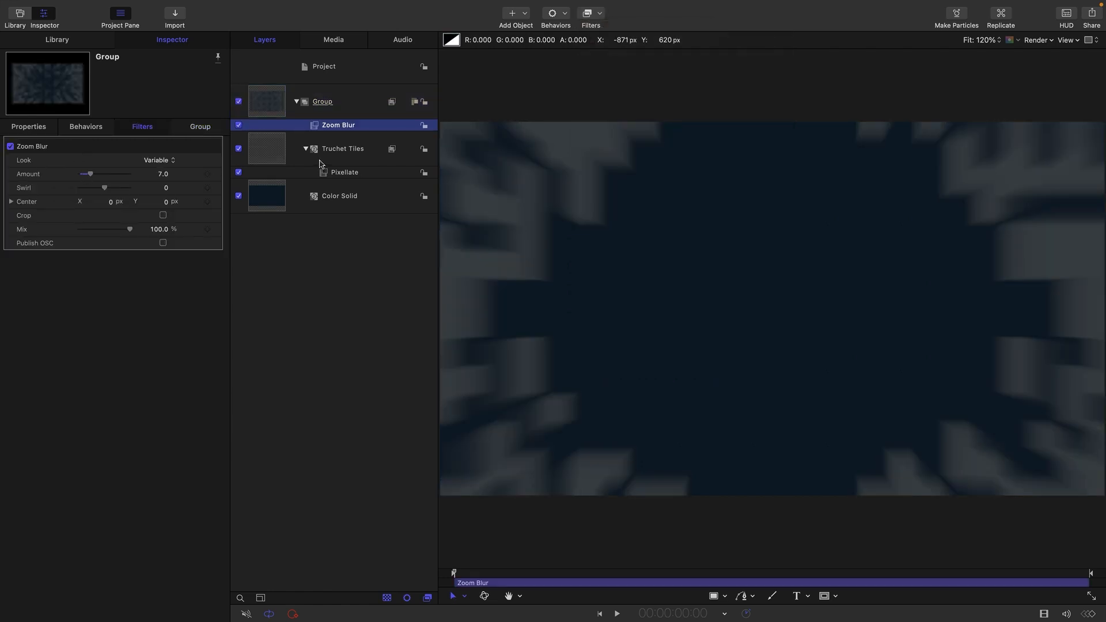
left_click(296, 101)
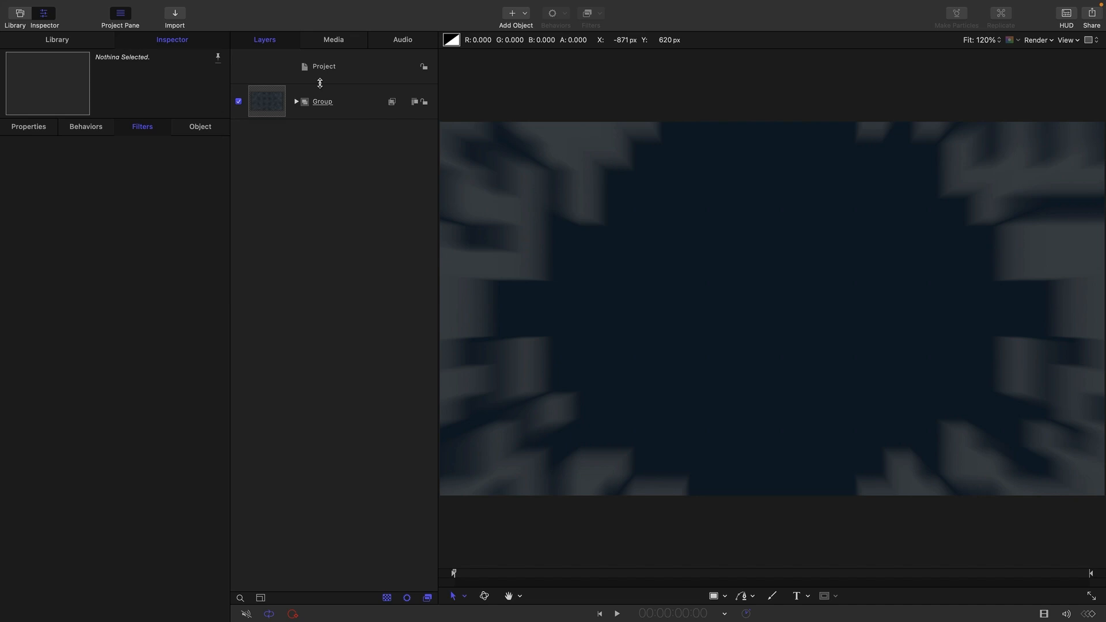
Add a new group with a white circle at frame centre, radius reduced to 6
left_click(323, 101)
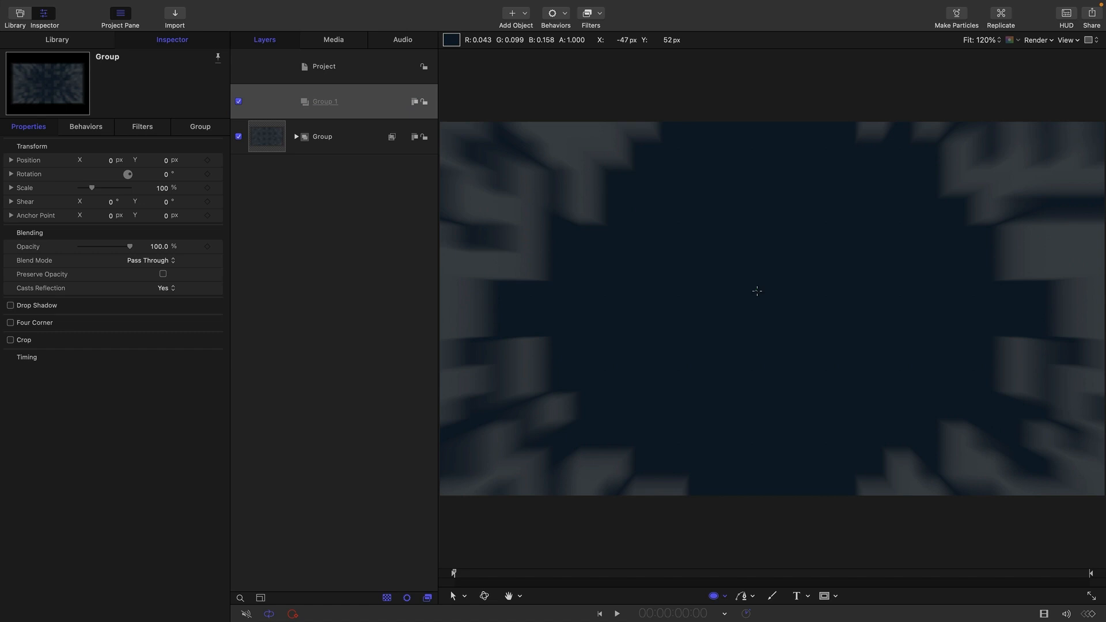
left_click(755, 290)
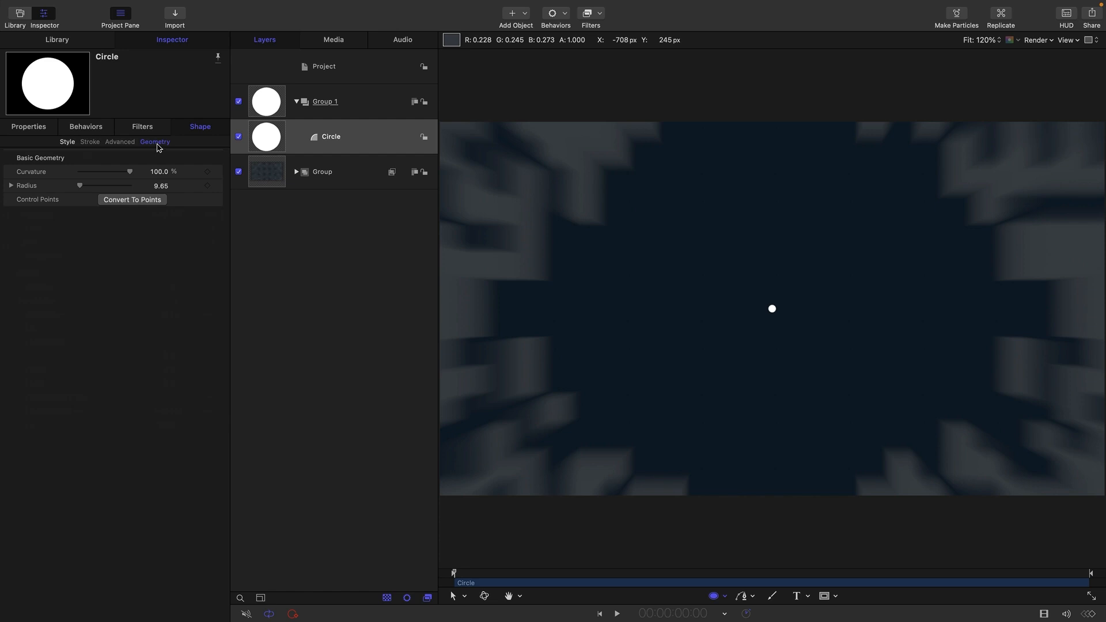
double_click(157, 185)
type("6")
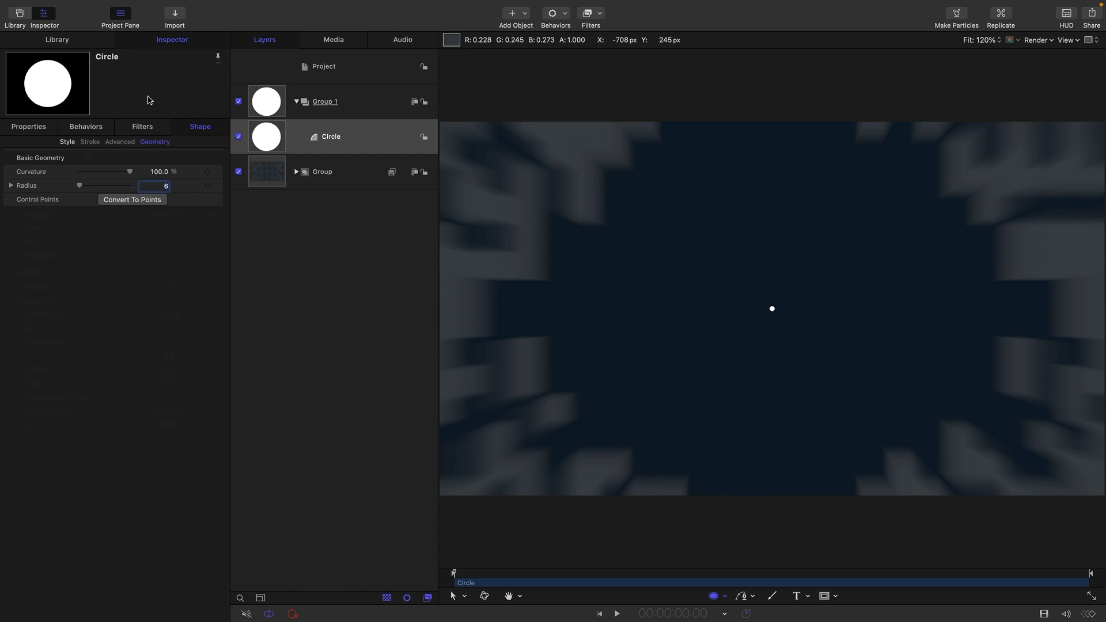
left_click(159, 6)
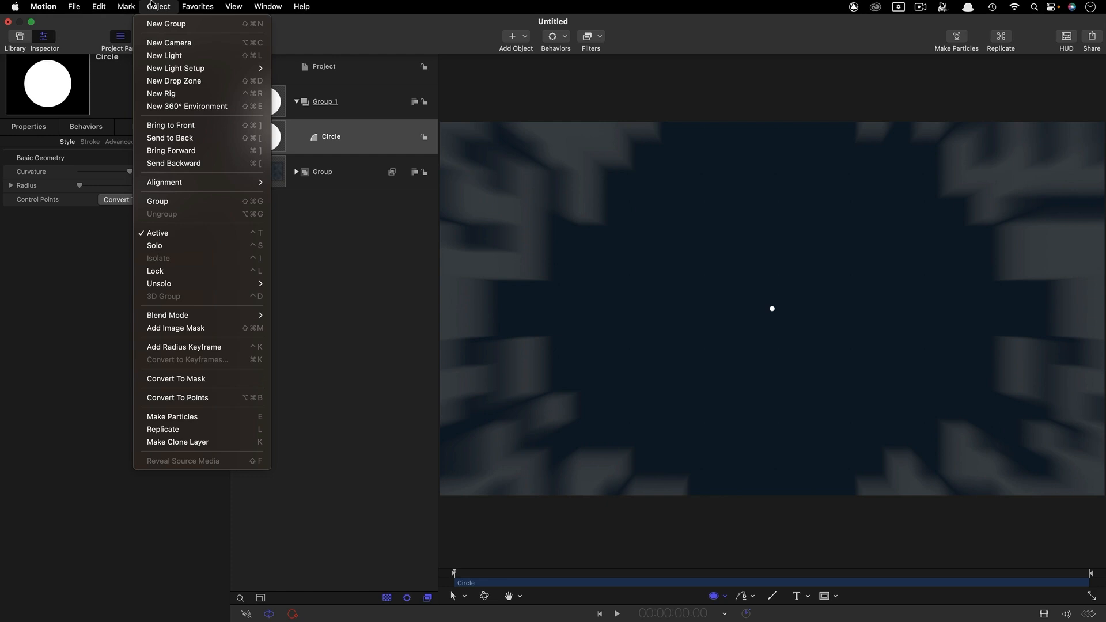
Replicate the small circle and arrange the copies along a Line shape
left_click(163, 432)
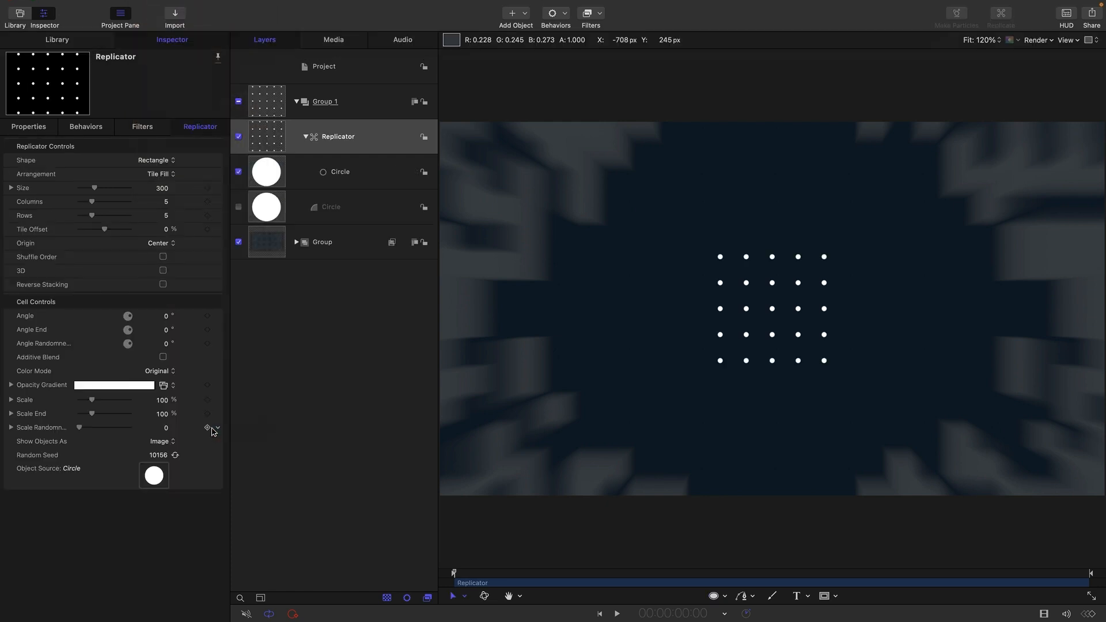
left_click(155, 160)
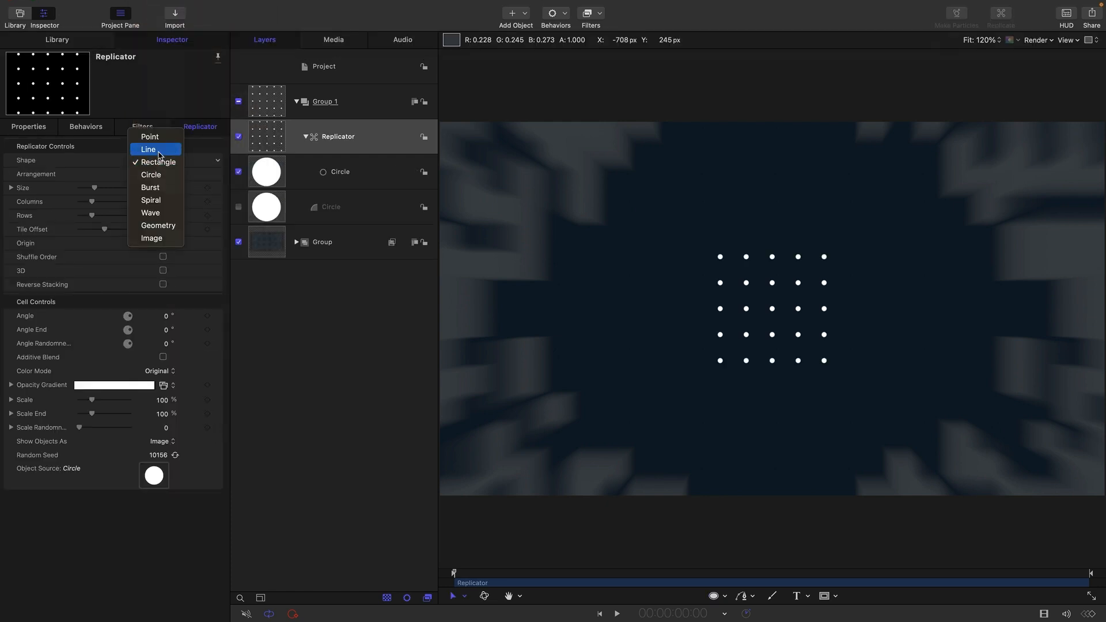
left_click(148, 149)
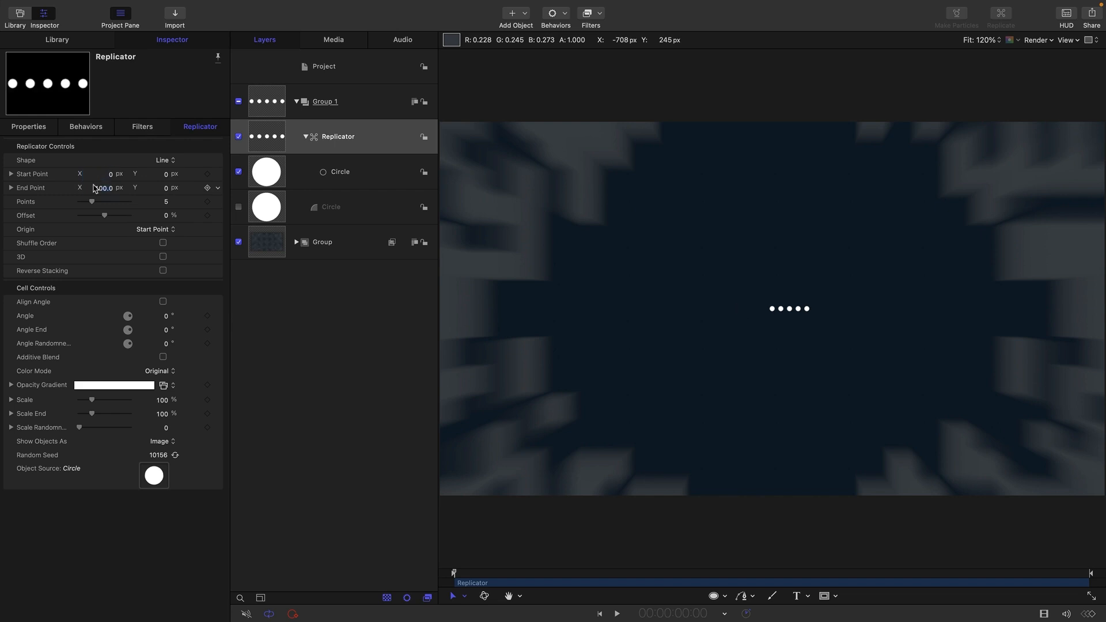
Zero the line's End Point X and bring up Start Point X's animation menu
triple_click(102, 187)
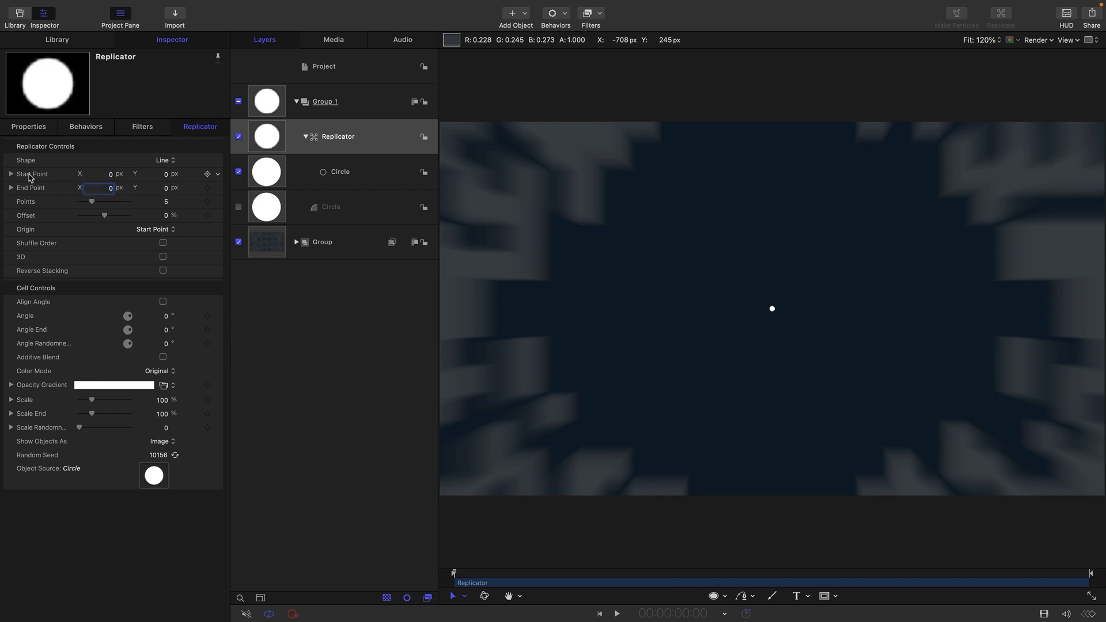
left_click(10, 174)
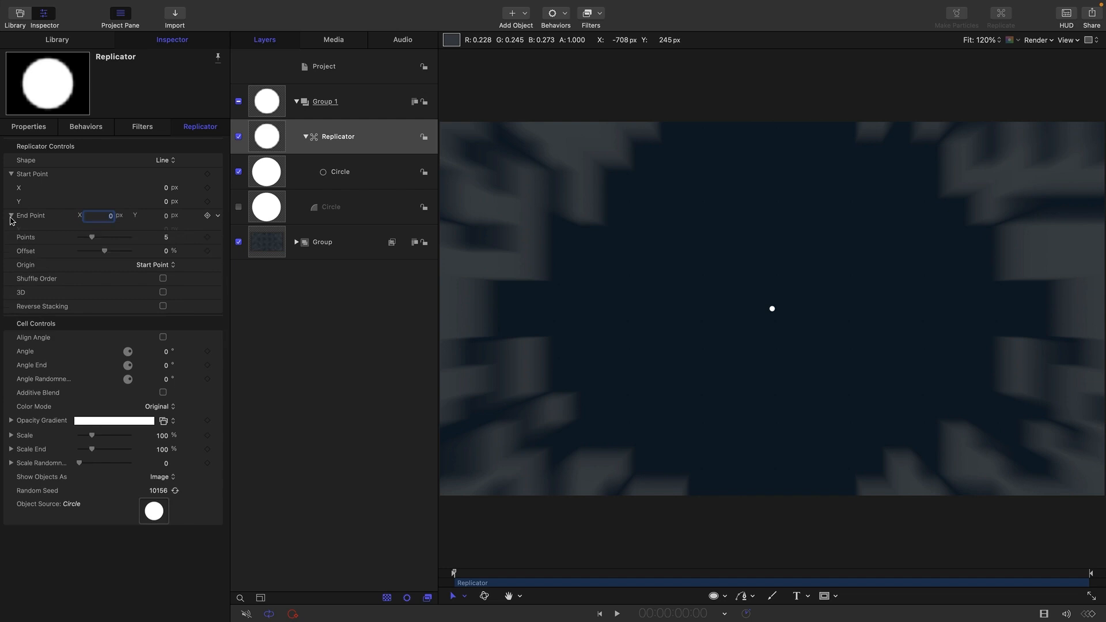
left_click(10, 219)
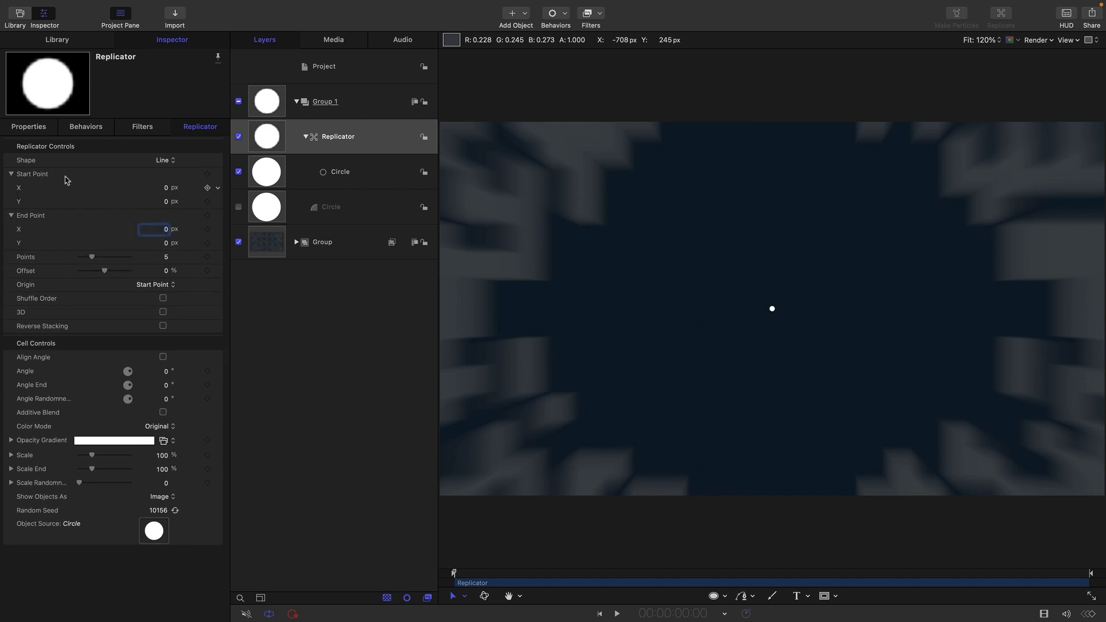
mouse_move(25, 244)
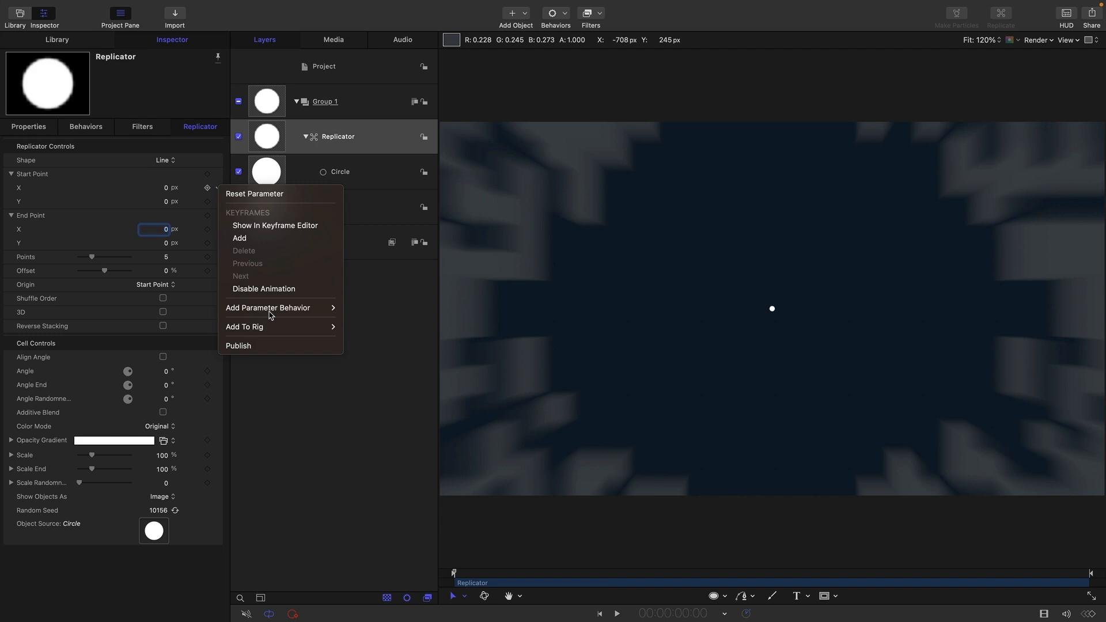
Add Oscillate behaviours to the start and end point X/Y coordinates with phase 33
left_click(268, 307)
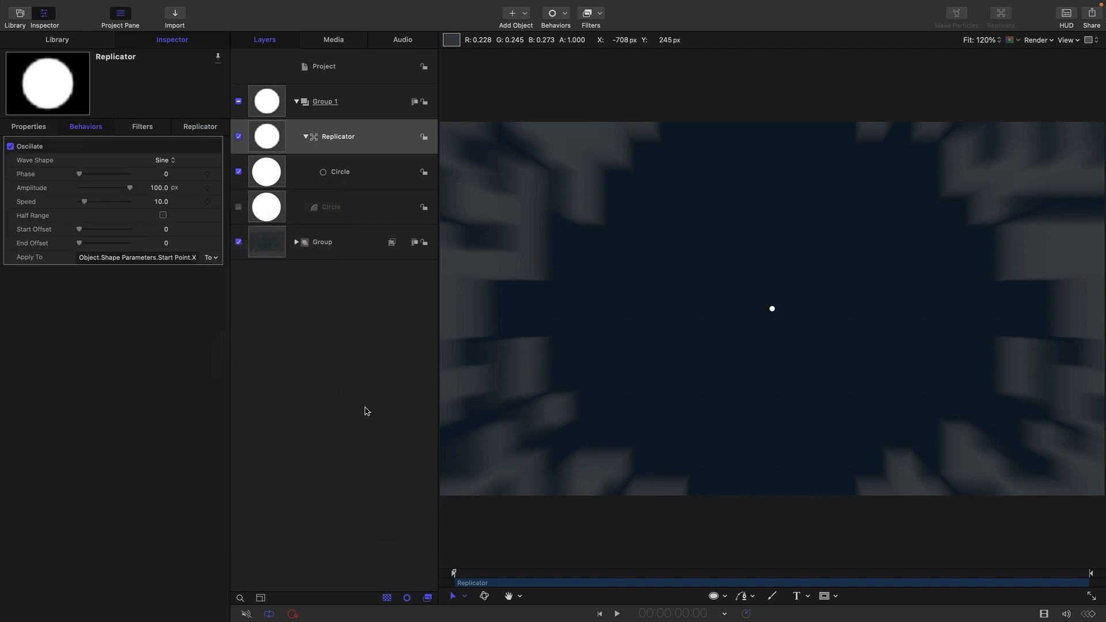
left_click(200, 127)
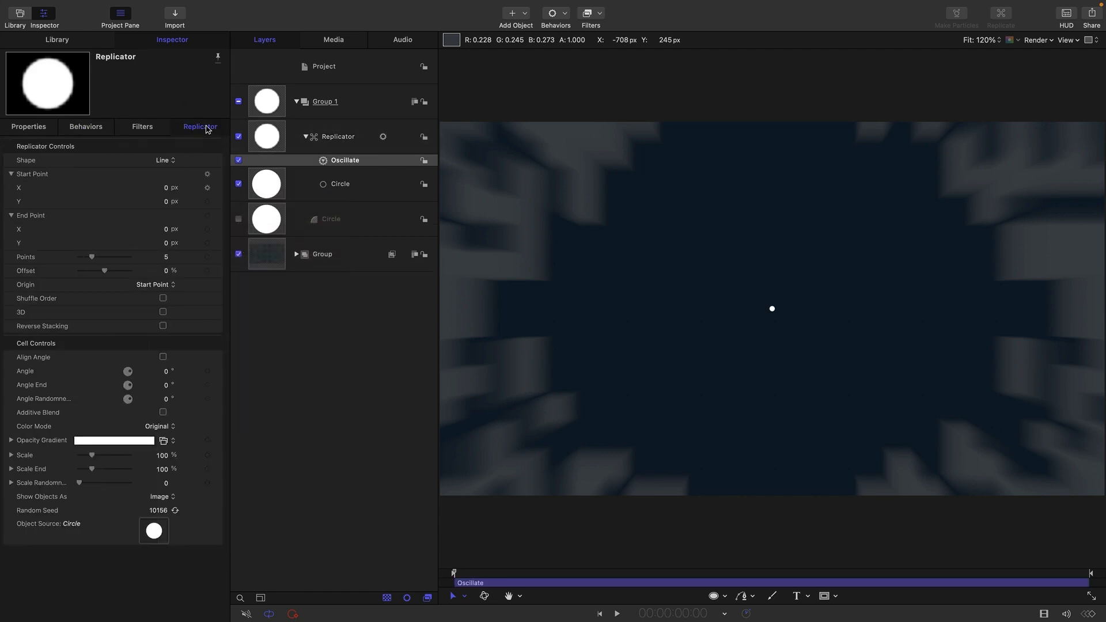
left_click(85, 127)
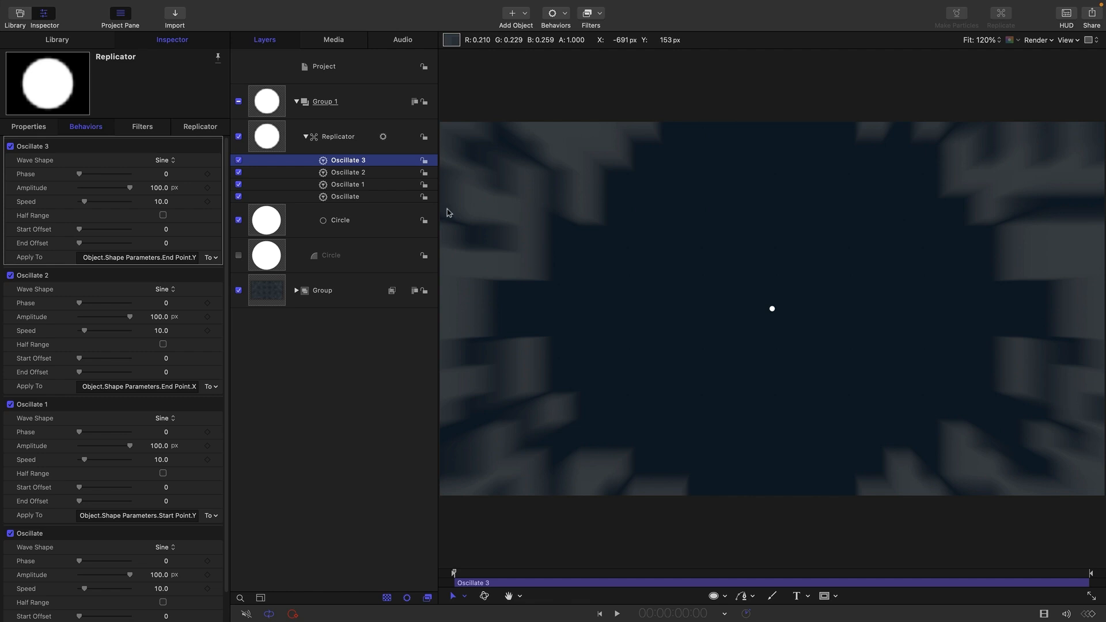
mouse_move(333, 198)
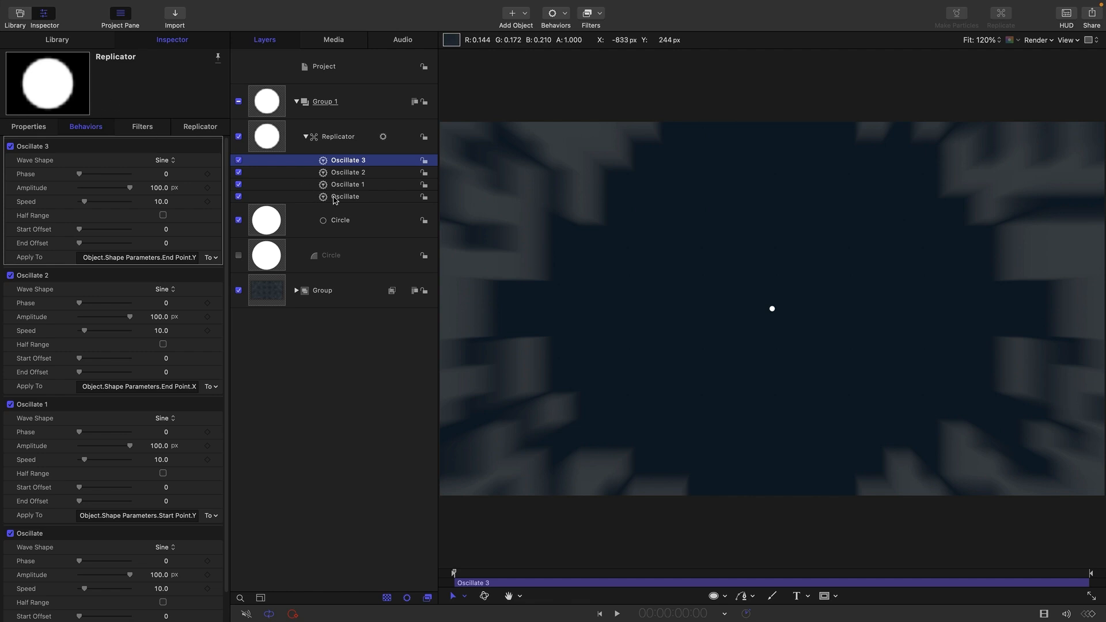
mouse_move(206, 146)
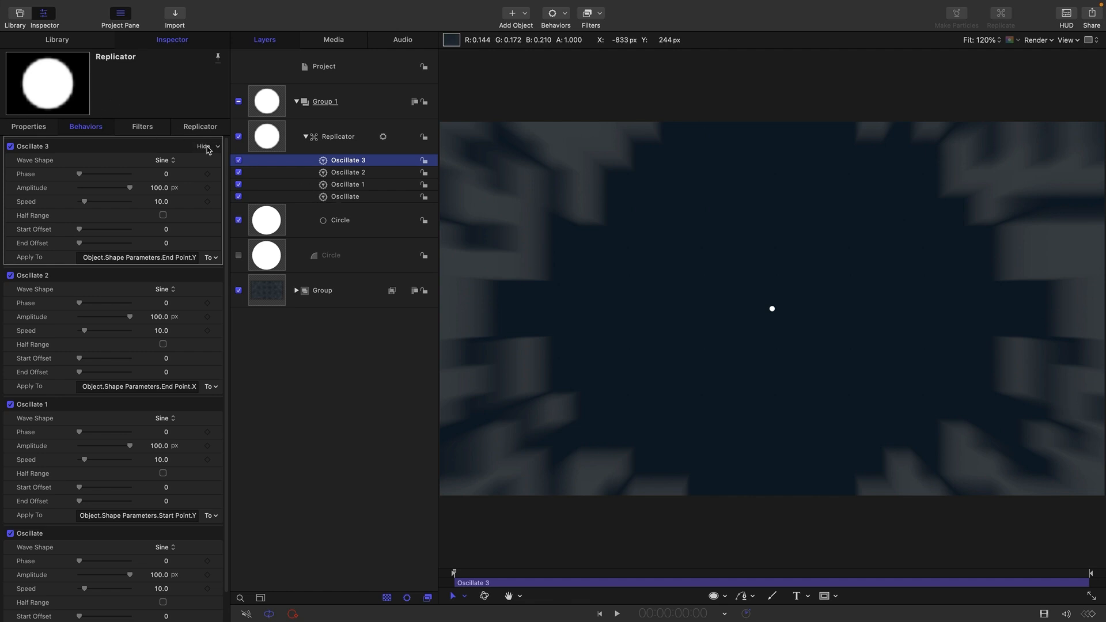
left_click(205, 146)
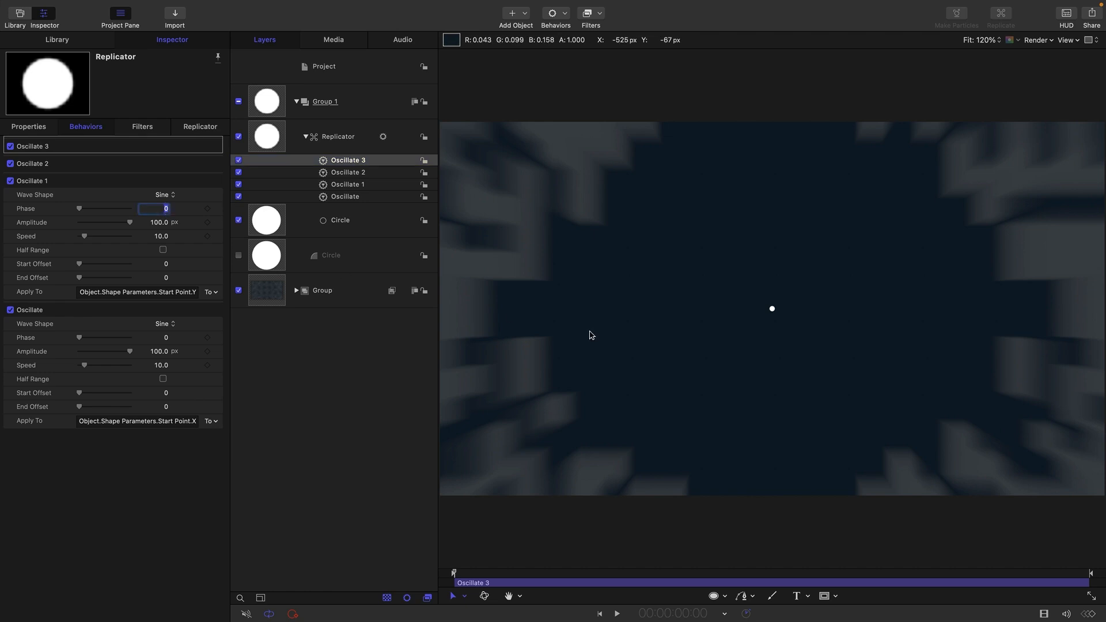
type("33.")
left_click(154, 364)
type("5")
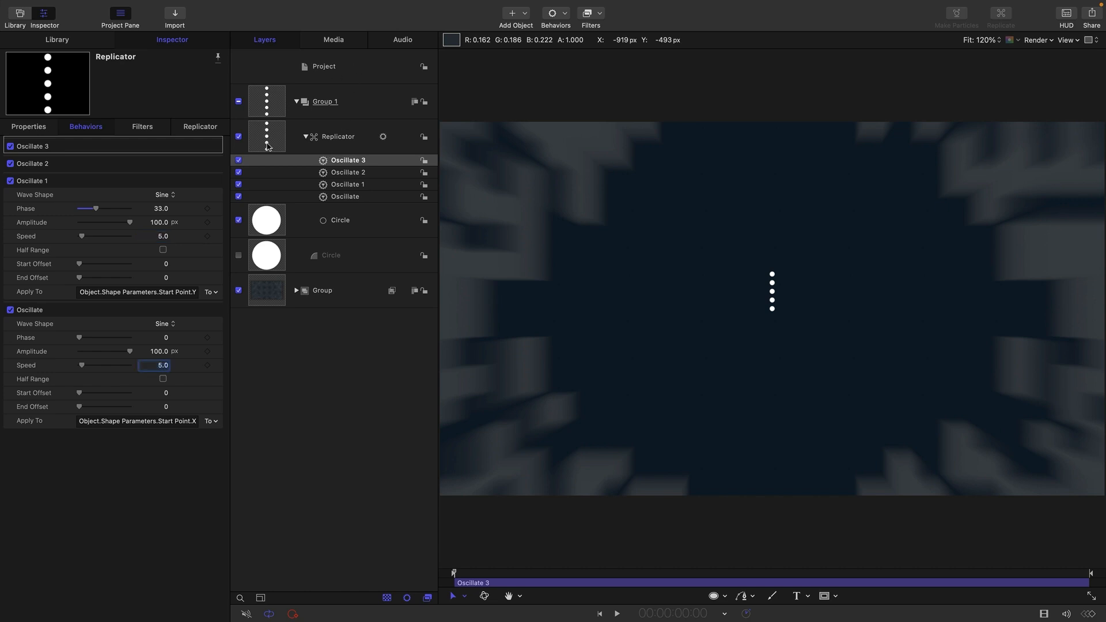
Set the End Point oscillator's phase to 33 and return to the replicator layout
left_click(347, 159)
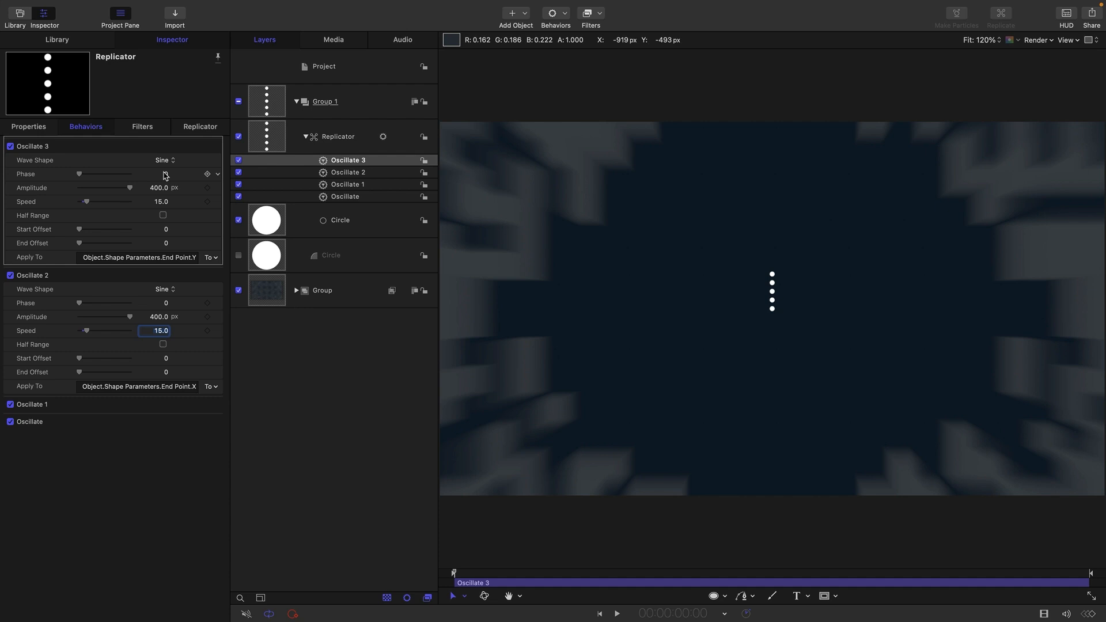
left_click_drag(79, 174, 96, 173)
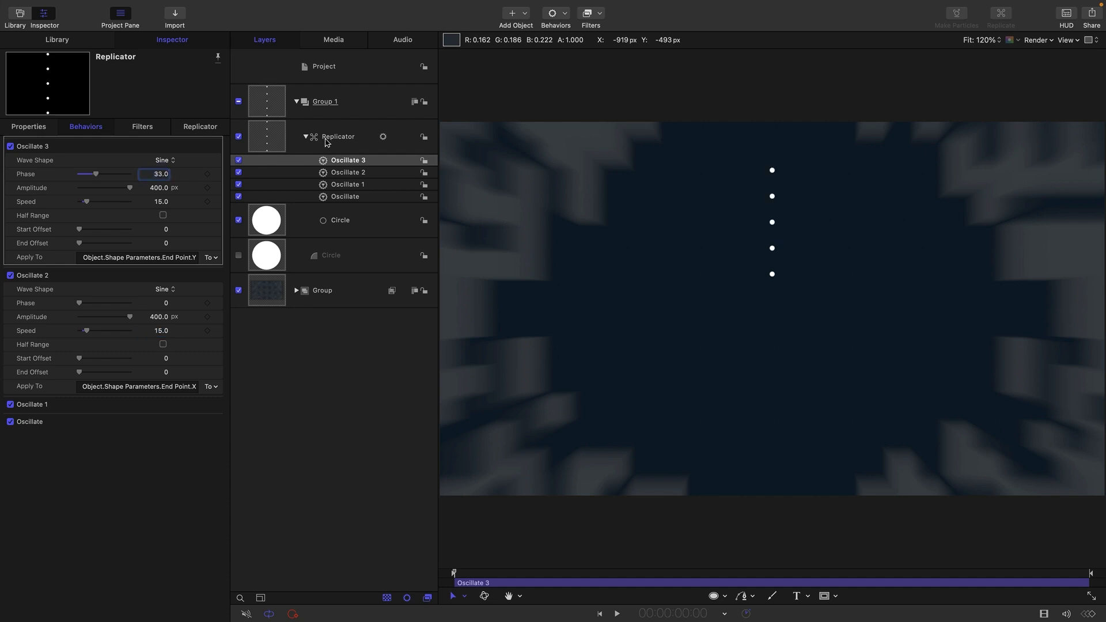
left_click(200, 127)
type("50")
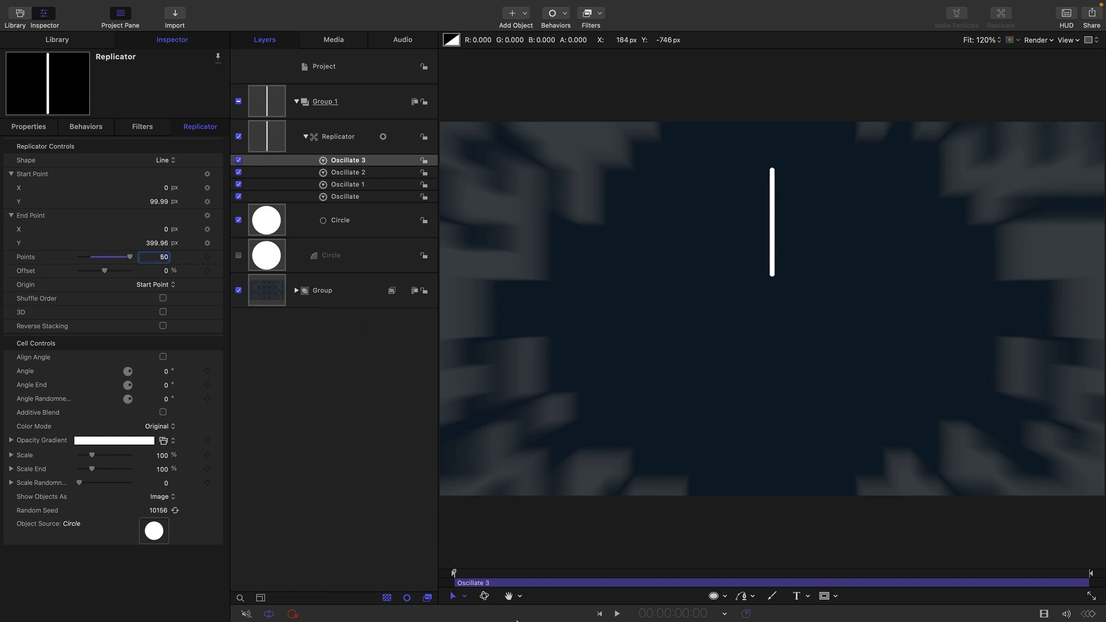
Play back to preview the 50-point line sweeping and spinning across the canvas
left_click(615, 613)
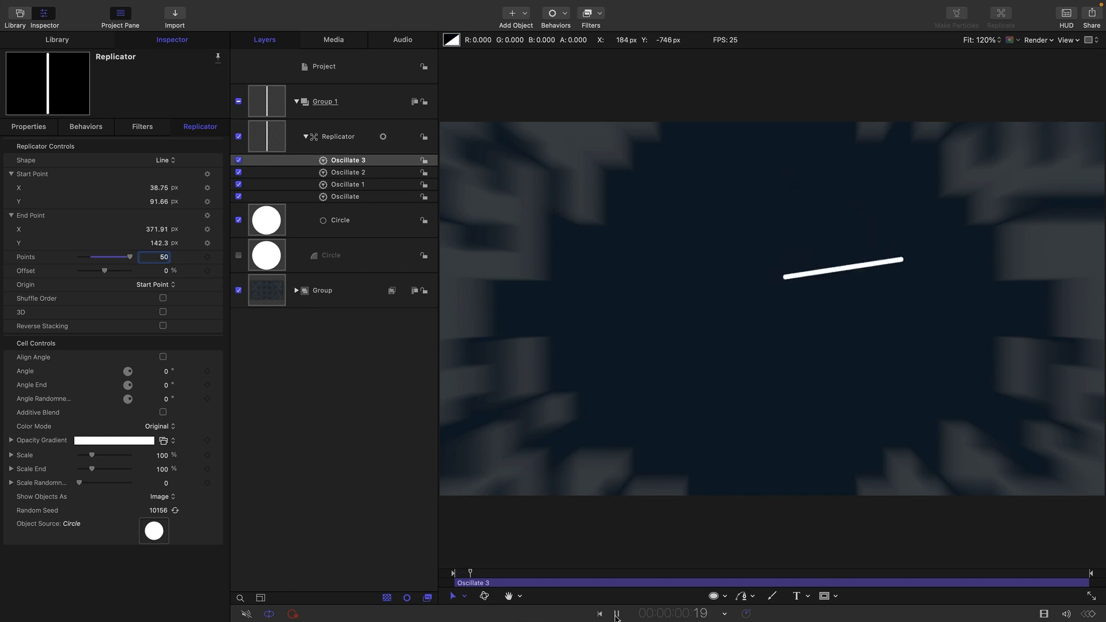
left_click(616, 613)
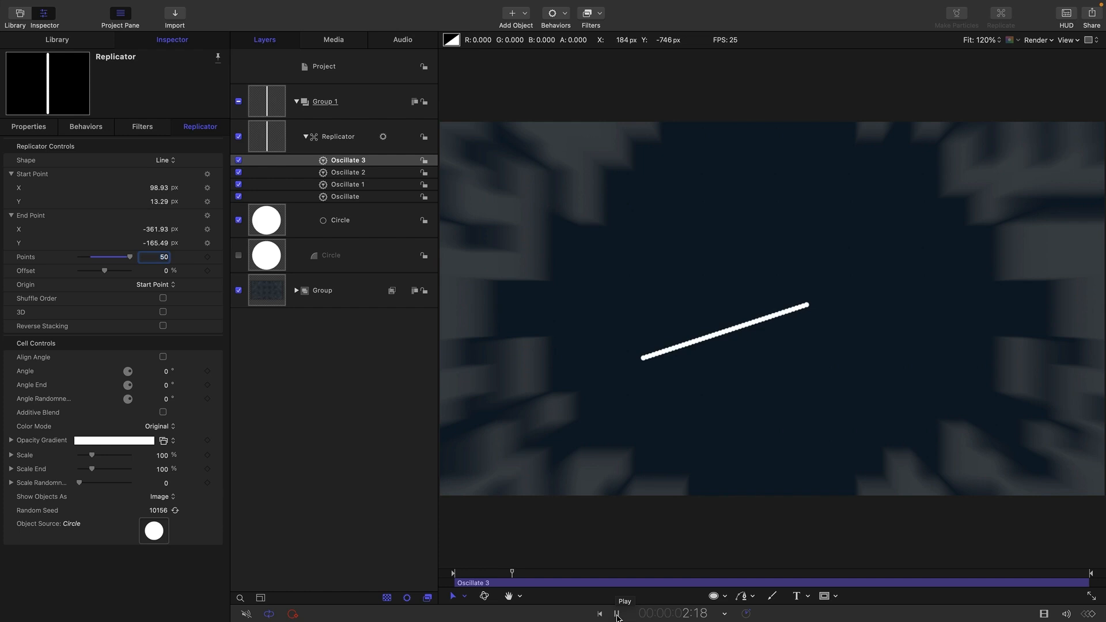
left_click(616, 613)
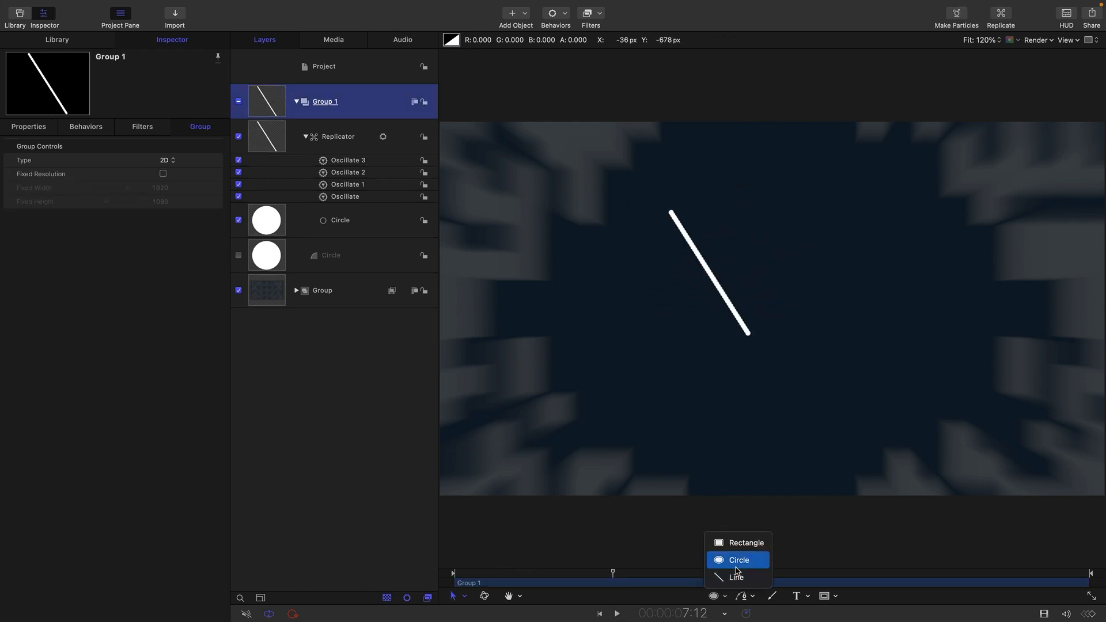
Draw a circle with no fill, a white outline of width 12 and radius 400
left_click(738, 559)
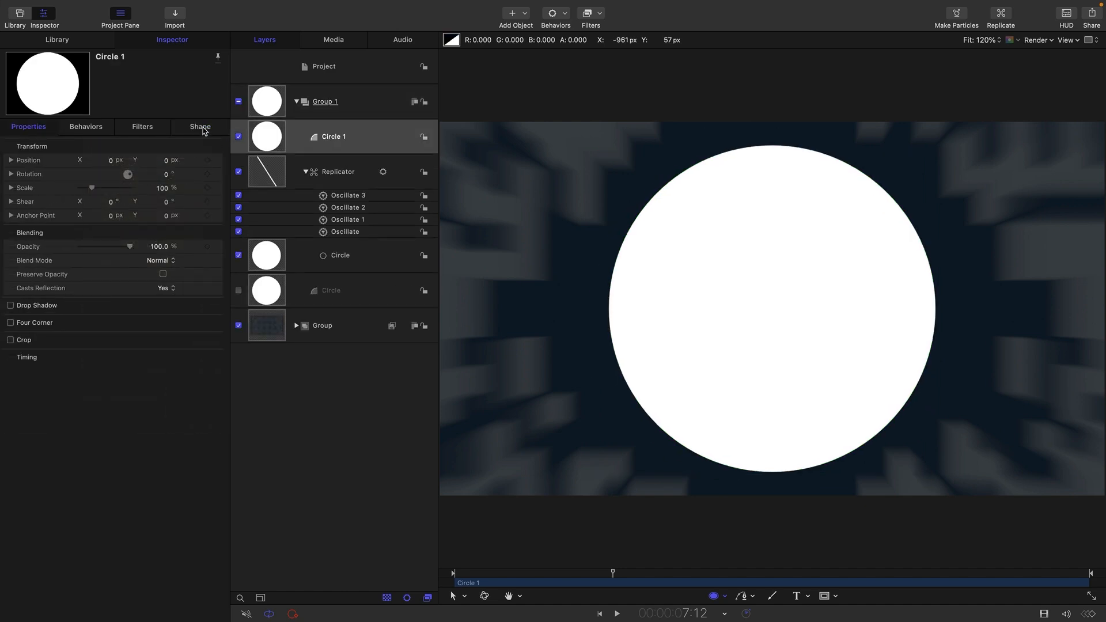
left_click(199, 127)
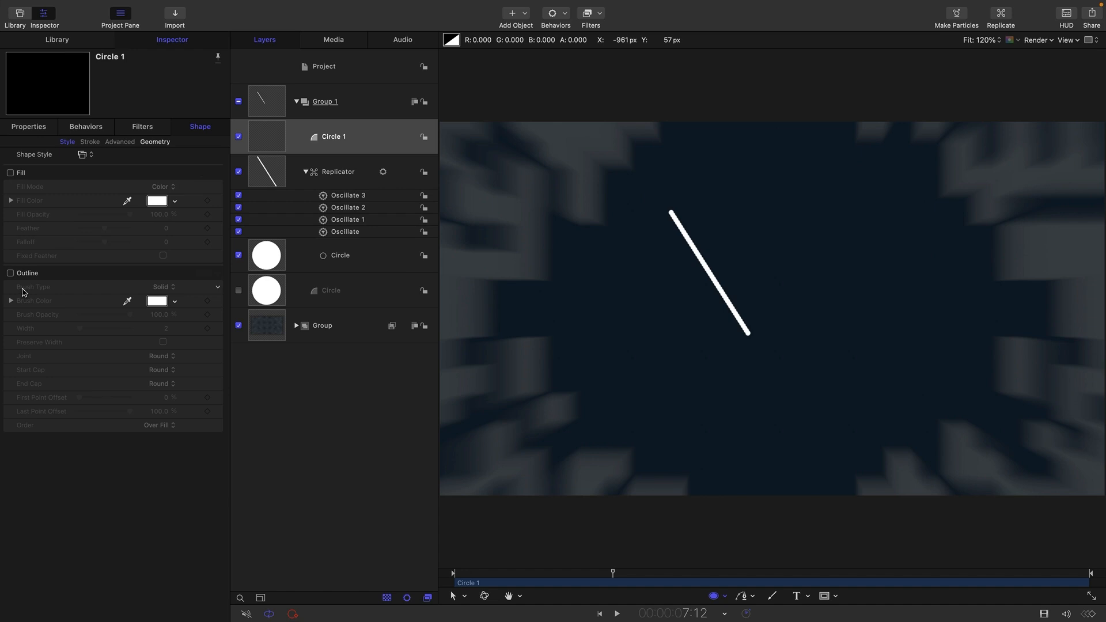
left_click(10, 274)
type("12")
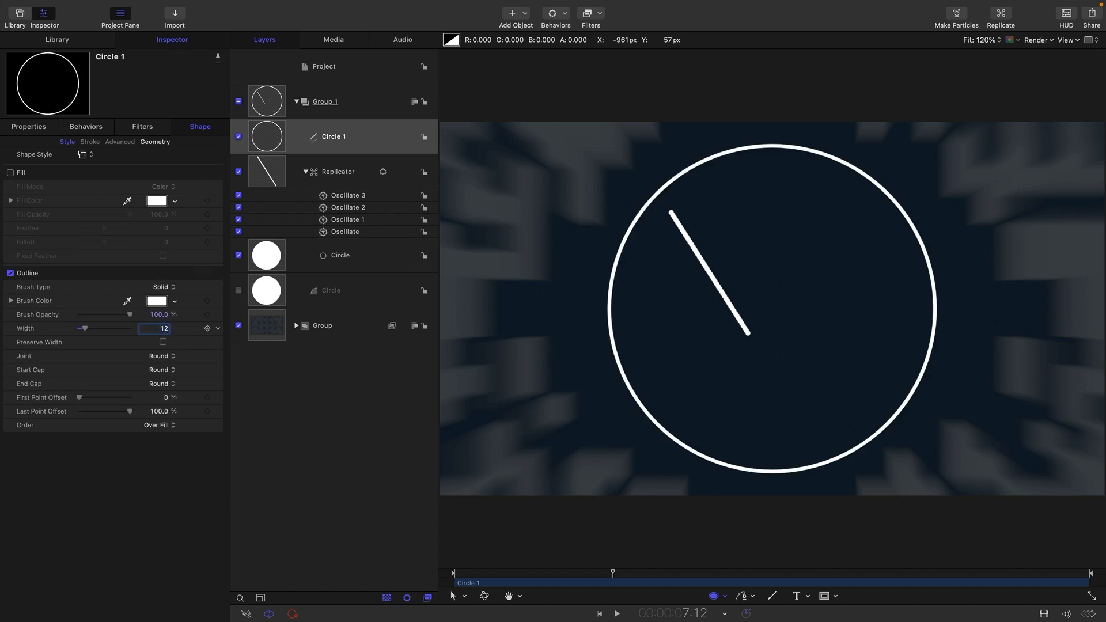
left_click(154, 143)
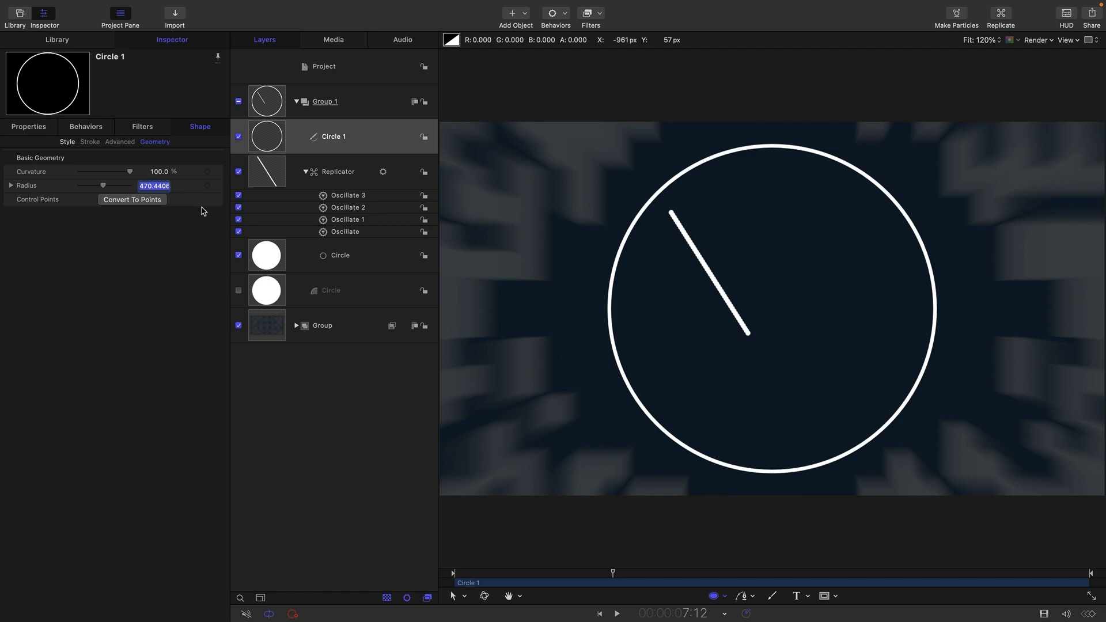
type("400")
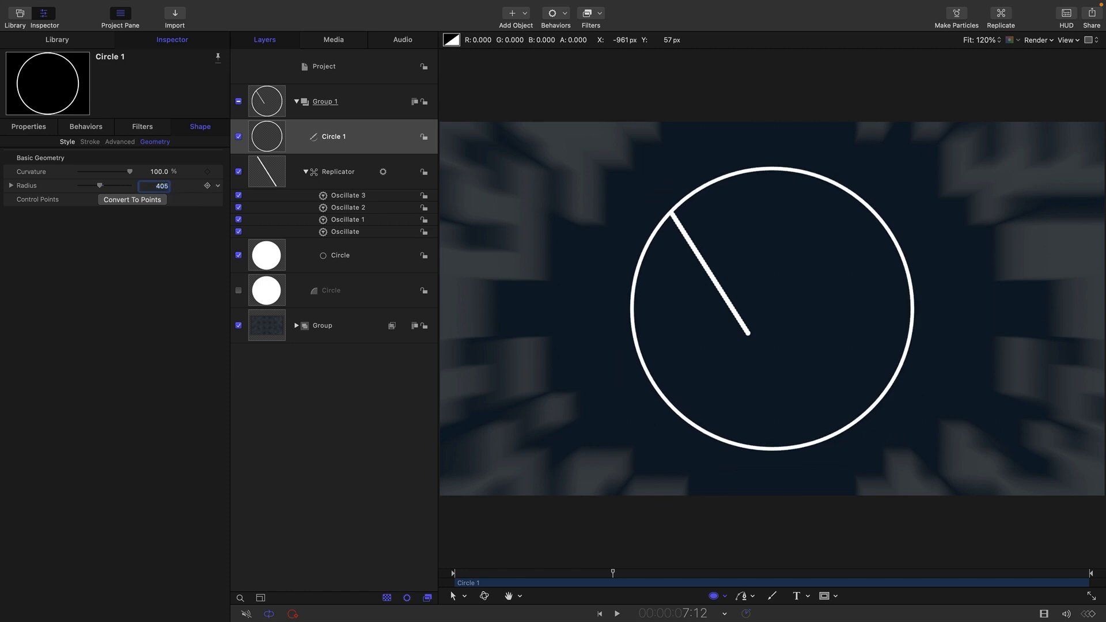
Nudge the ring's radius up to about 406 and duplicate it for an inner ring
left_click(207, 184)
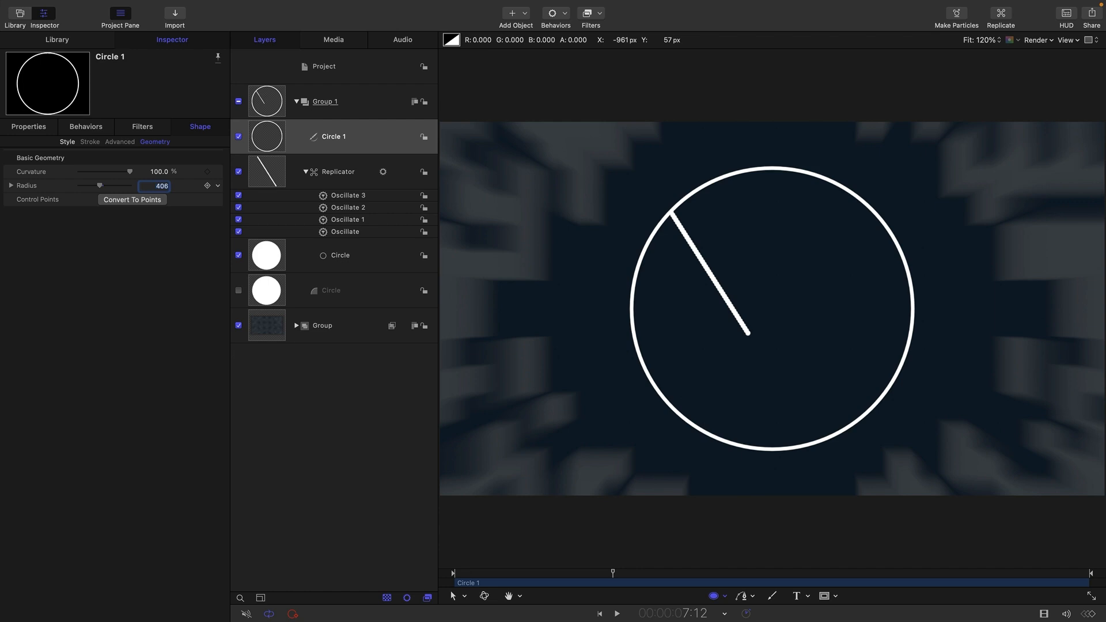
left_click(209, 186)
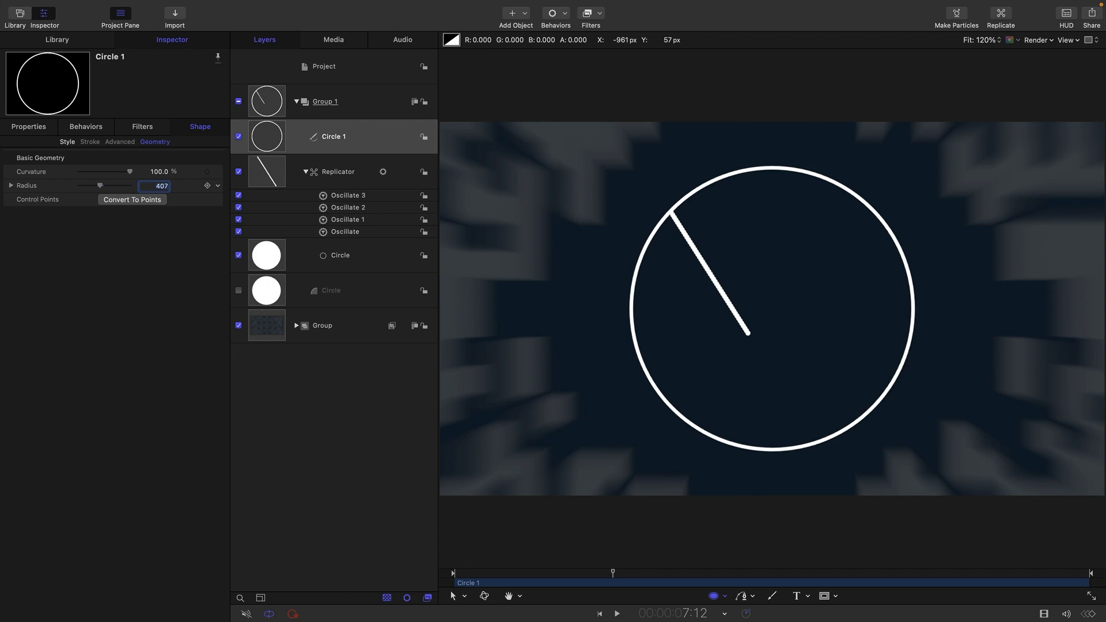
left_click(333, 136)
type("100")
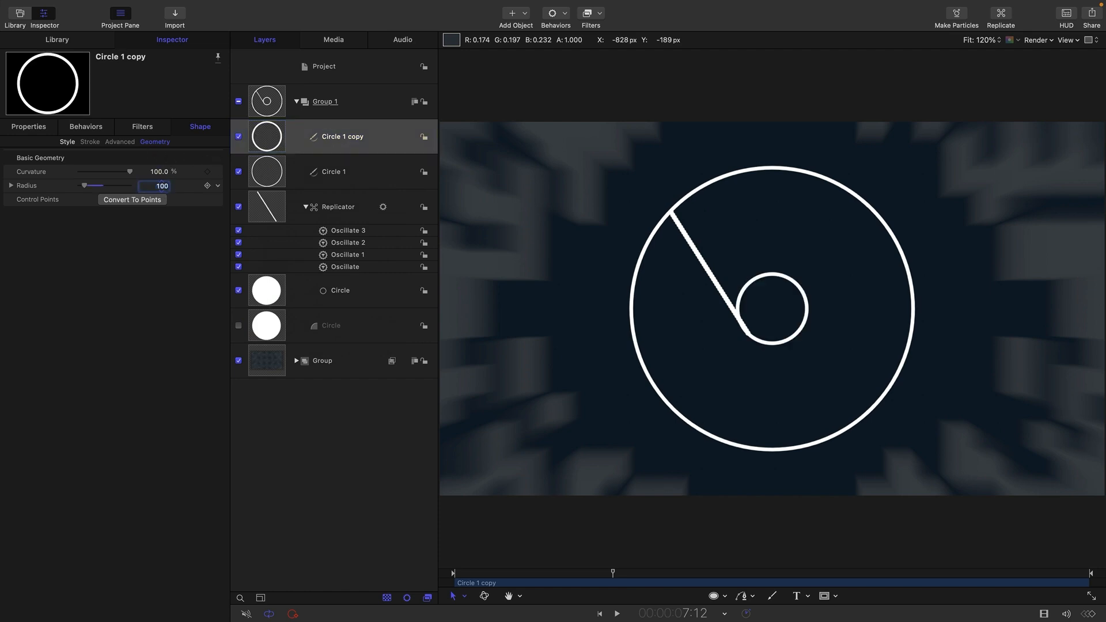
Play back the line spinning between the rings and select the replicator layer
left_click(615, 613)
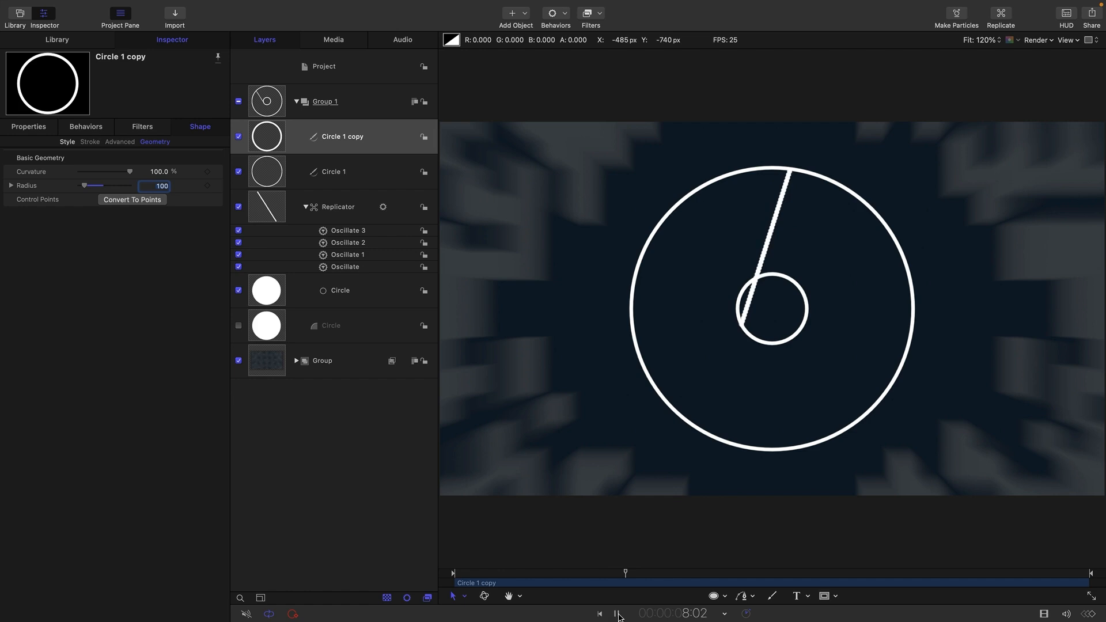
left_click(617, 613)
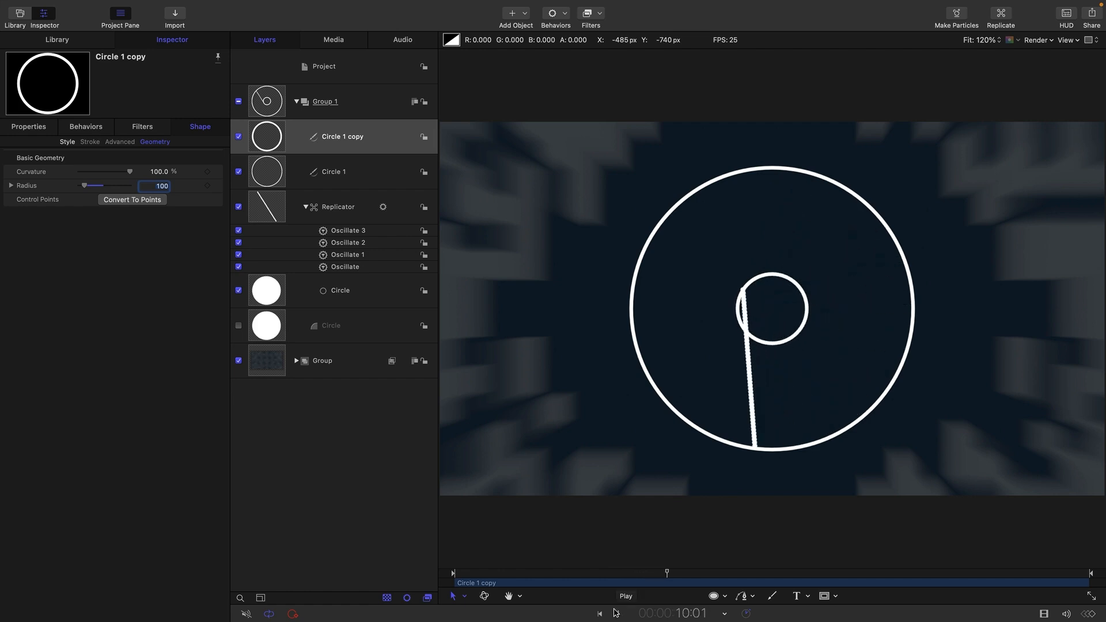
left_click(623, 595)
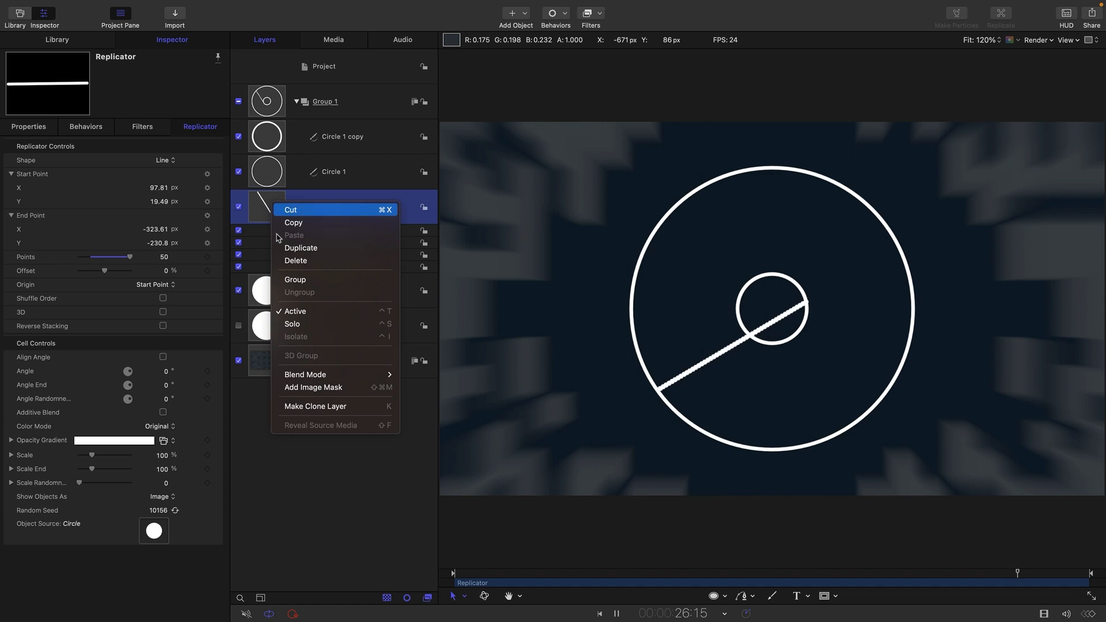
Clone the line replicator, hide the original, and replicate the clone into a grid
left_click(314, 405)
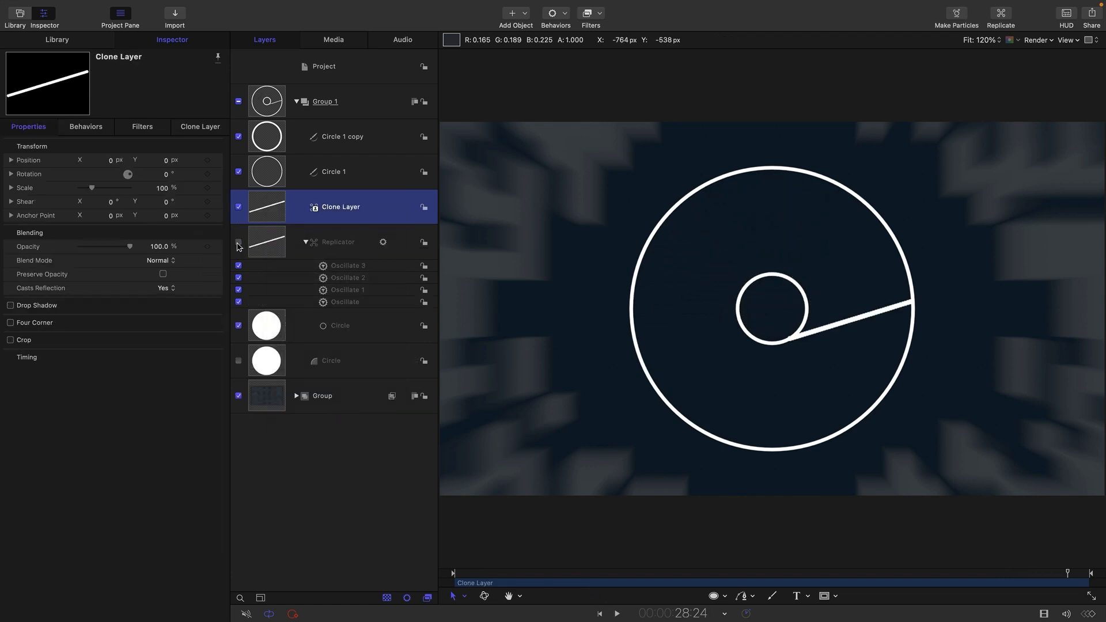
left_click(238, 242)
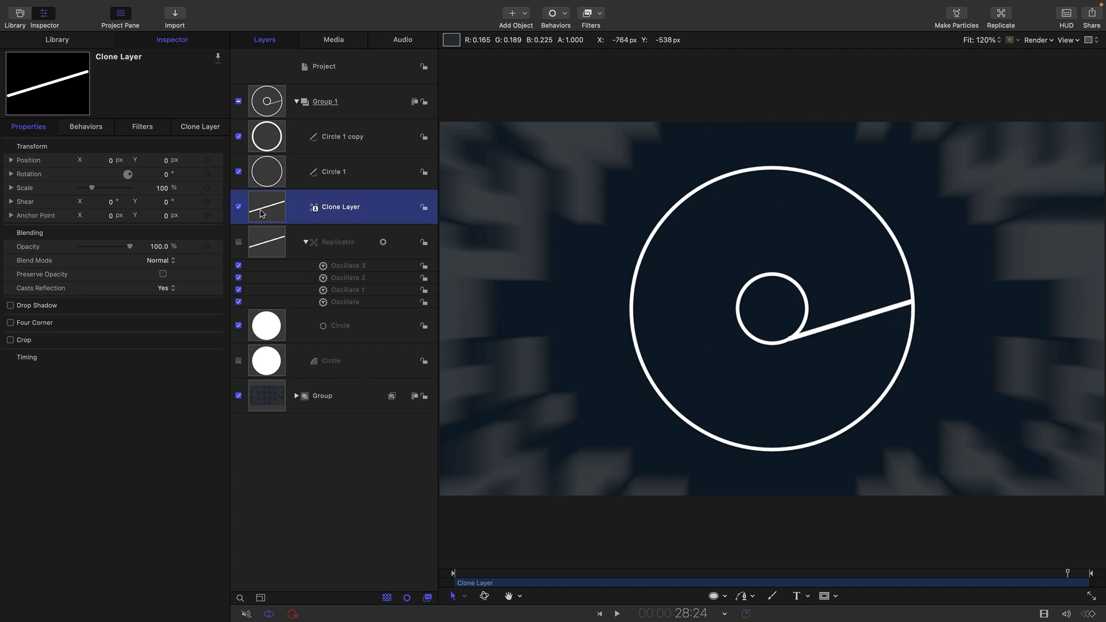
left_click(304, 242)
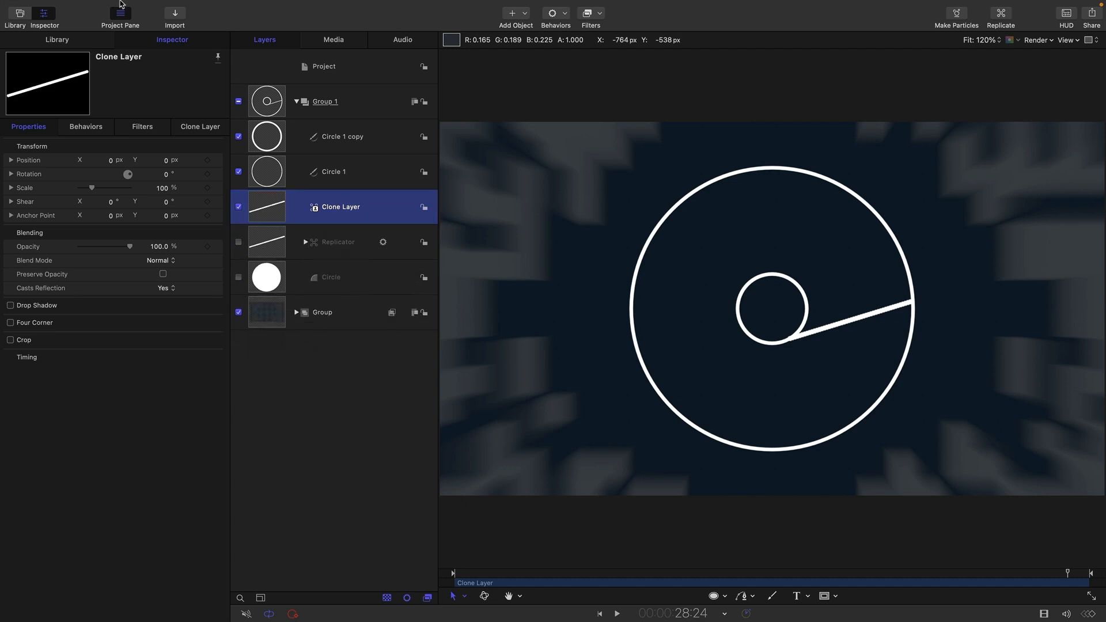
left_click(158, 7)
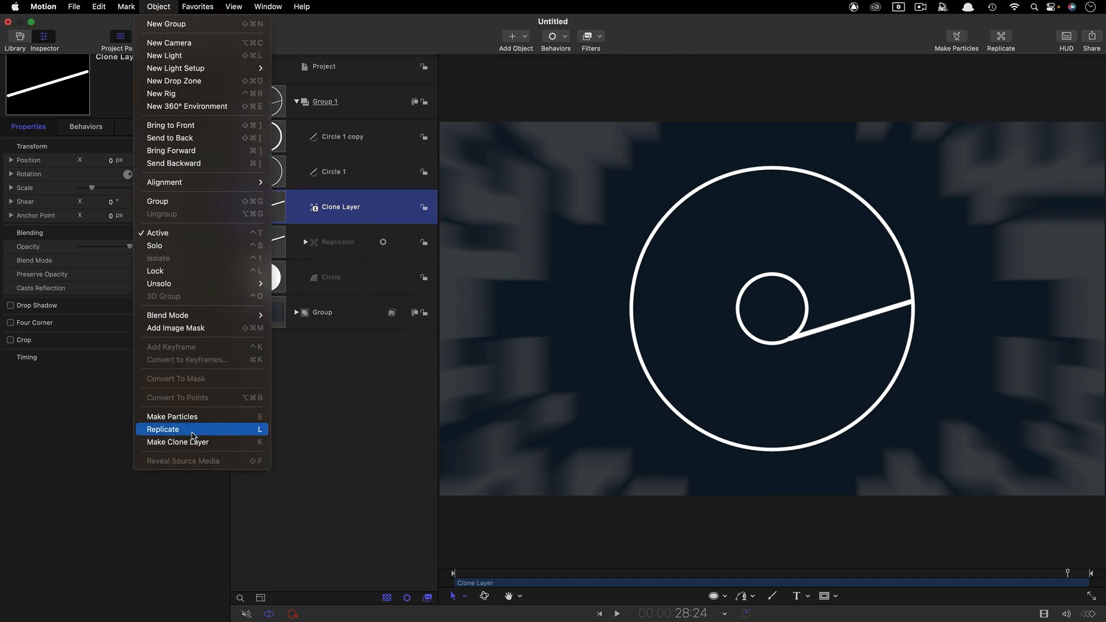
left_click(162, 429)
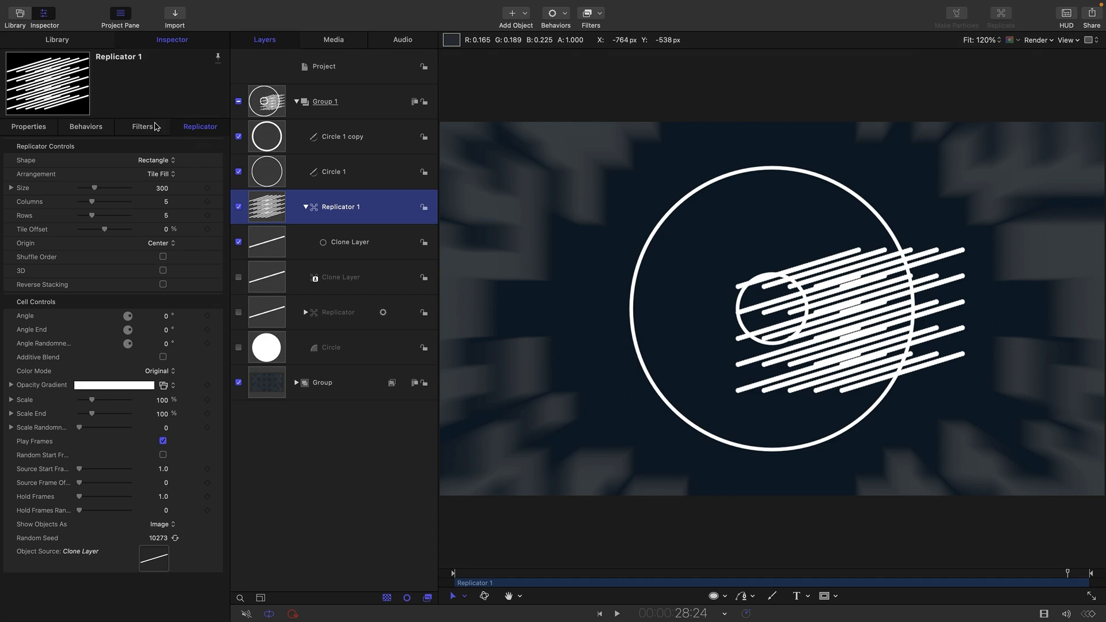
Arrange Replicator 1 as a Circle outline with 24 line clones as spokes
left_click(156, 160)
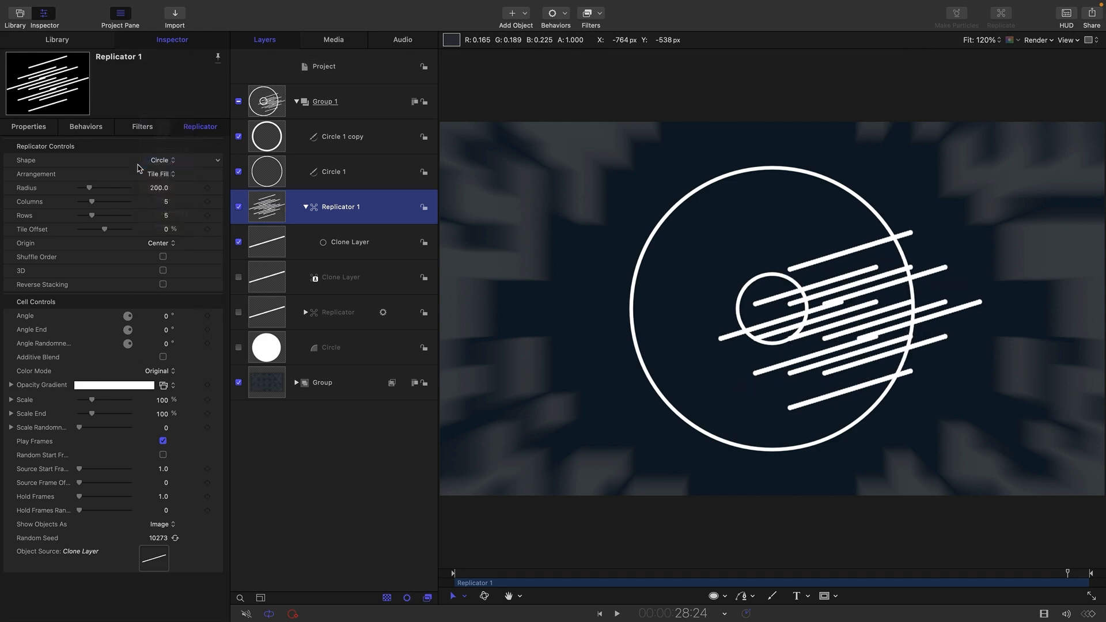
left_click(160, 174)
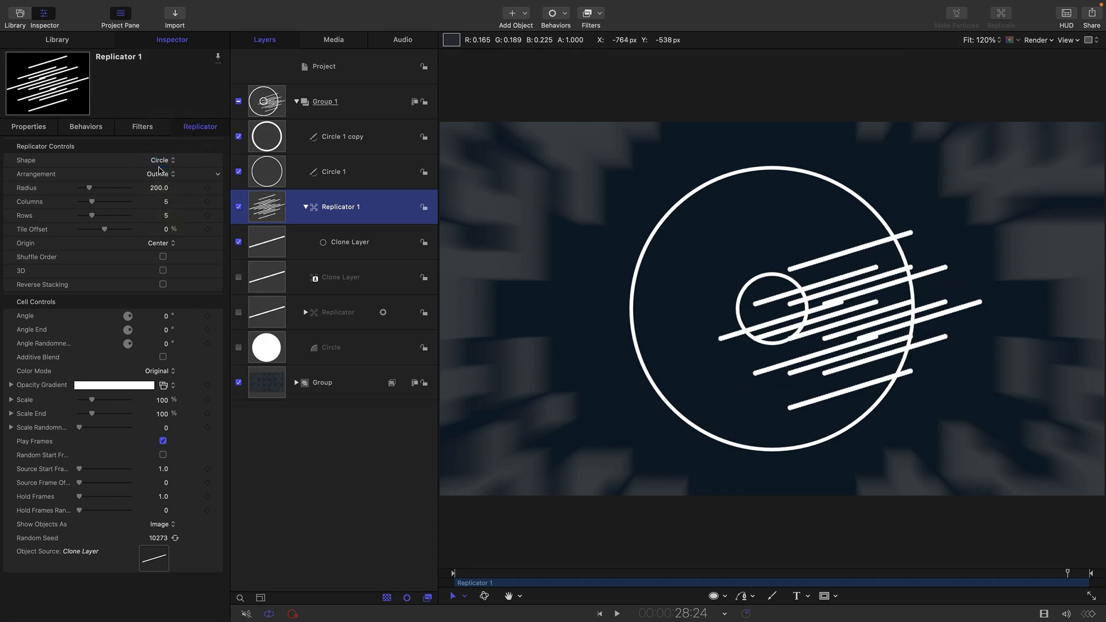
left_click(160, 174)
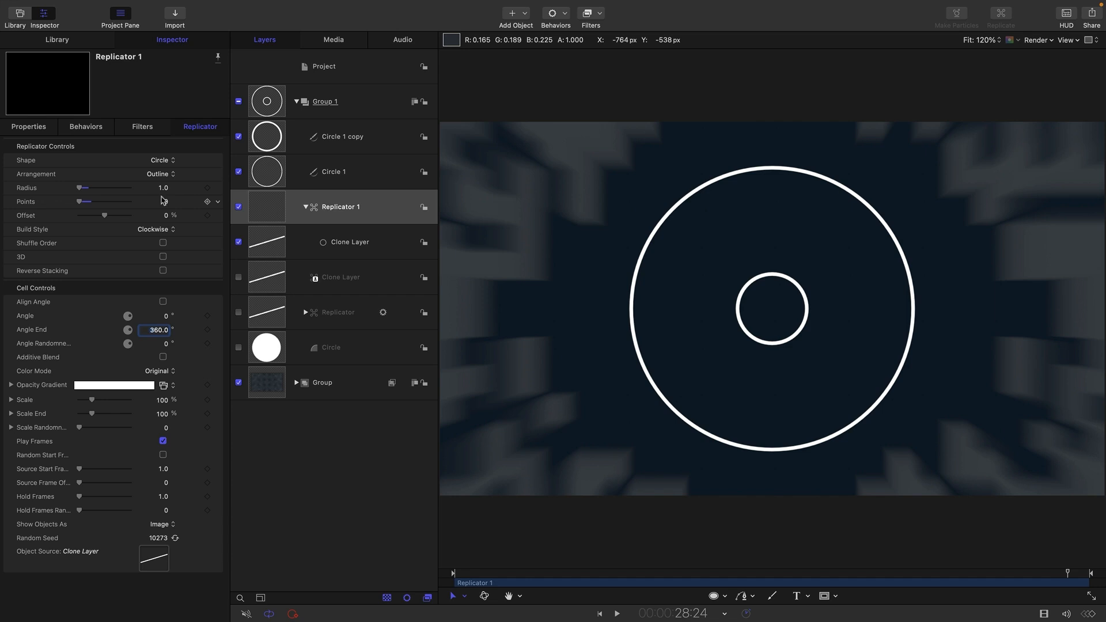
left_click_drag(84, 201, 128, 202)
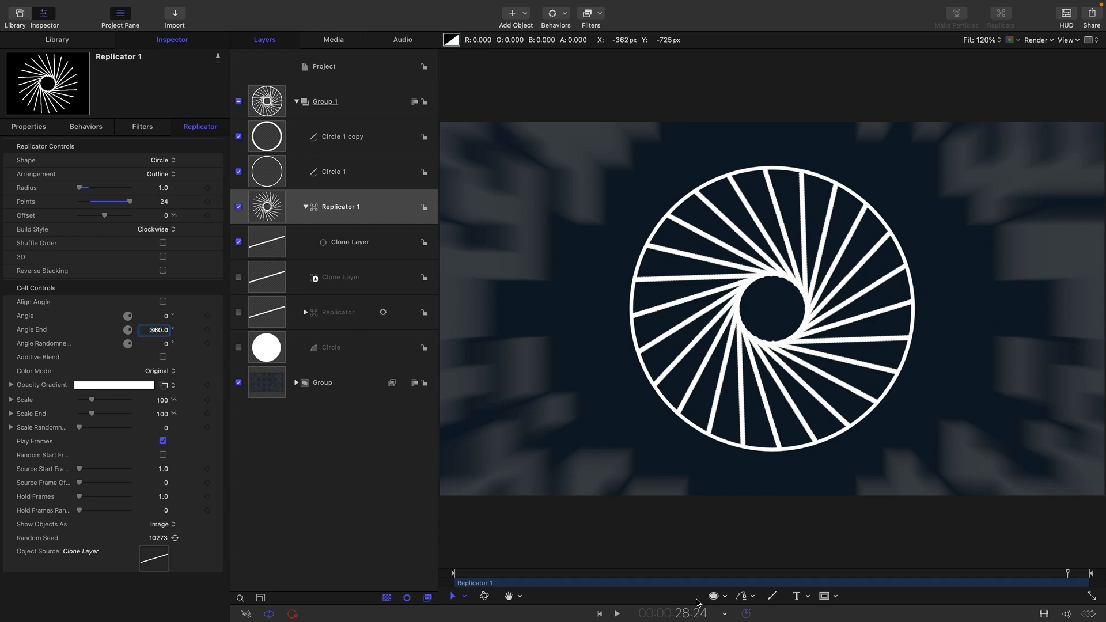
Play back repeatedly to preview the spinning wheel of spokes
left_click(616, 613)
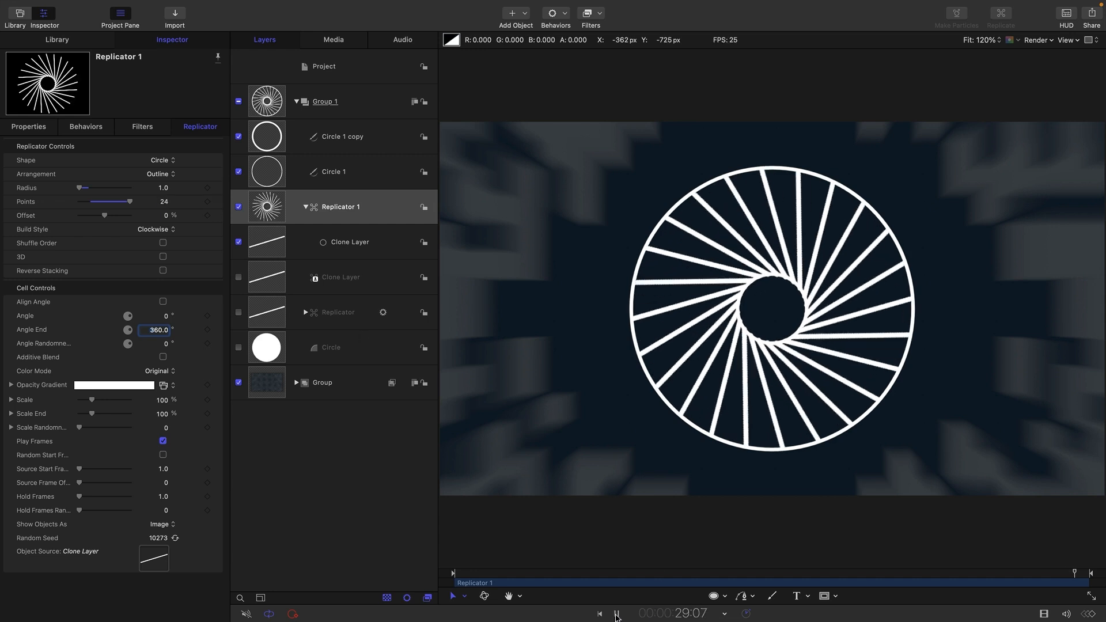
left_click(616, 612)
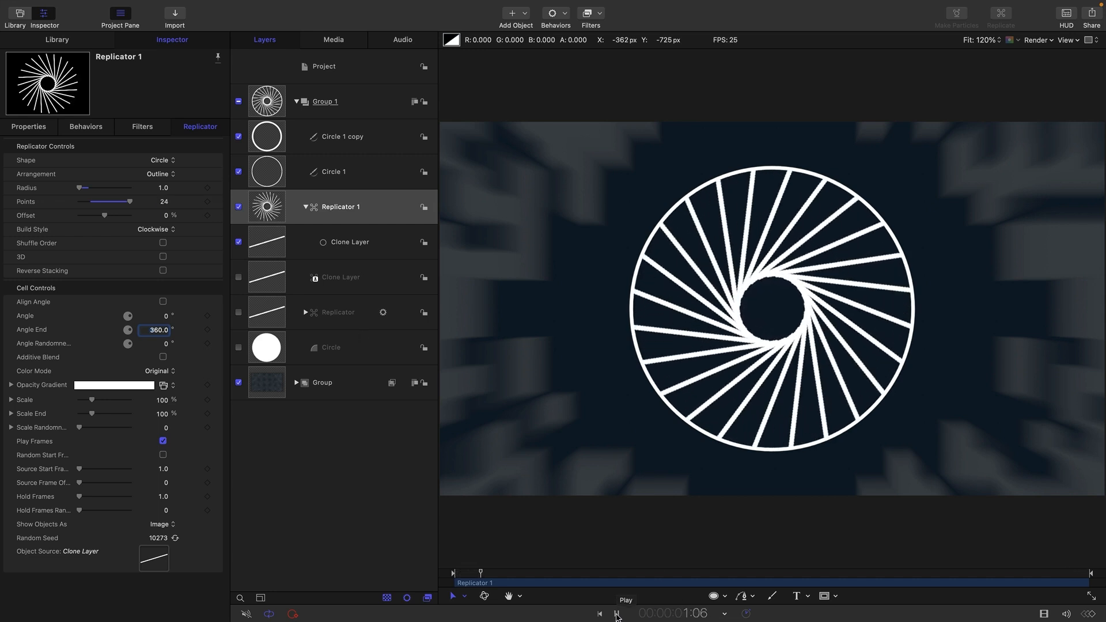
left_click(615, 613)
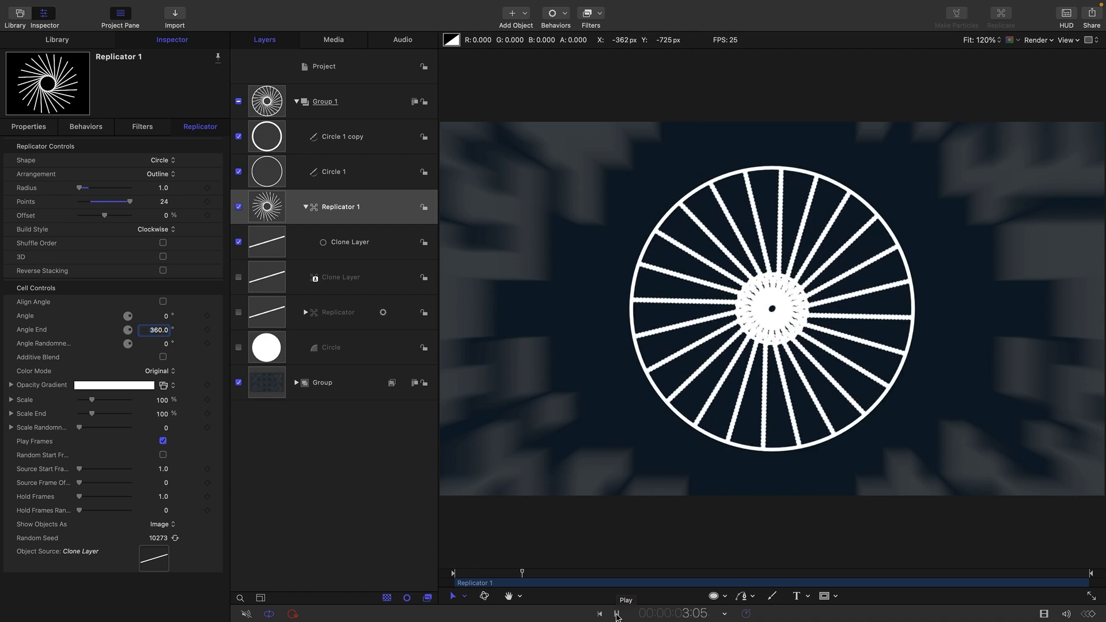
left_click(615, 613)
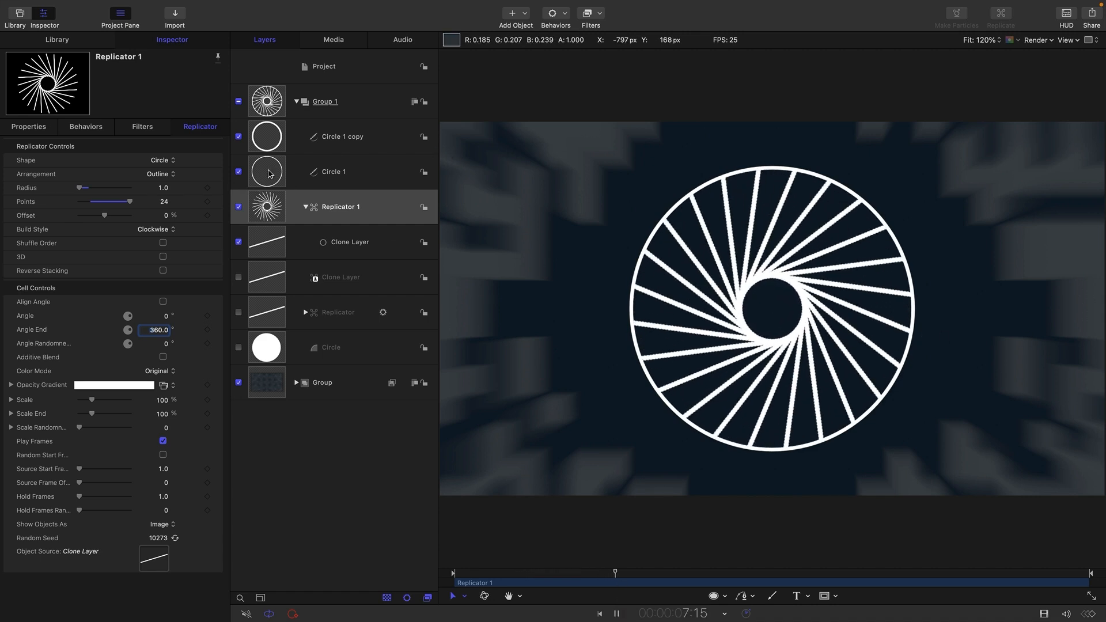
Give the inner Circle 1 copy a solid black fill covering the spiral's hub
left_click(333, 171)
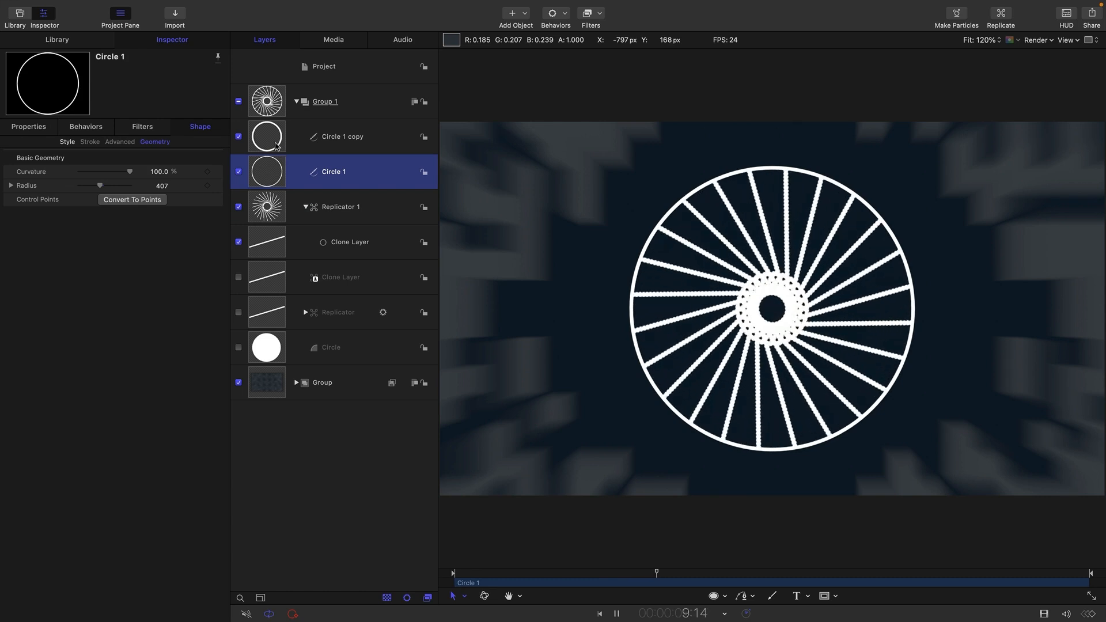
left_click(341, 136)
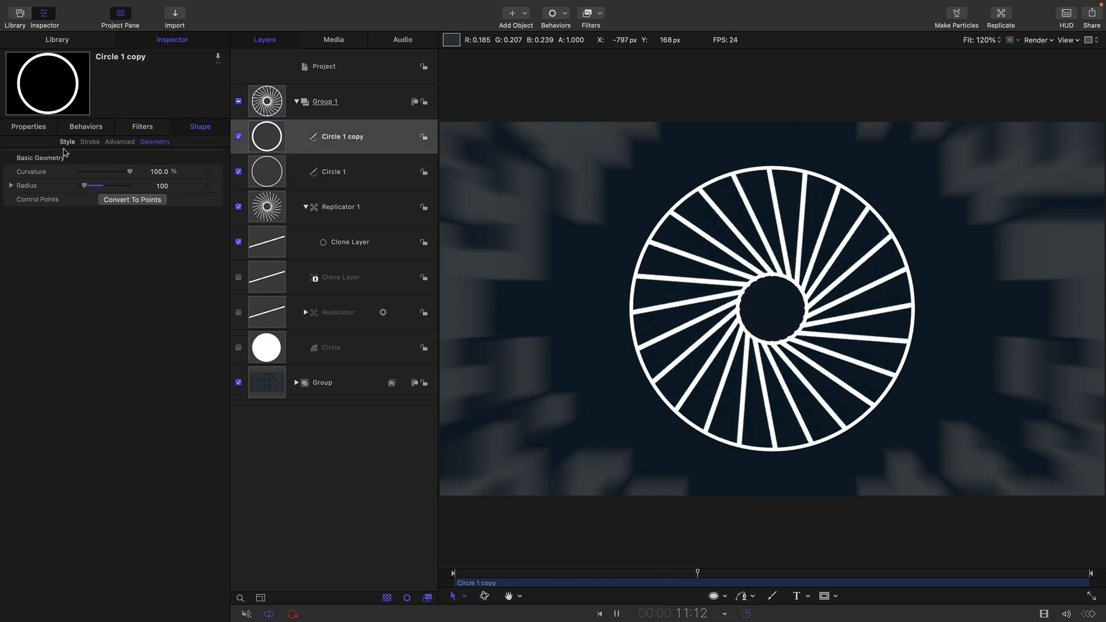
left_click(66, 142)
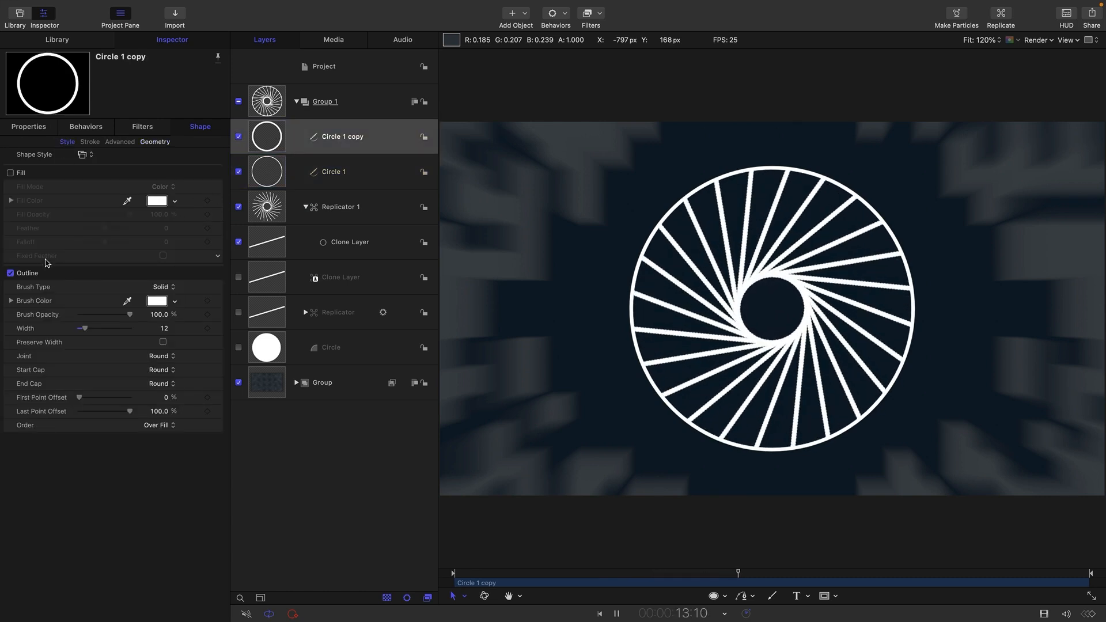
left_click(11, 174)
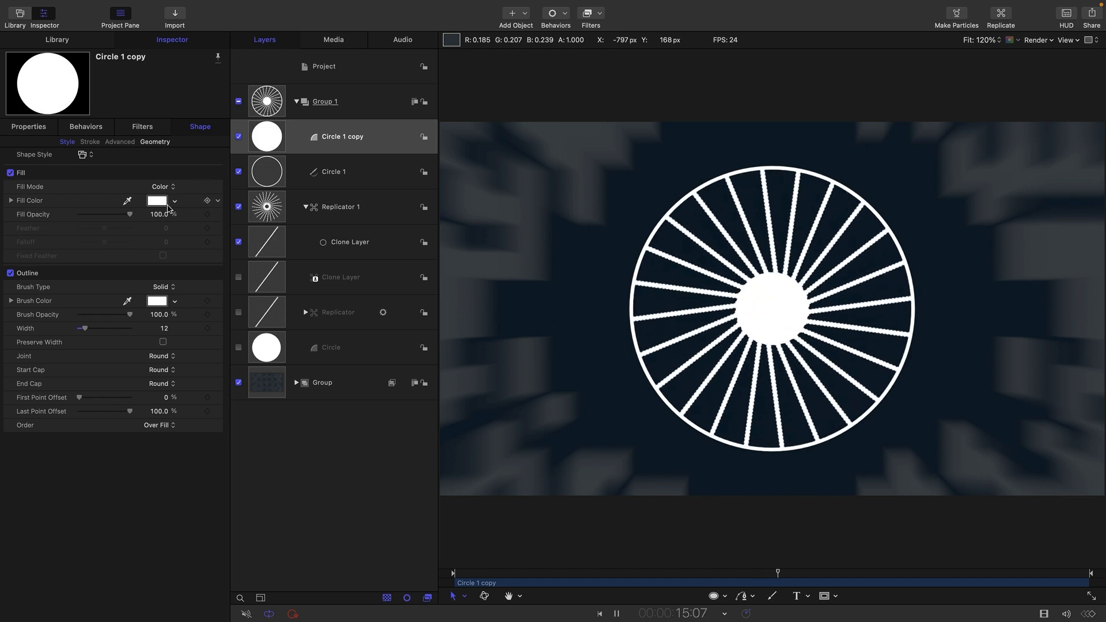
left_click(156, 200)
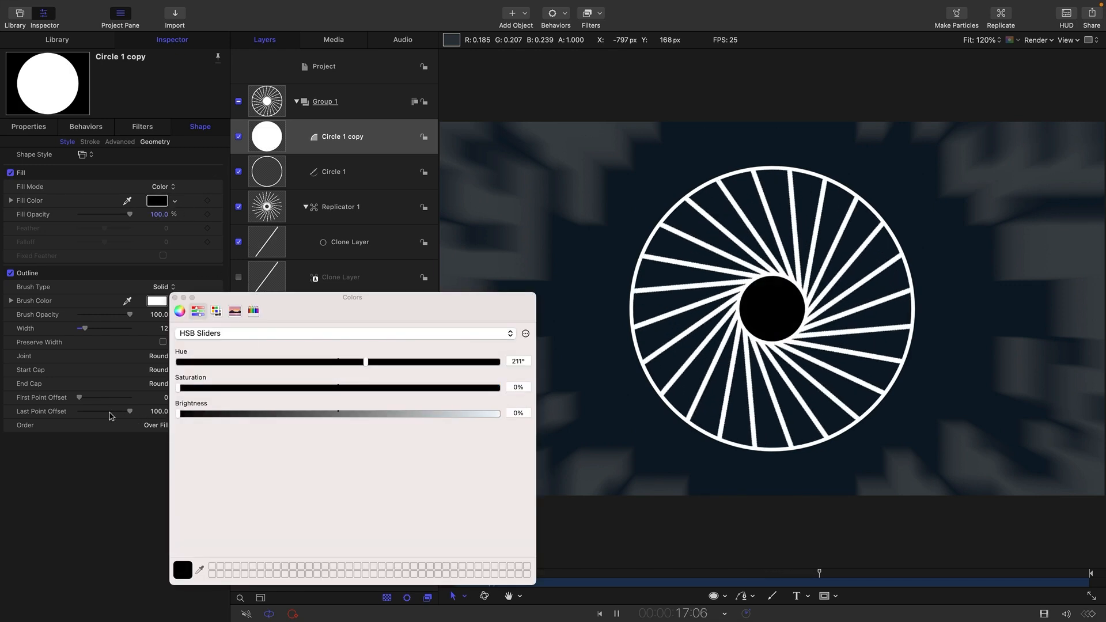
left_click(340, 206)
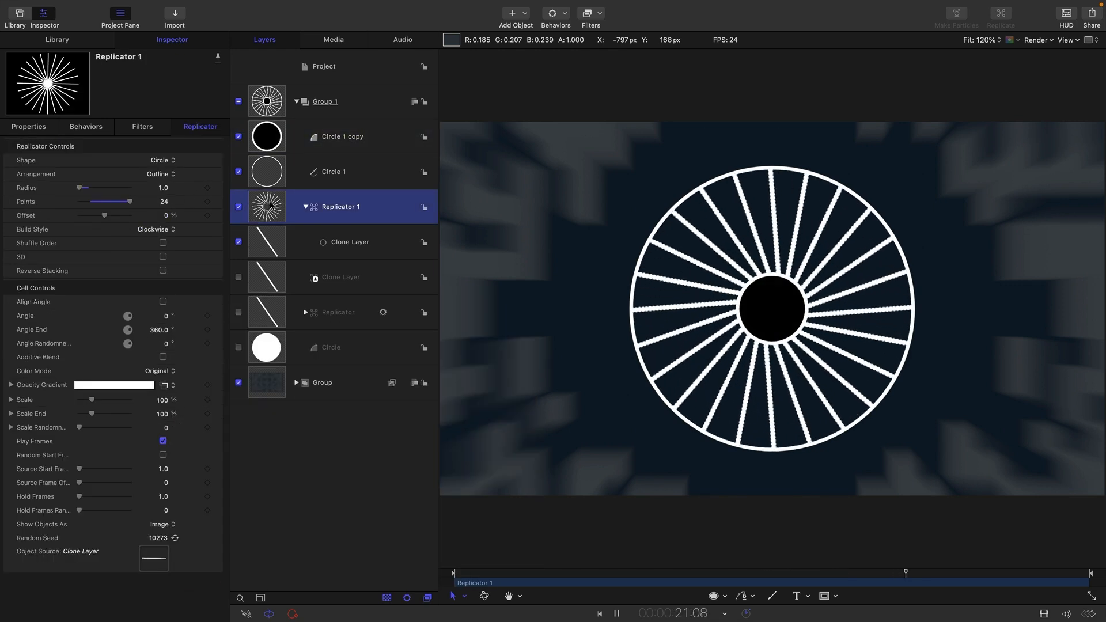
Add an image mask to Replicator 1 from Circle 1 copy with Invert Mask checked
right_click(338, 207)
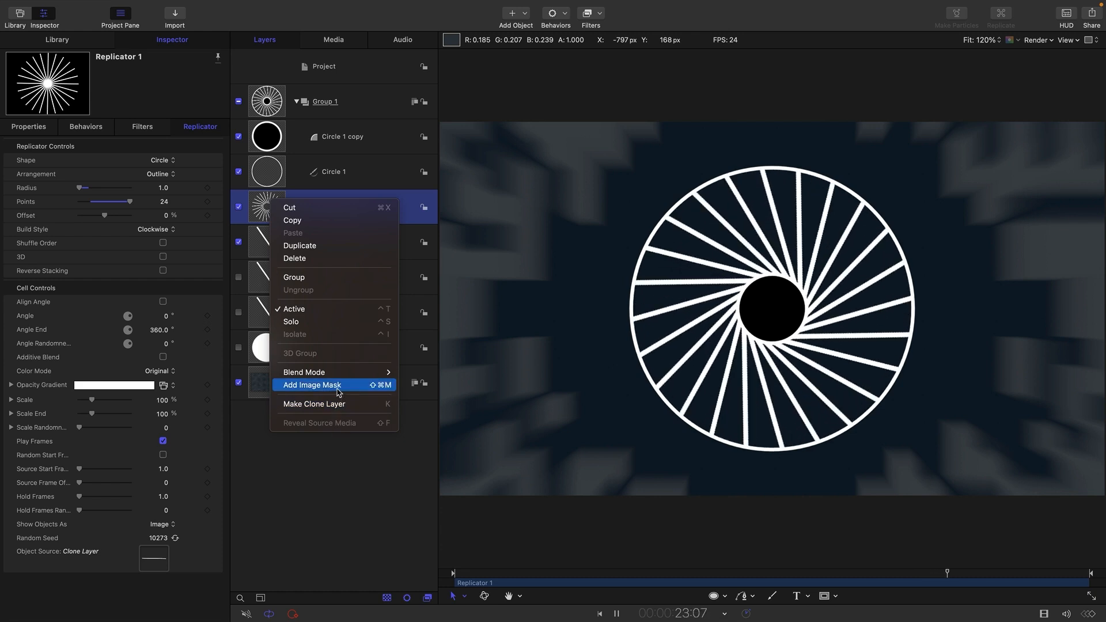
left_click(311, 385)
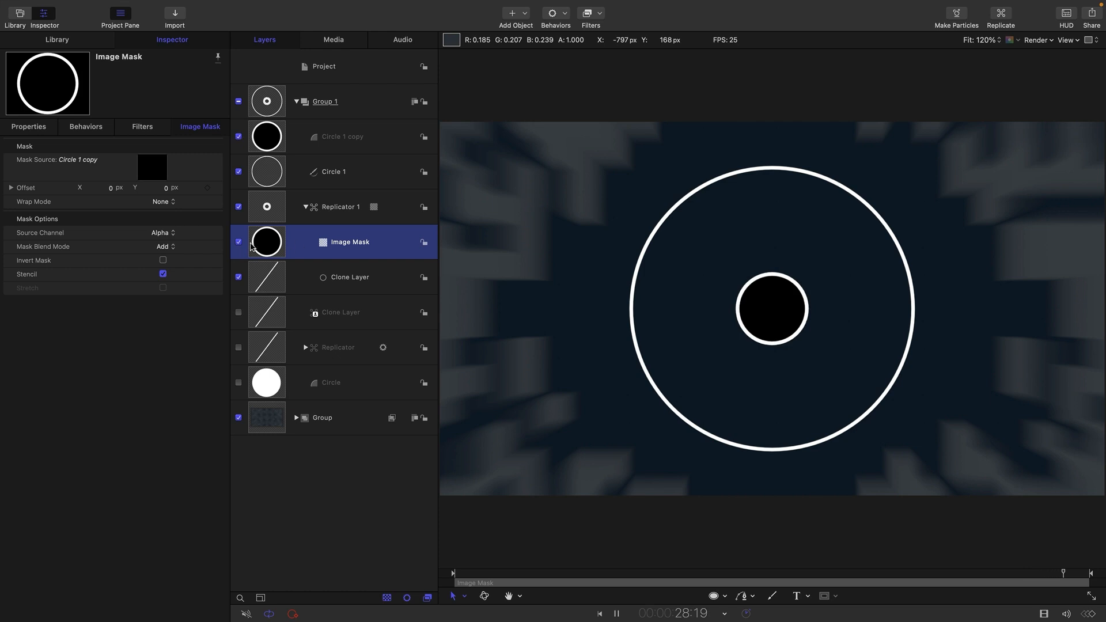
left_click(163, 262)
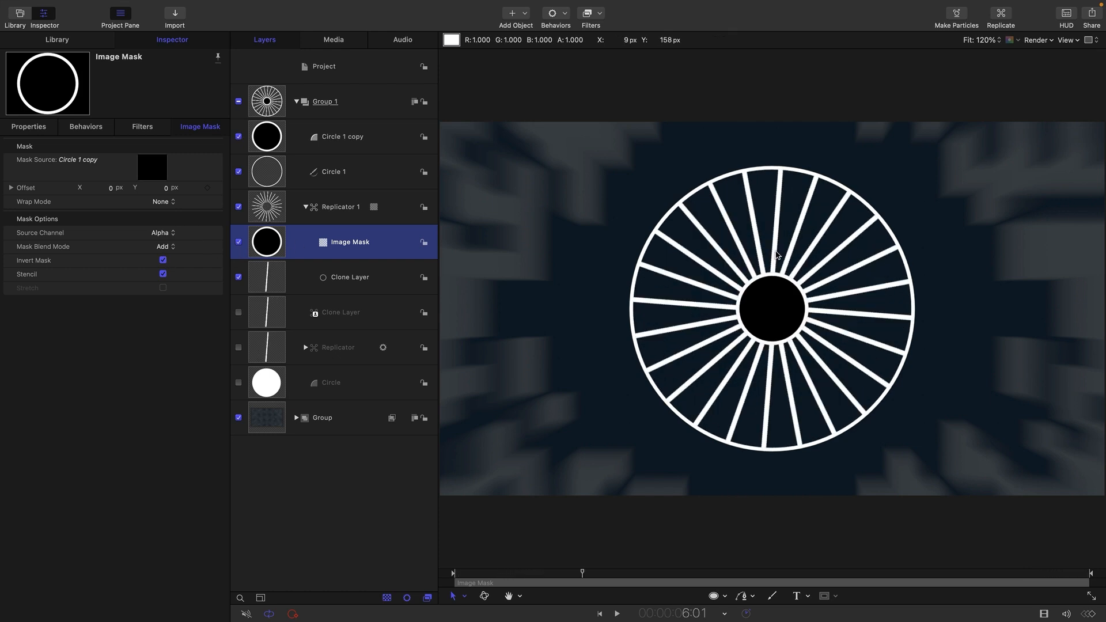
mouse_move(269, 108)
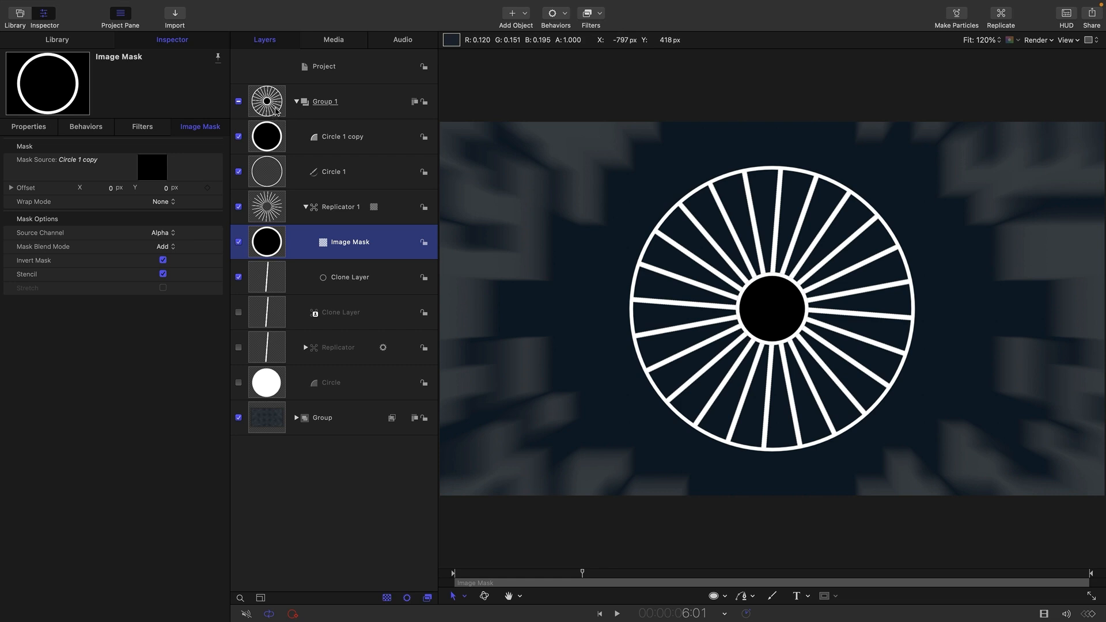
left_click(325, 101)
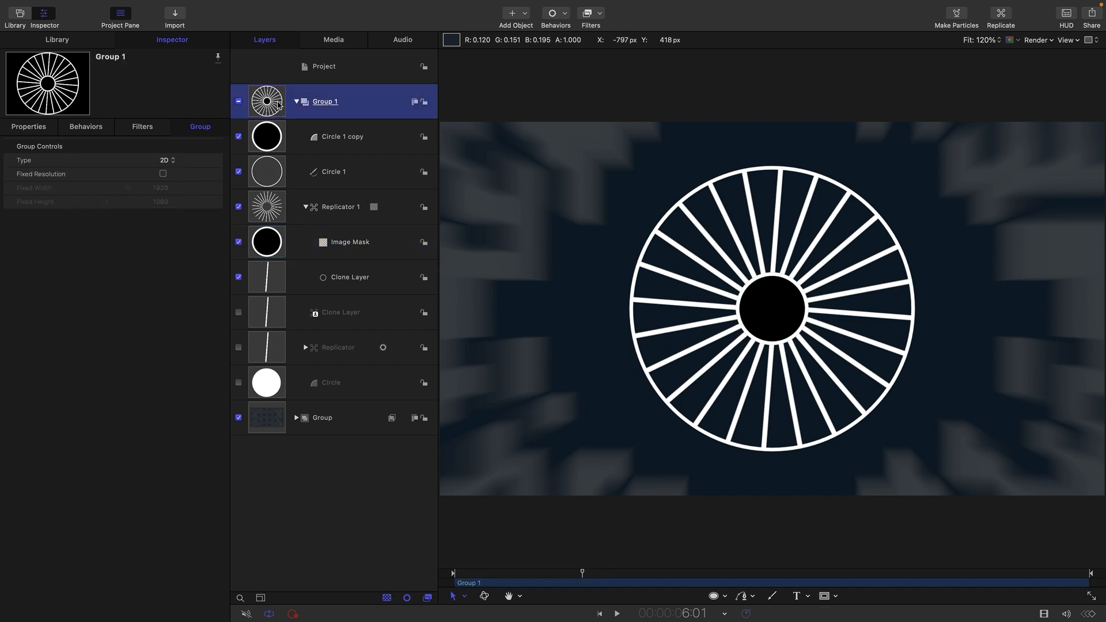
Apply a Neon glow filter to Group 1 with Mix about 26% and Outer Glow 106
left_click(589, 13)
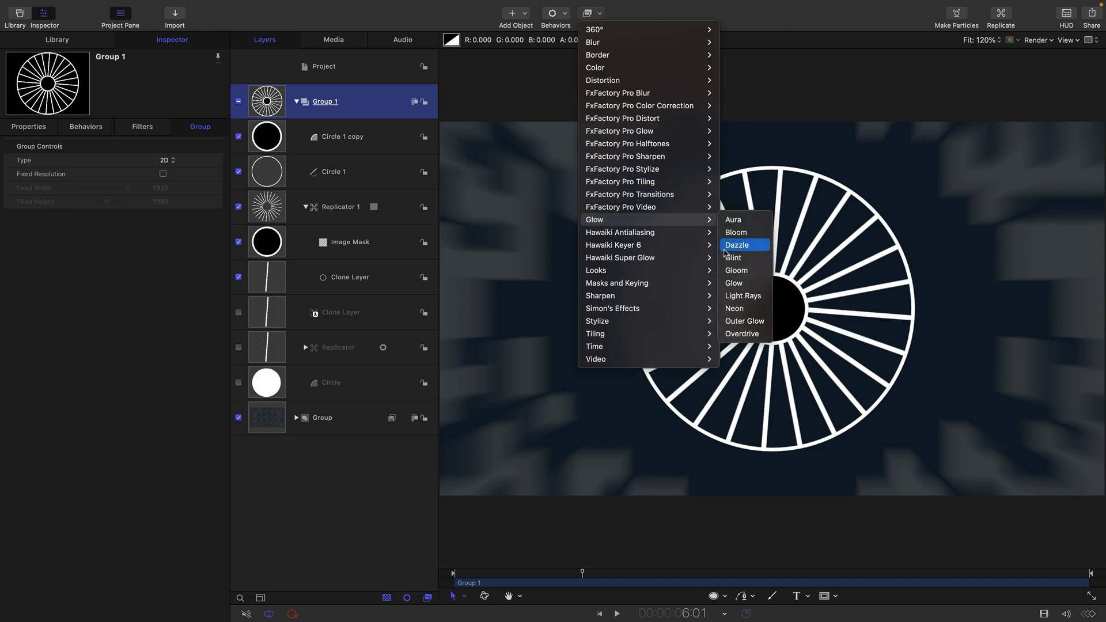
left_click(733, 309)
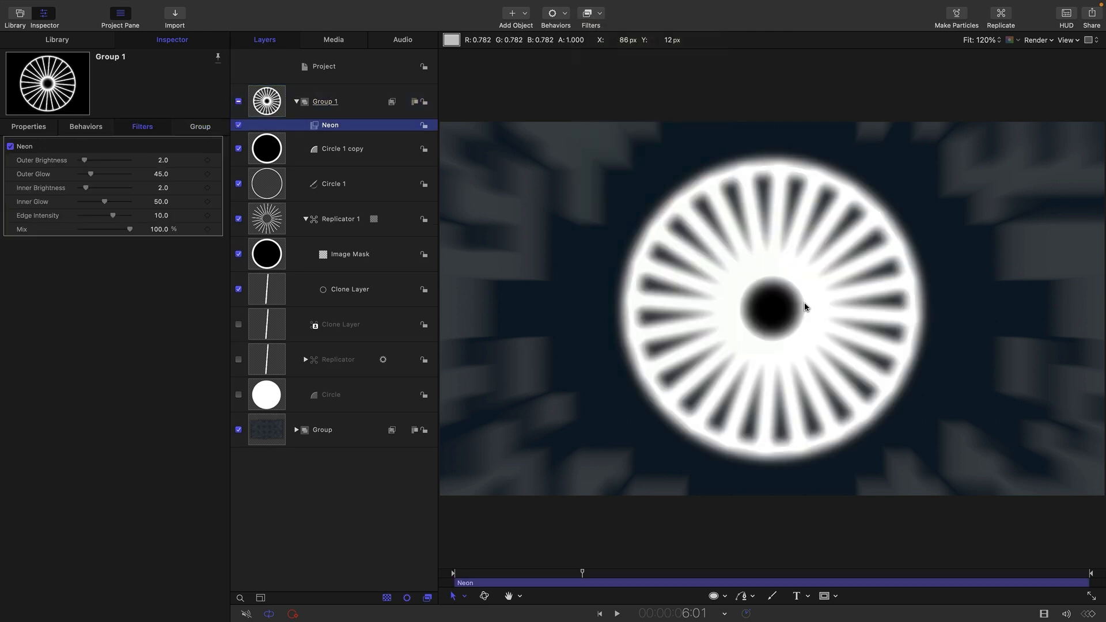
left_click_drag(129, 230, 93, 229)
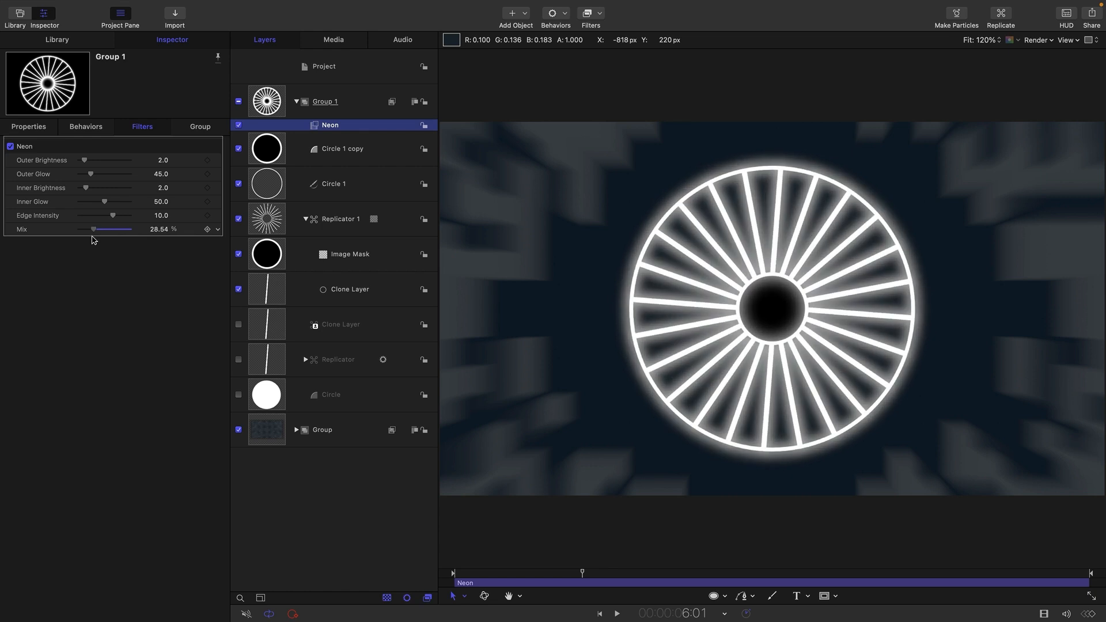
left_click_drag(113, 229, 115, 230)
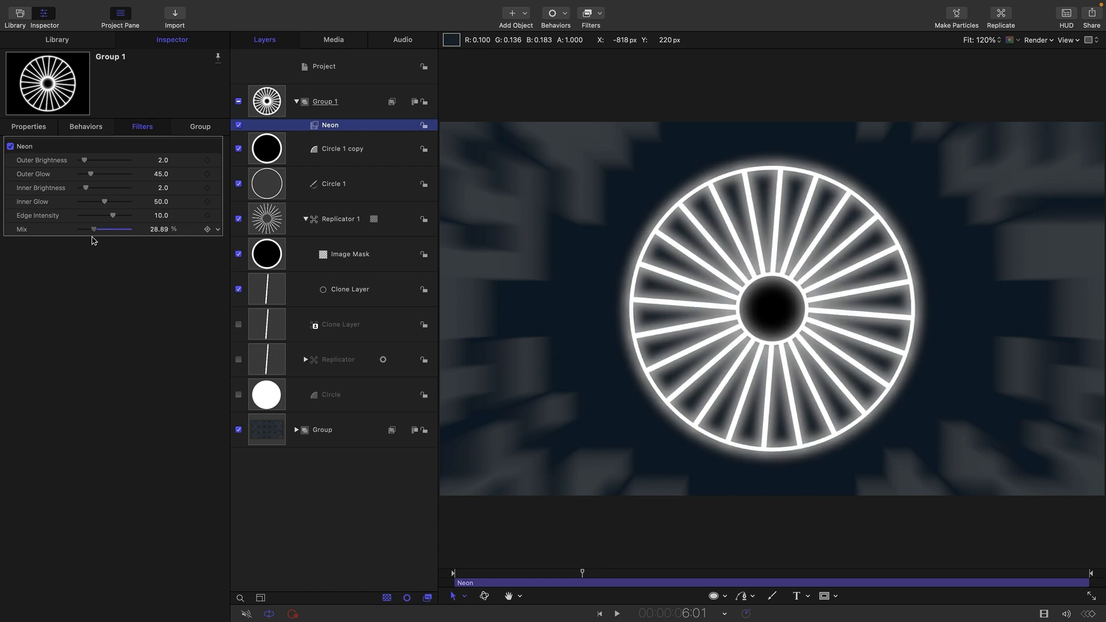
left_click_drag(113, 230, 94, 229)
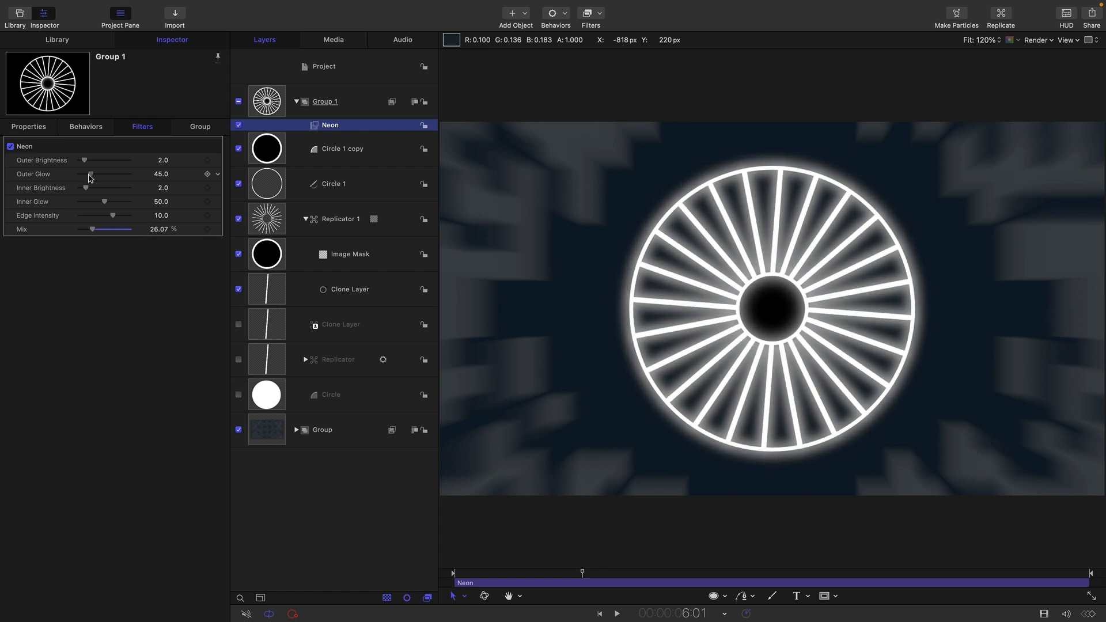
left_click_drag(89, 174, 108, 174)
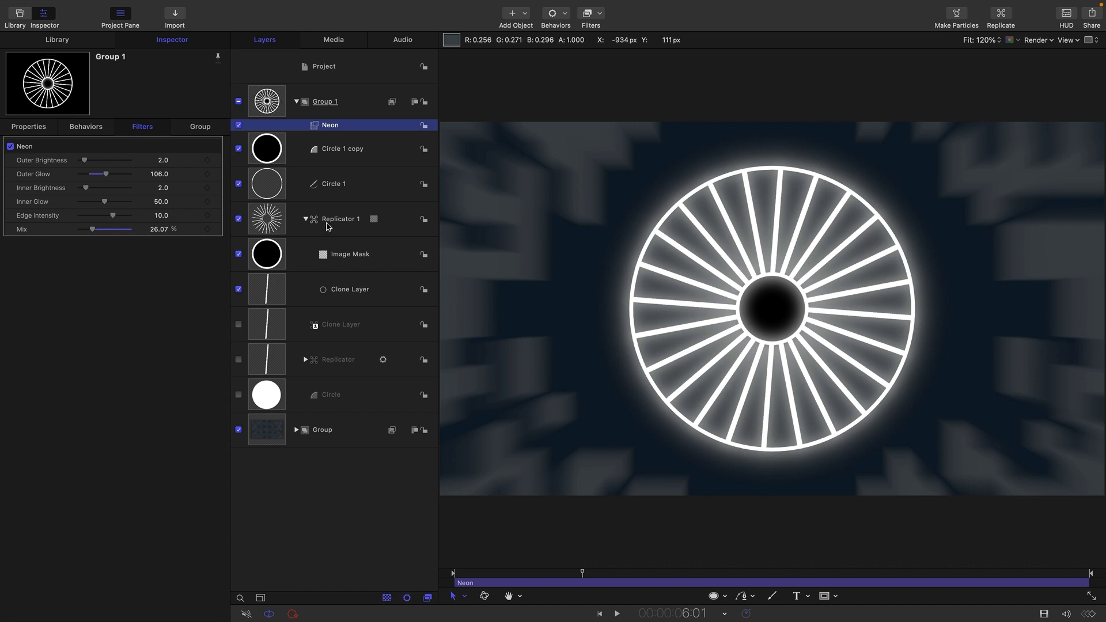
mouse_move(281, 223)
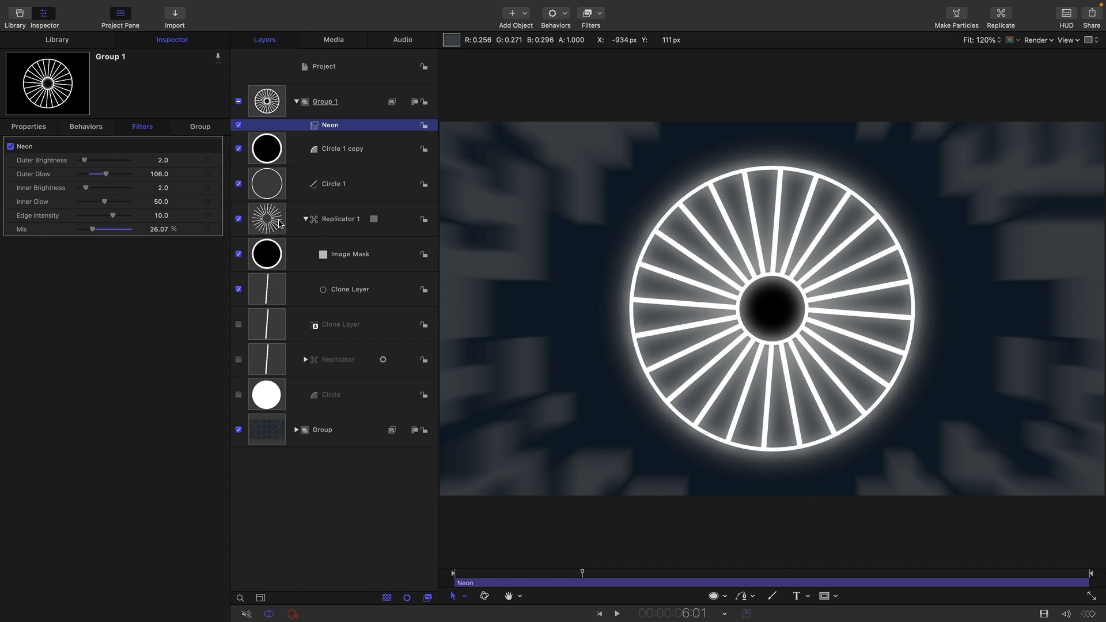
Set Replicator 1's Color Mode to Pick From Color Range using the Rainbow gradient and preview playback
left_click(341, 218)
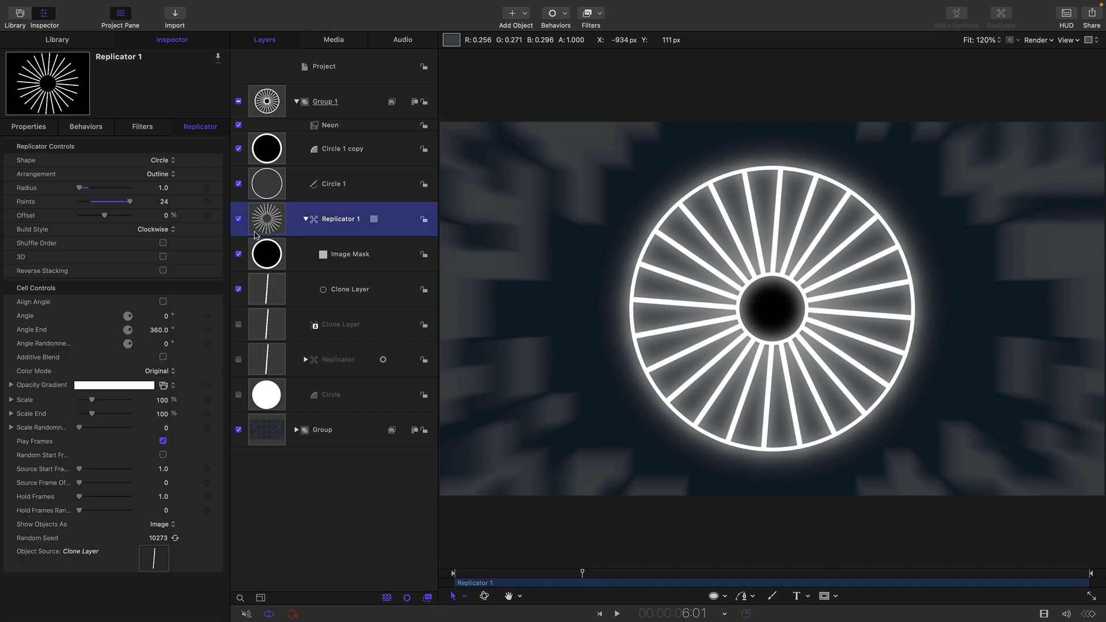
left_click(159, 371)
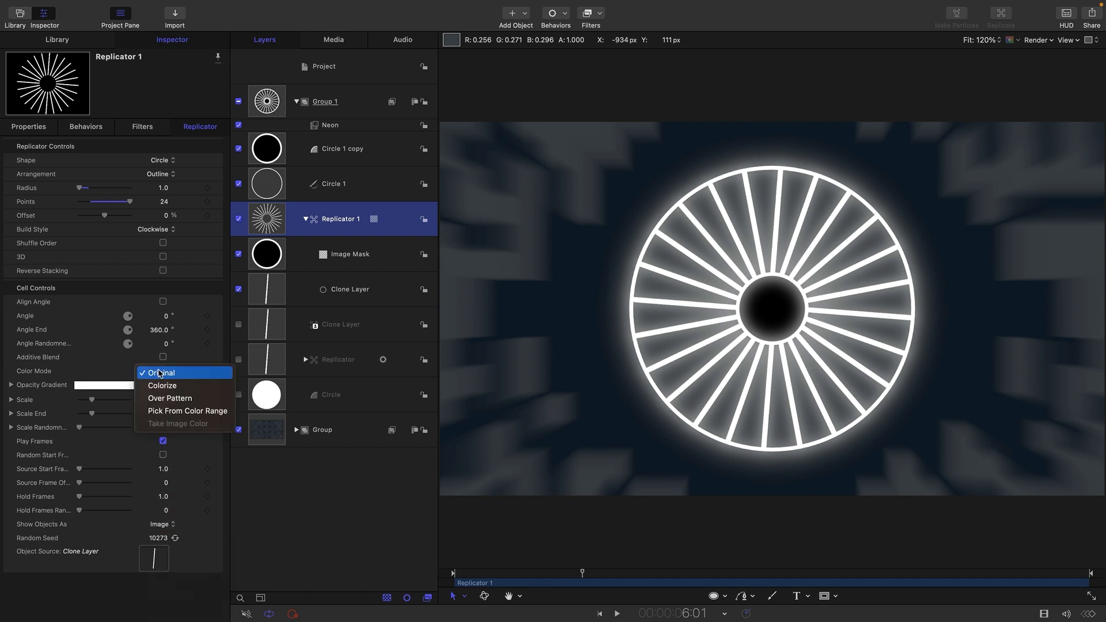
left_click(188, 411)
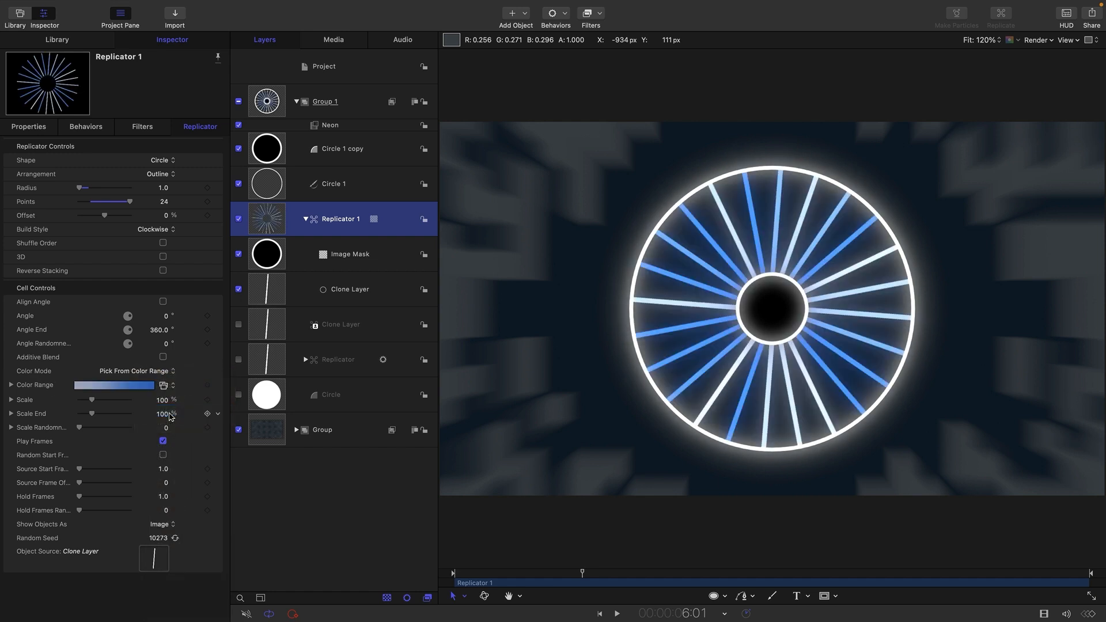
left_click(173, 385)
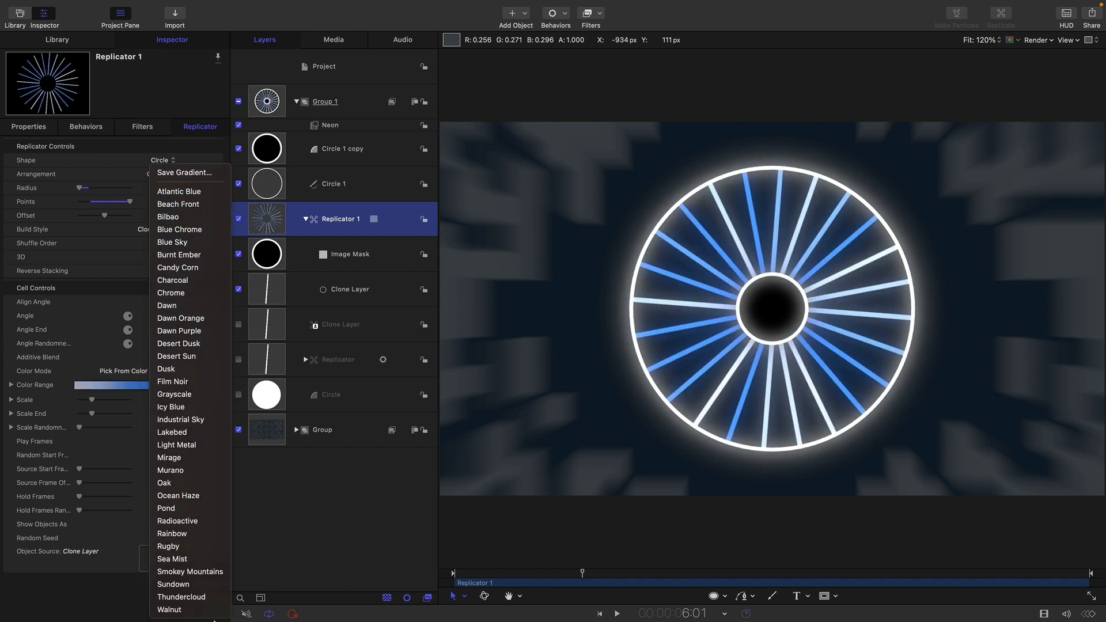
left_click(171, 533)
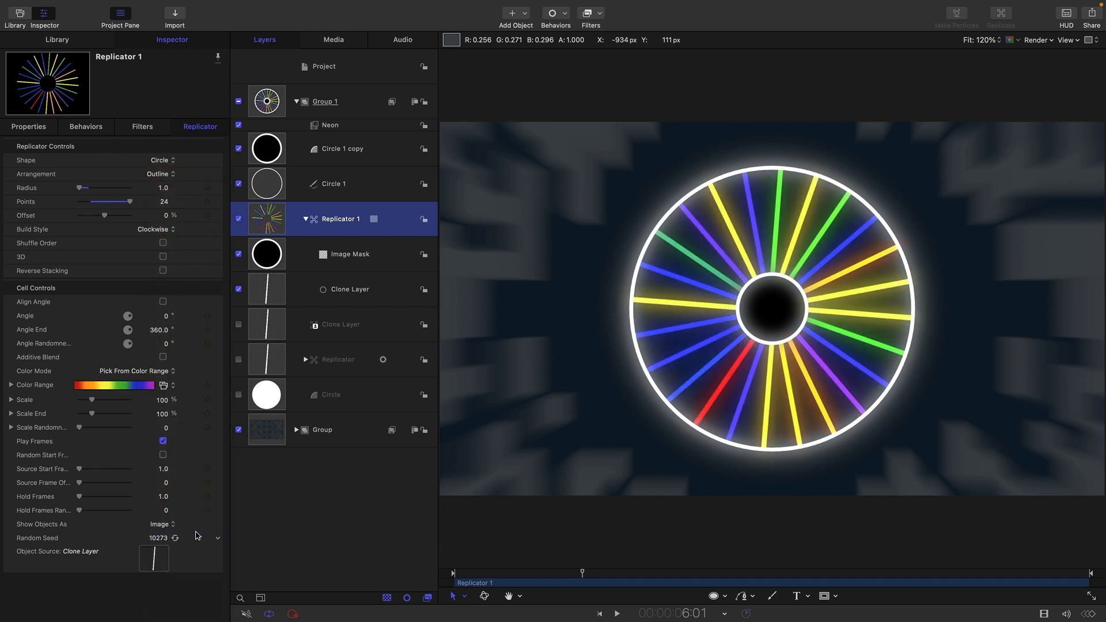
left_click(616, 612)
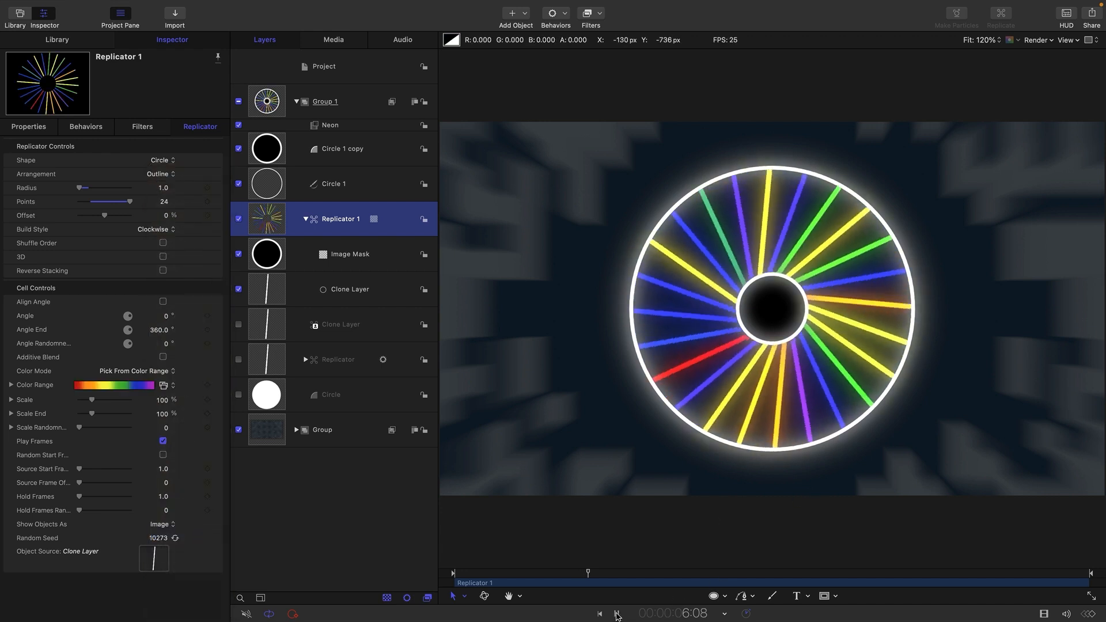
left_click(615, 612)
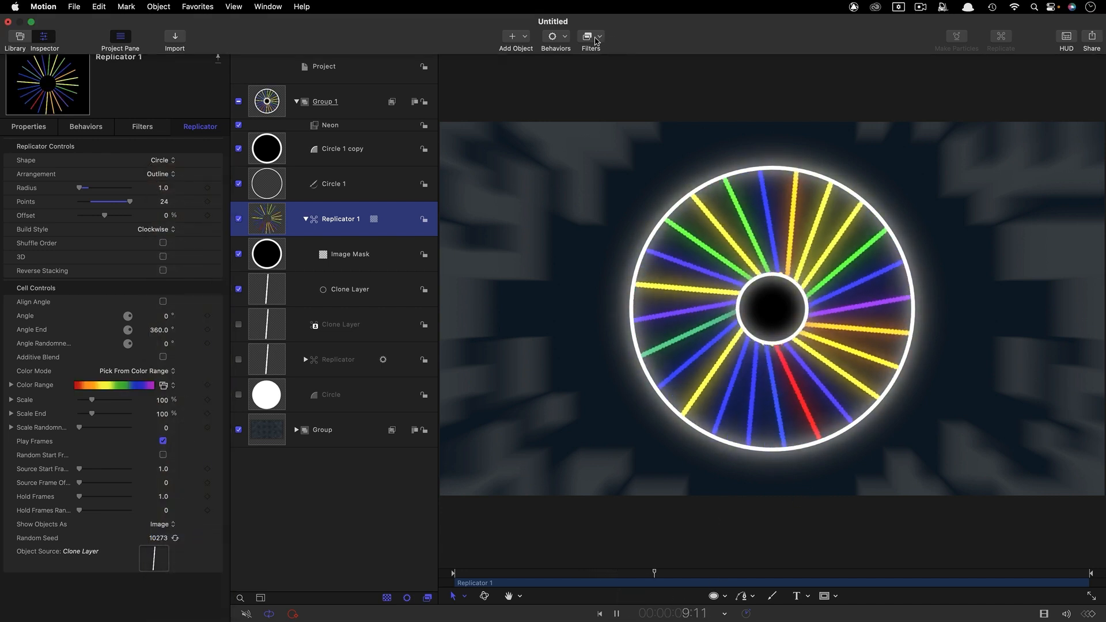
Add a Hue/Saturation filter to Replicator 1 with Saturation at -1.0 for grey-white spokes
left_click(590, 37)
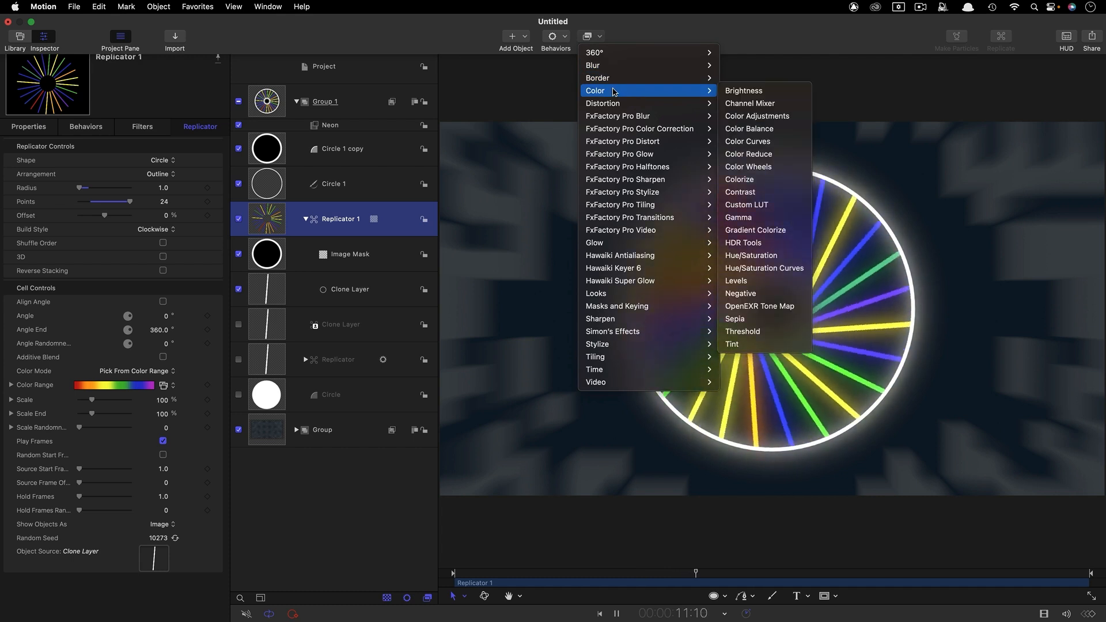
mouse_move(751, 255)
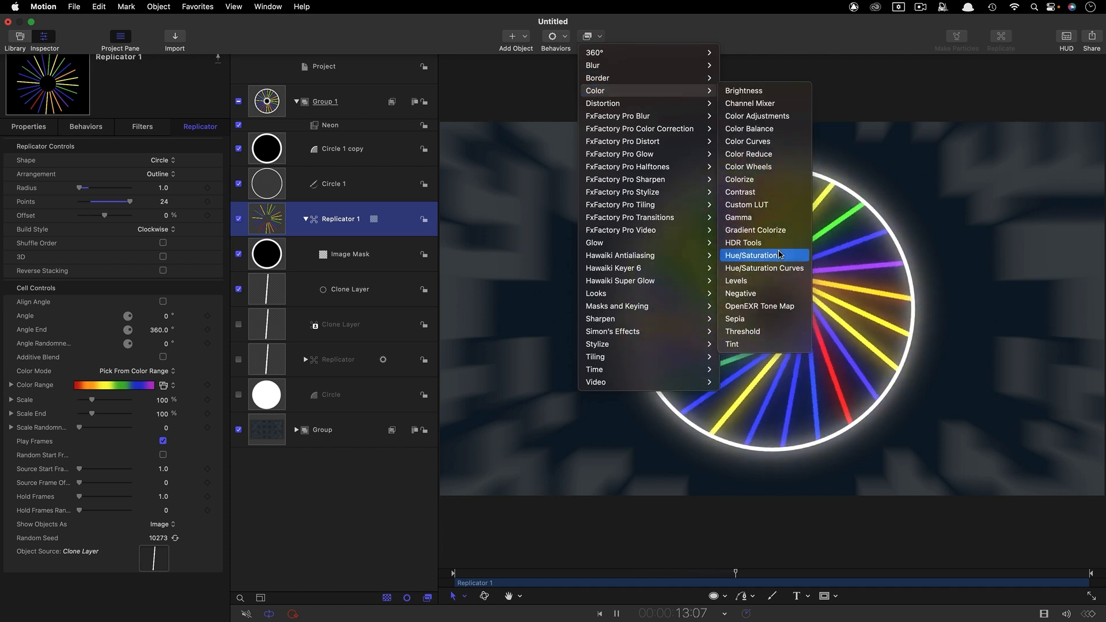
left_click(754, 256)
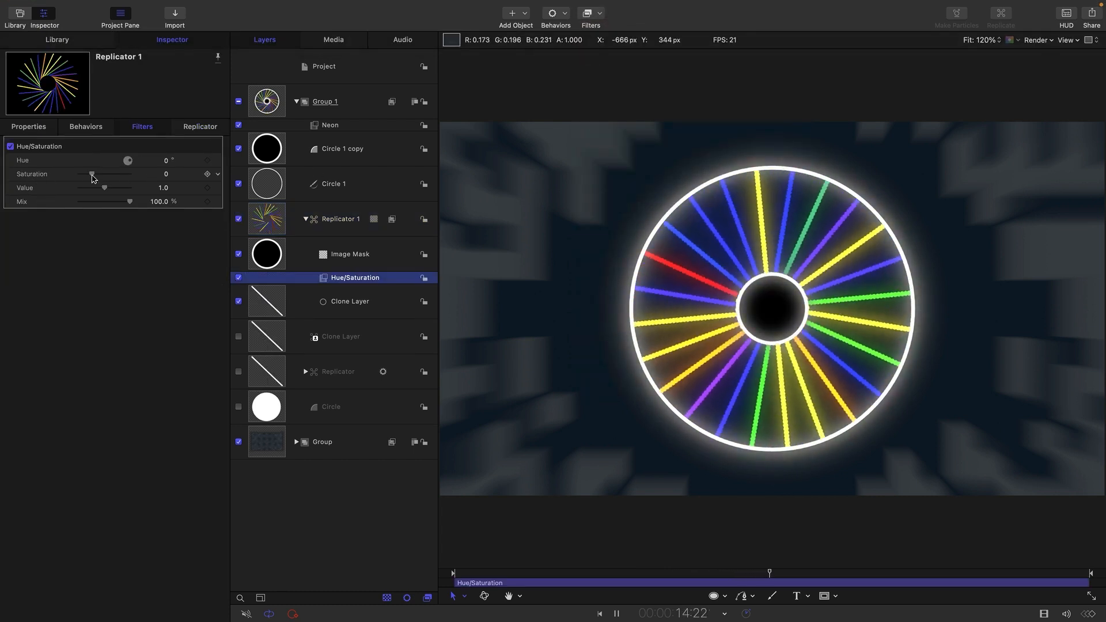
left_click_drag(92, 174, 83, 174)
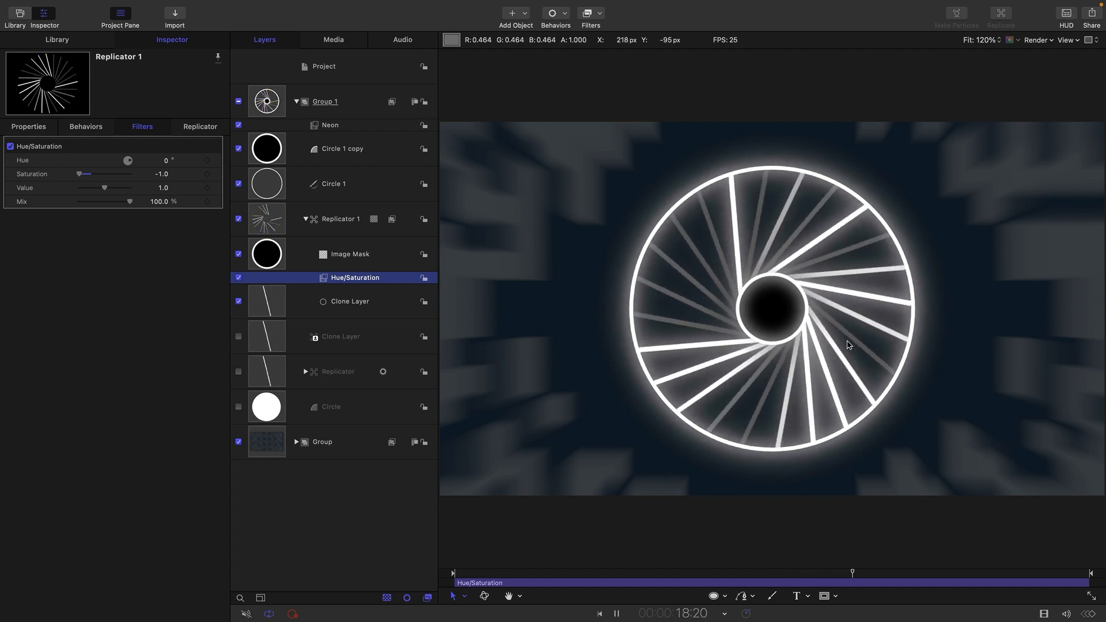
left_click(324, 102)
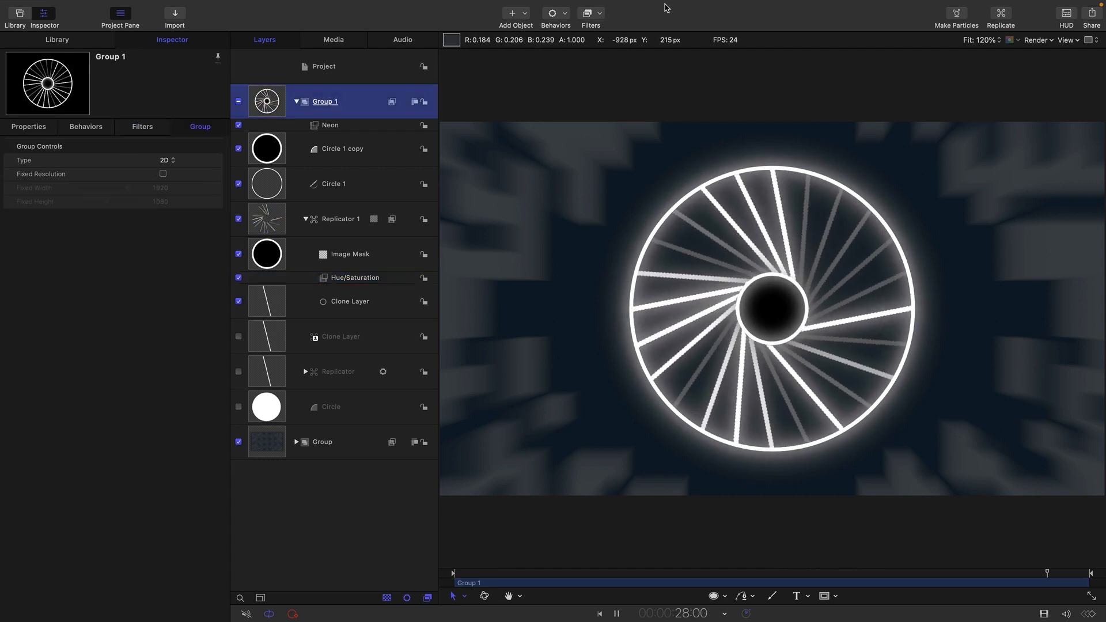
Add a Colorize filter to Group 1 remapping white to pale yellow
left_click(590, 13)
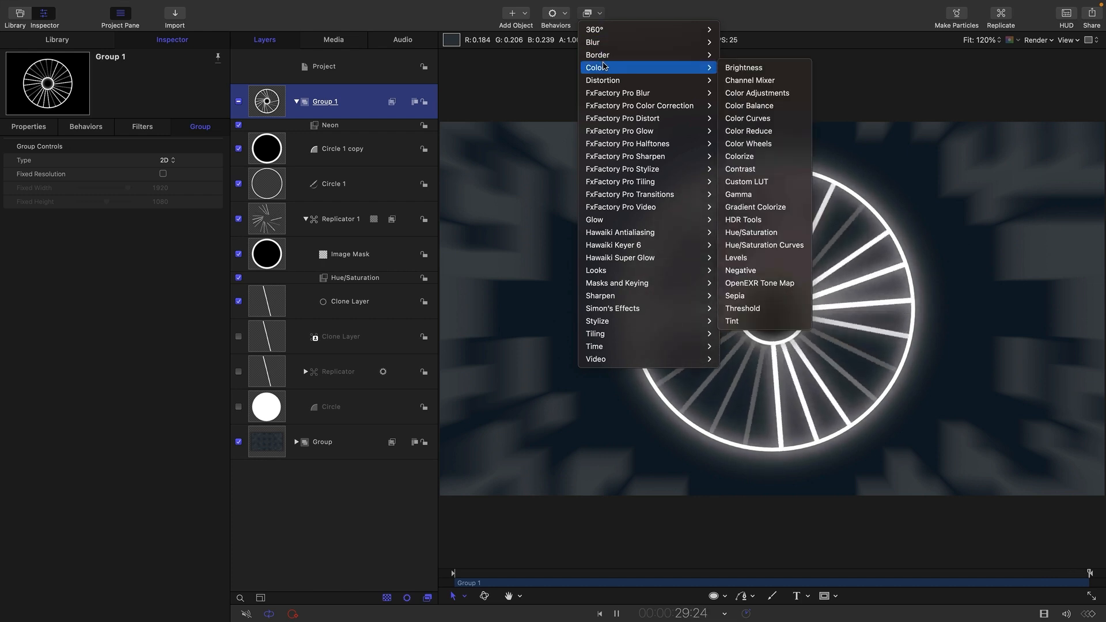
mouse_move(746, 181)
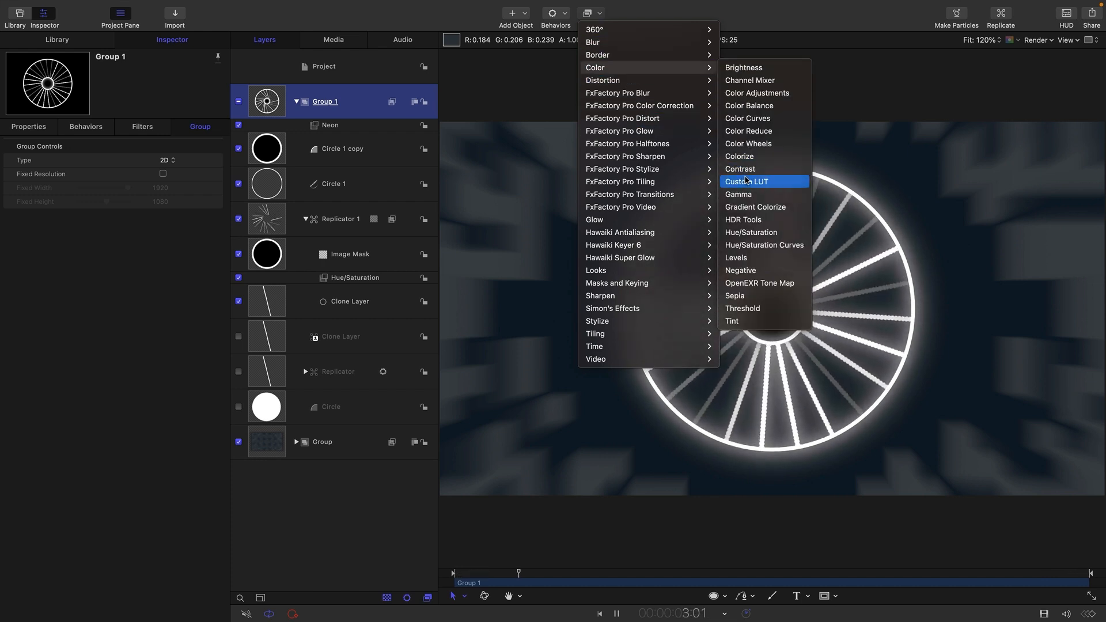
left_click(739, 155)
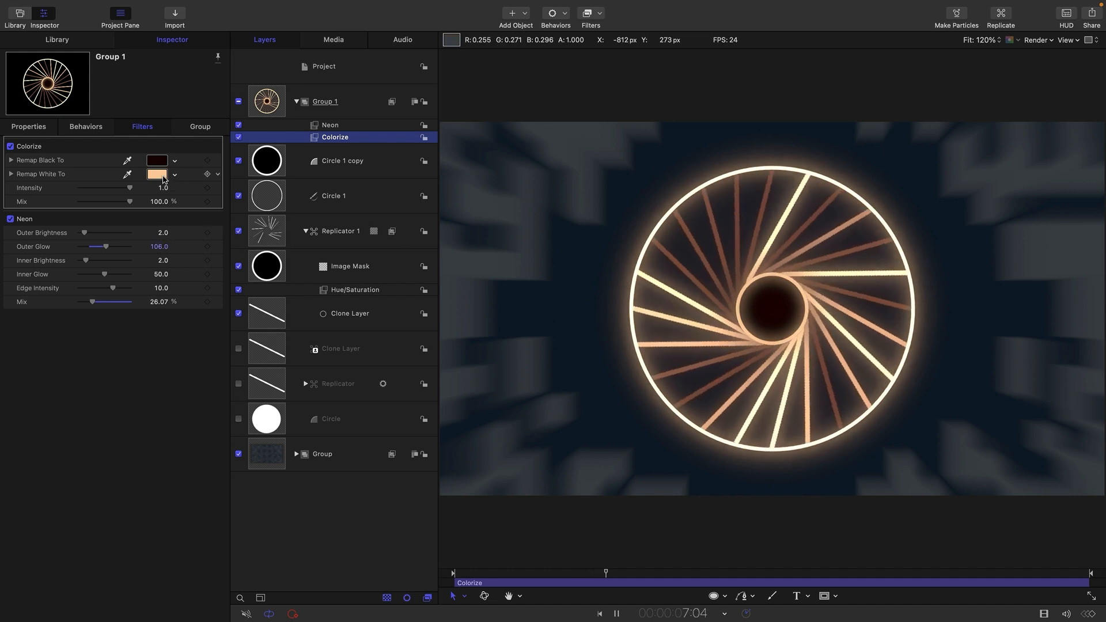
left_click(157, 174)
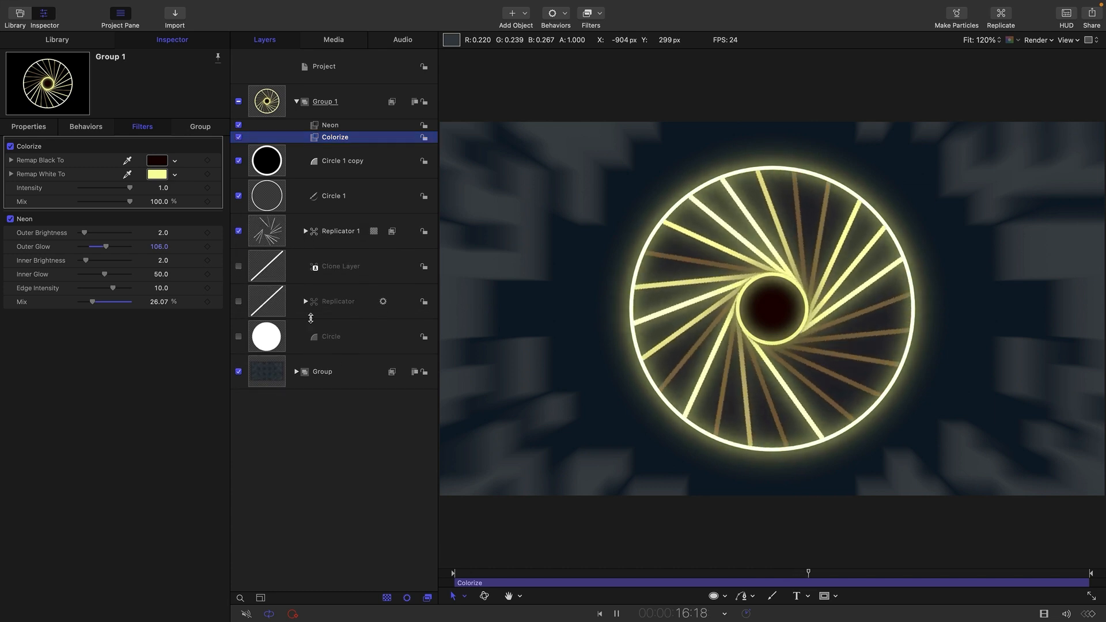
Add an Underwater filter to the source Replicator with Size 1.5, Speed 0.2, Refraction 112
left_click(305, 301)
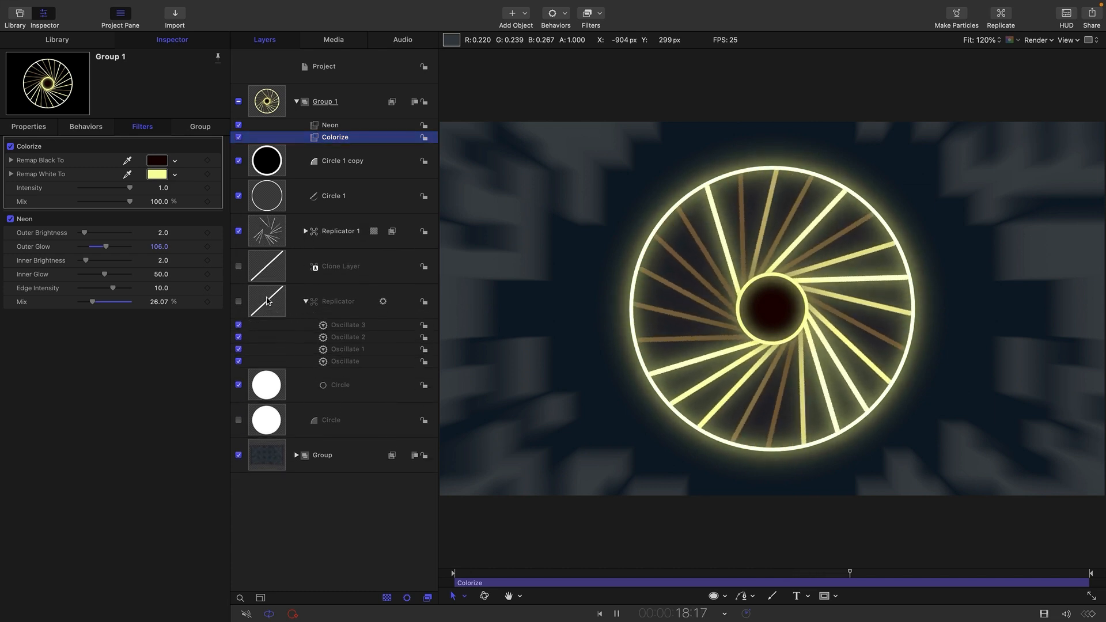
left_click(338, 301)
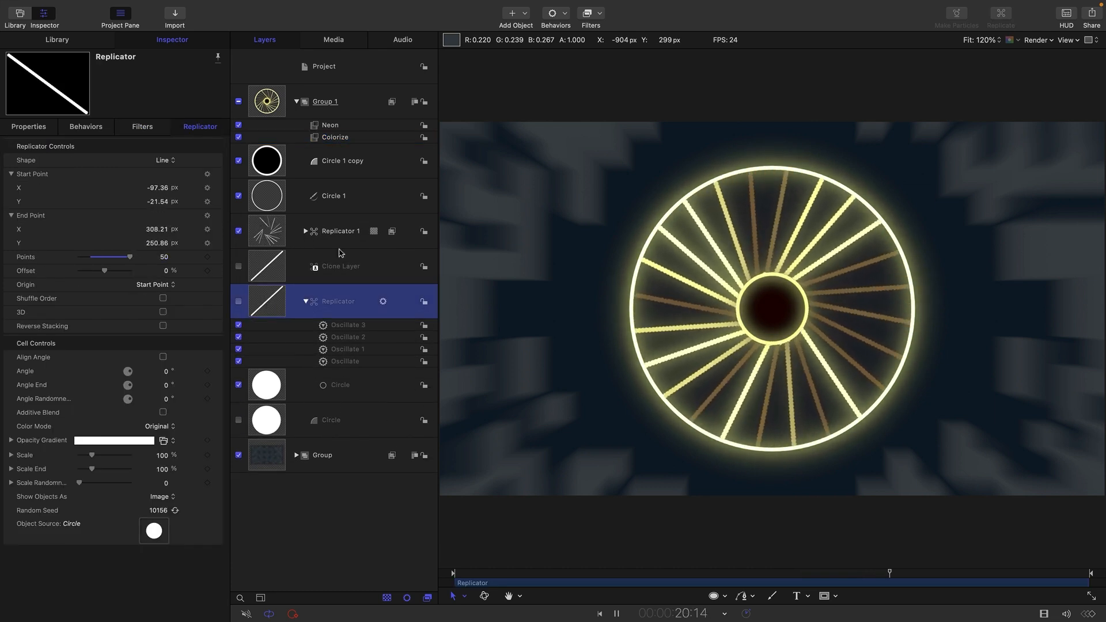
left_click(590, 12)
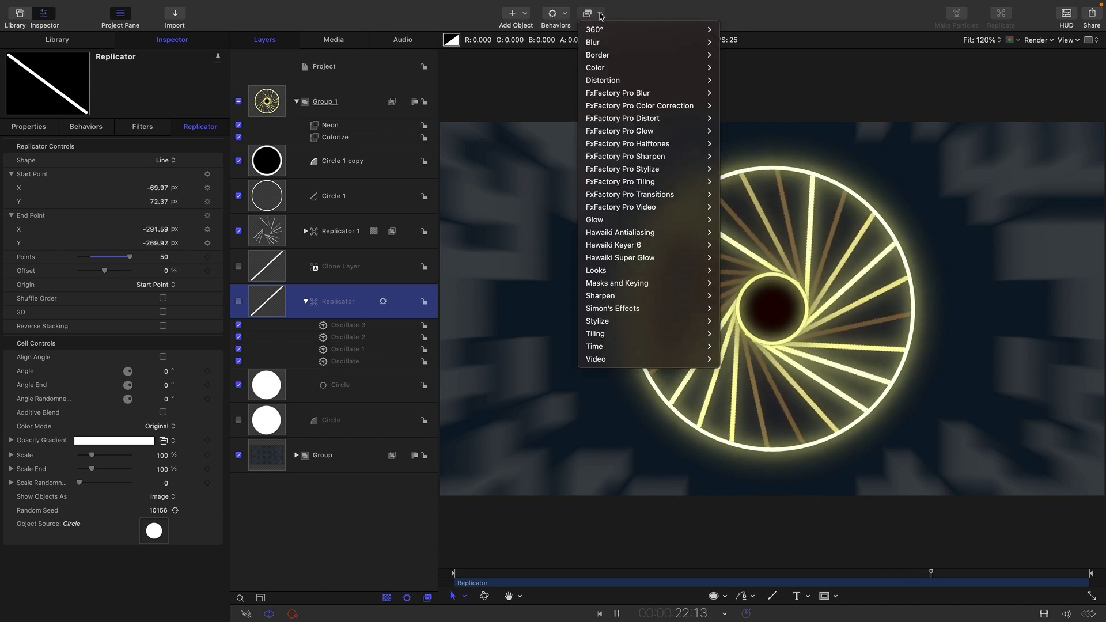
mouse_move(602, 79)
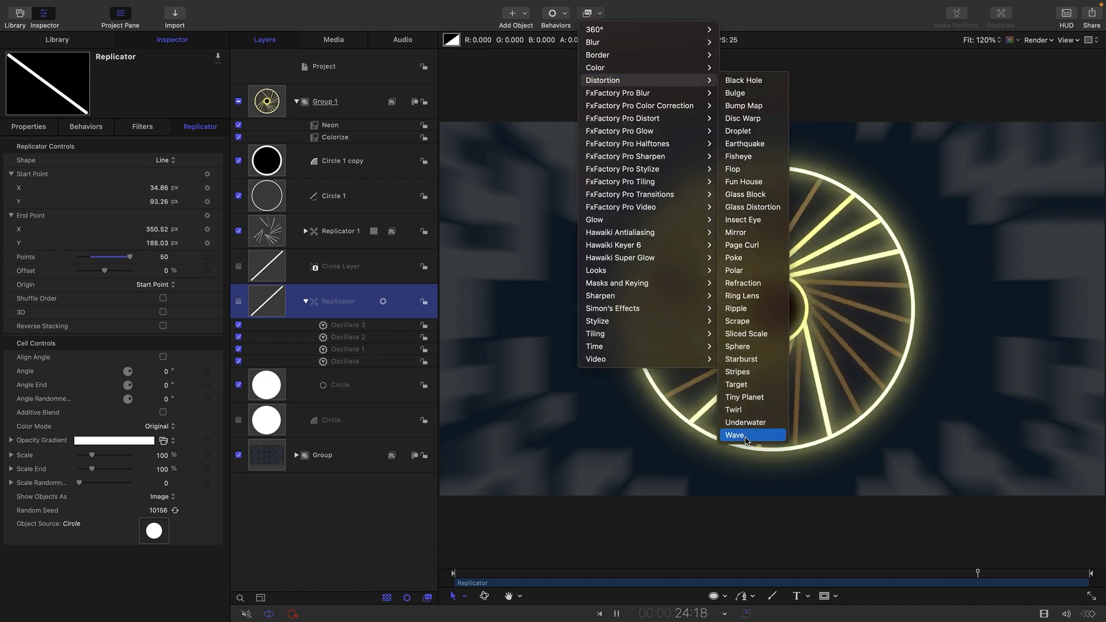
left_click(745, 421)
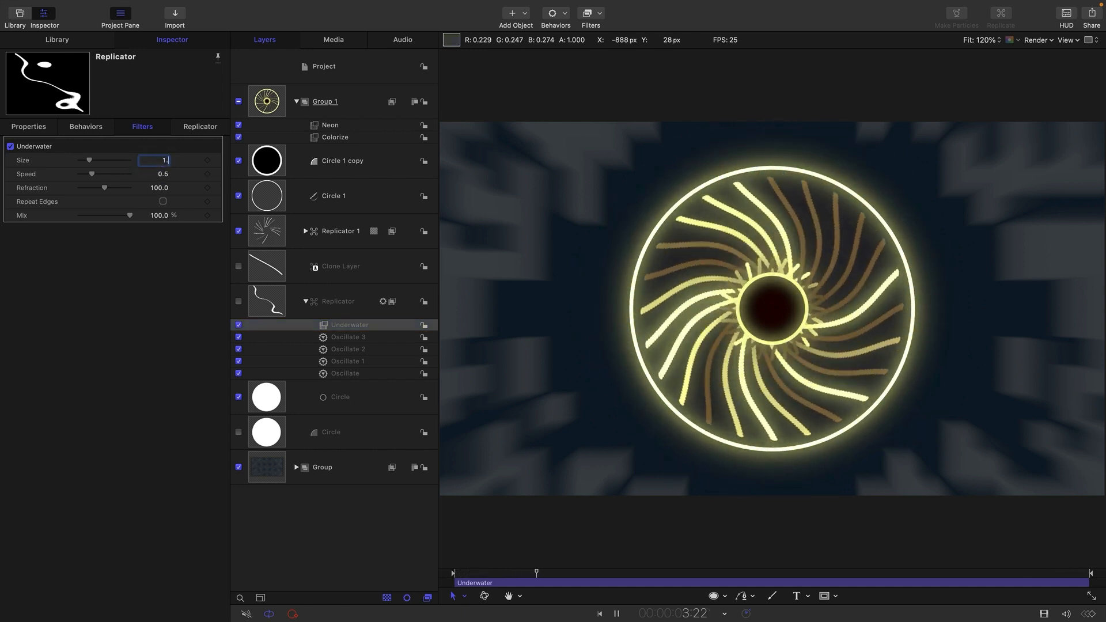
type("1.5")
left_click(153, 174)
type("0.2")
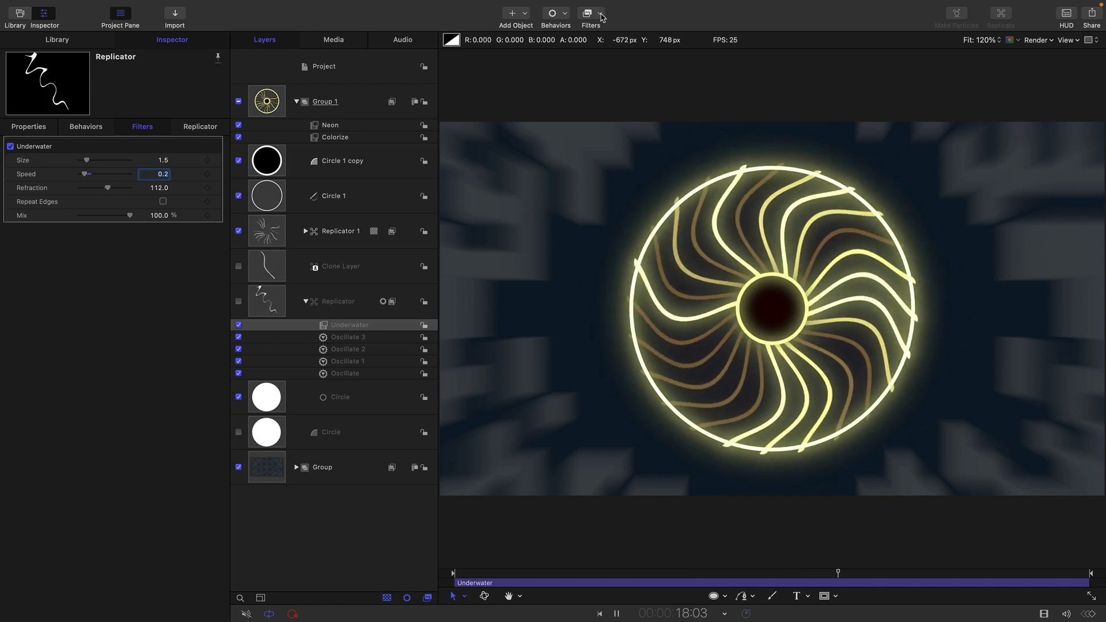
Add a Glass Block filter at Scale 1.5 to the source Replicator
left_click(597, 13)
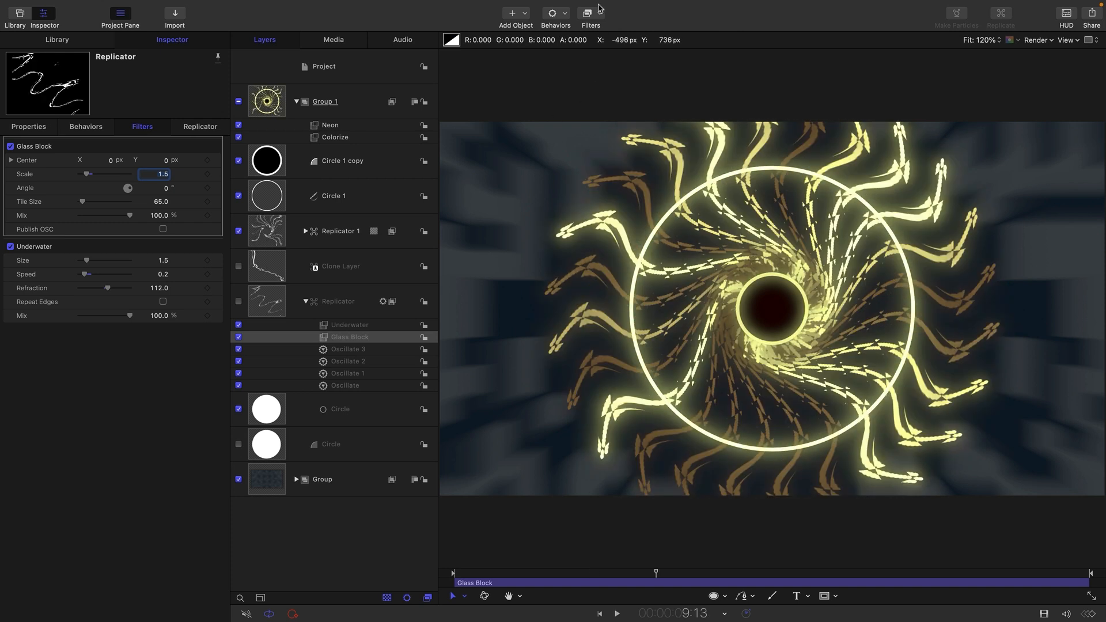
left_click(589, 13)
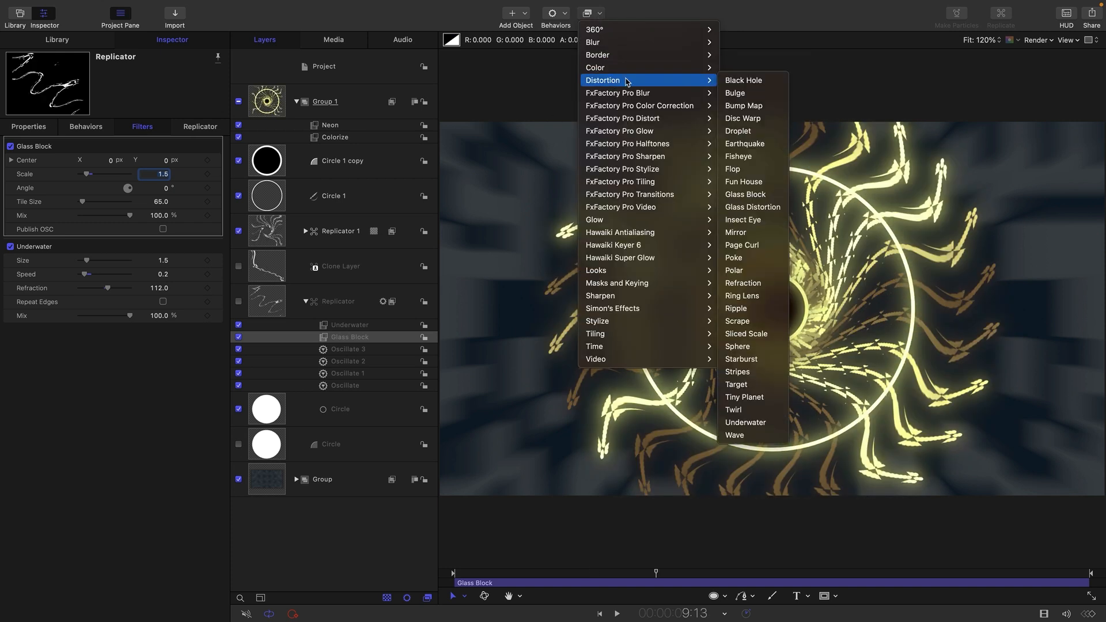
mouse_move(739, 435)
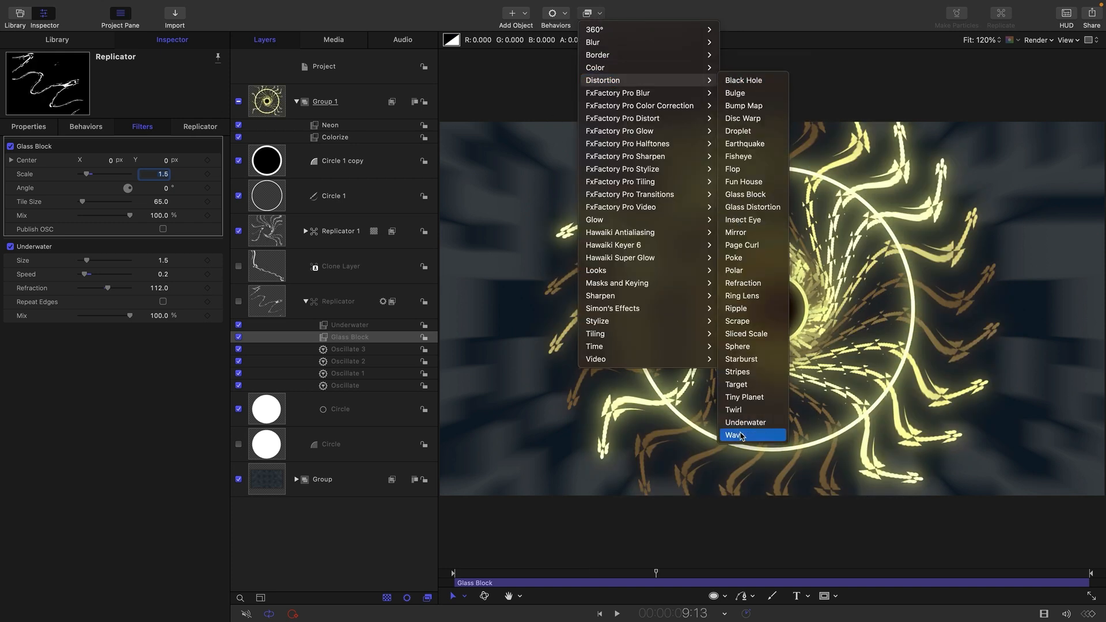
Add a Wave filter at Amplitude 50 with Repeat Edges and re-enable Underwater
left_click(736, 436)
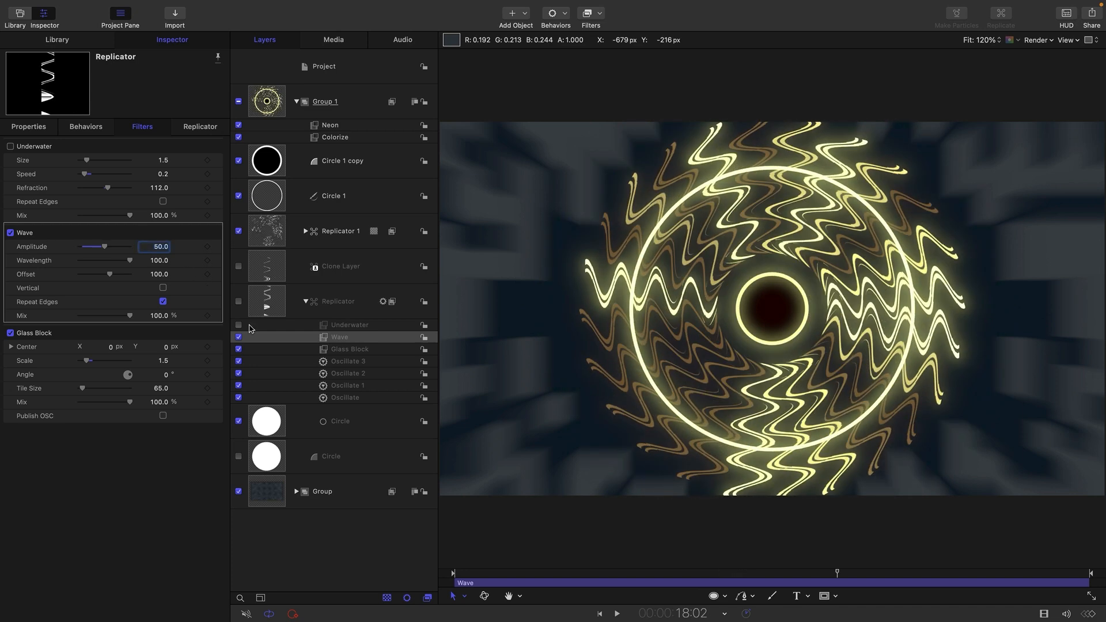
left_click(615, 613)
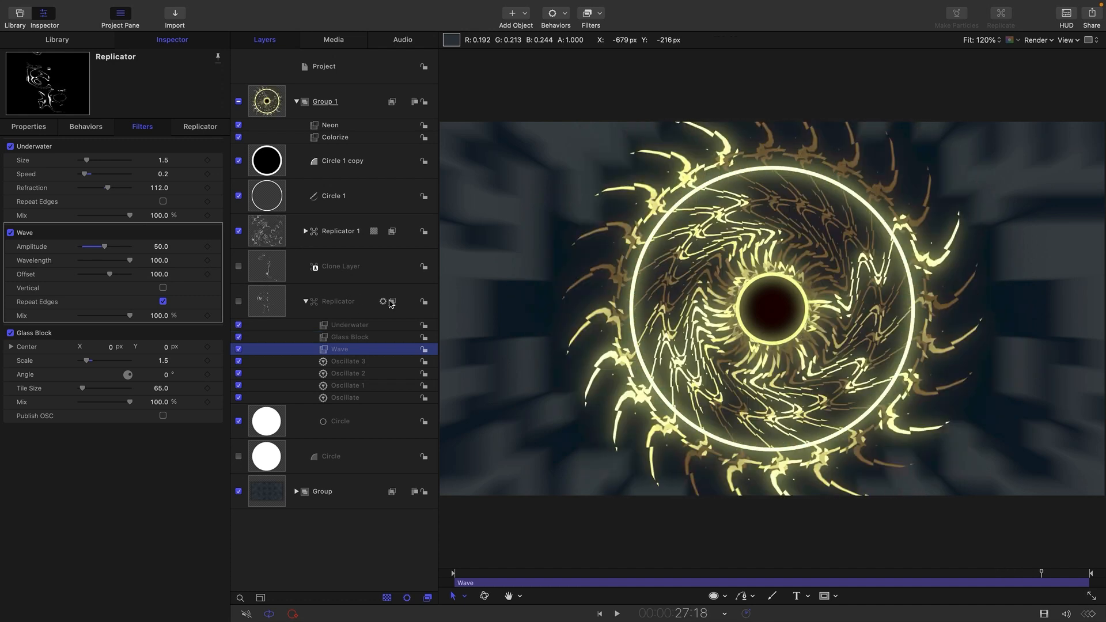
Add a Ripple filter at Amplitude 100 to the source Replicator
left_click(590, 13)
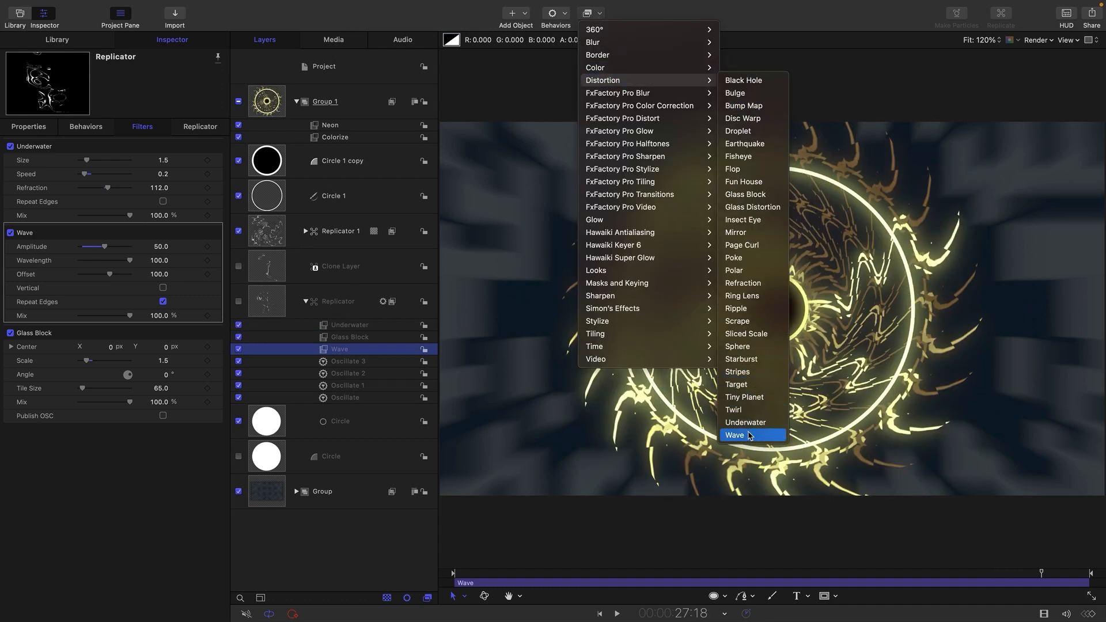
left_click(736, 310)
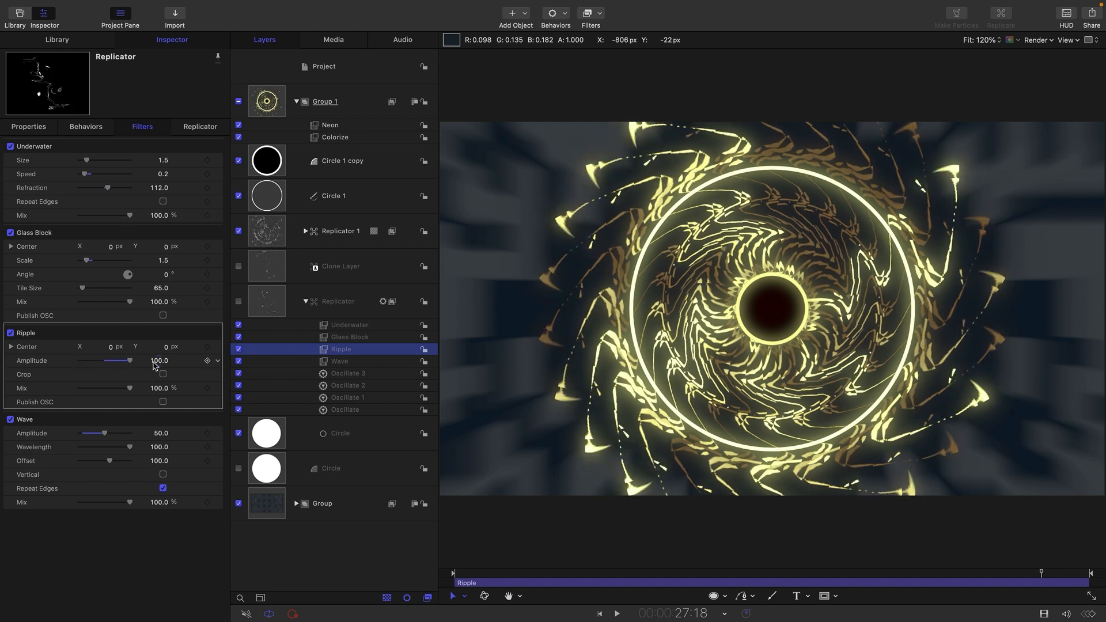
left_click(614, 613)
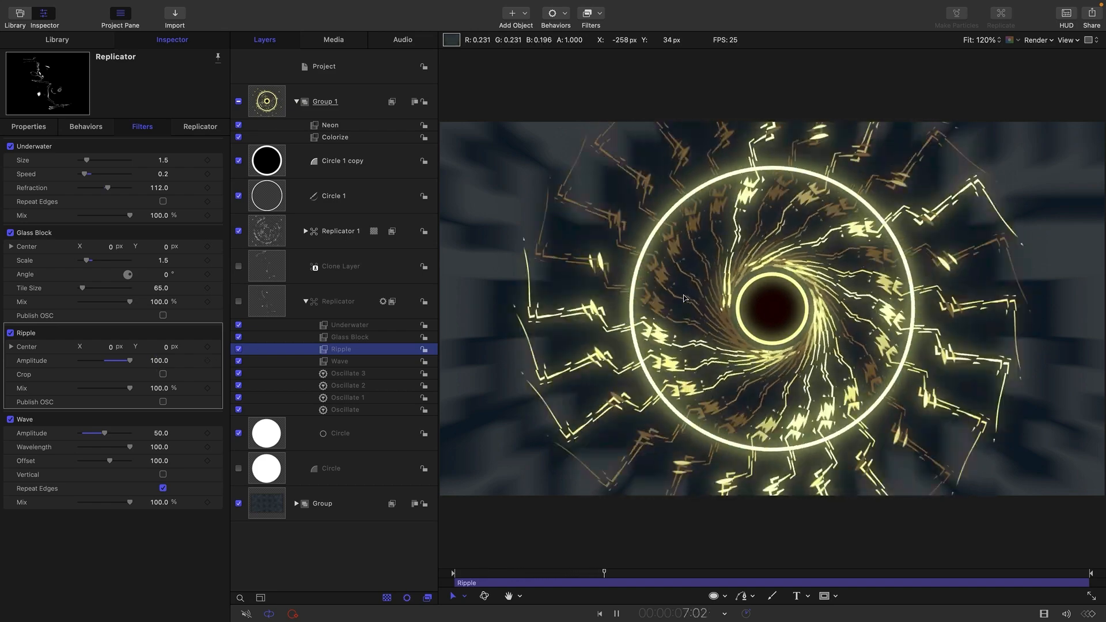
left_click(337, 300)
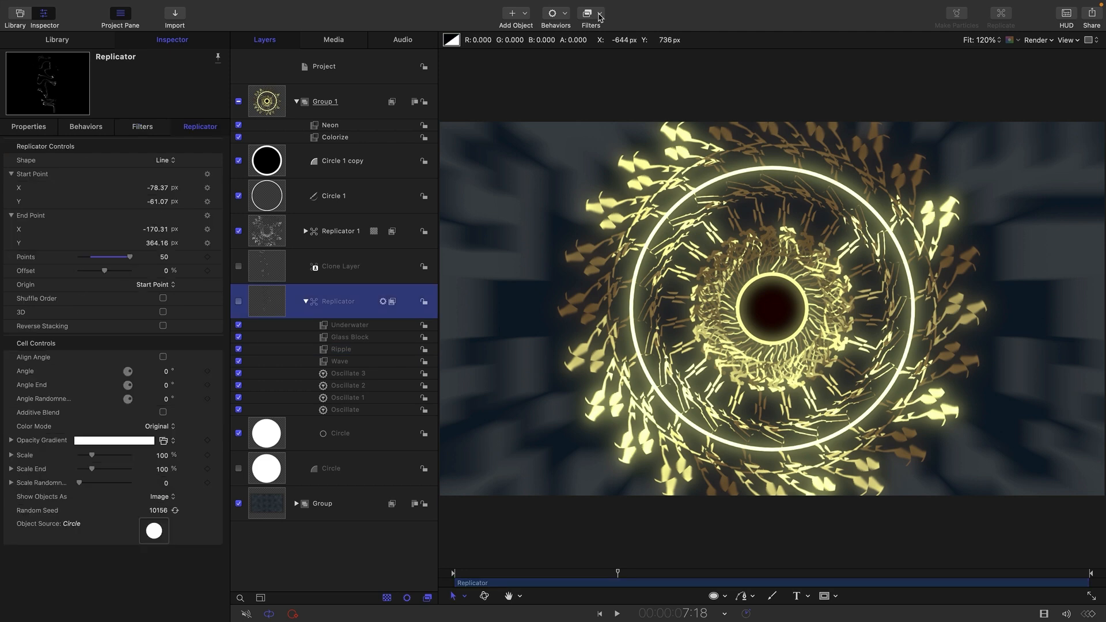
Add a Twirl filter to the Replicator with Amount 0.5 and Twirl -180°
left_click(587, 13)
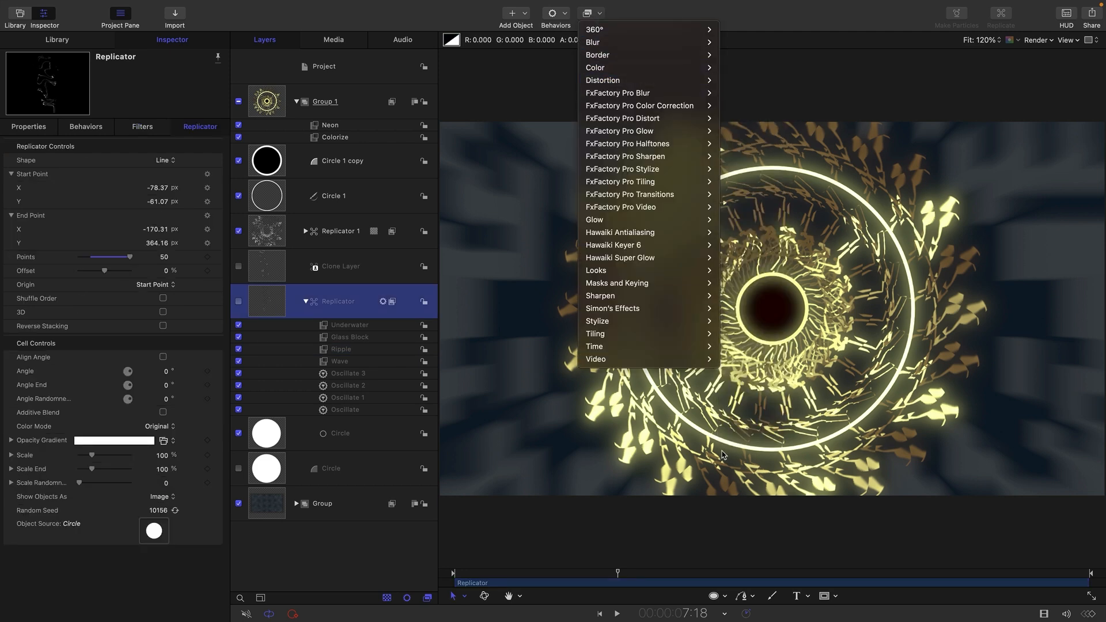
left_click(602, 79)
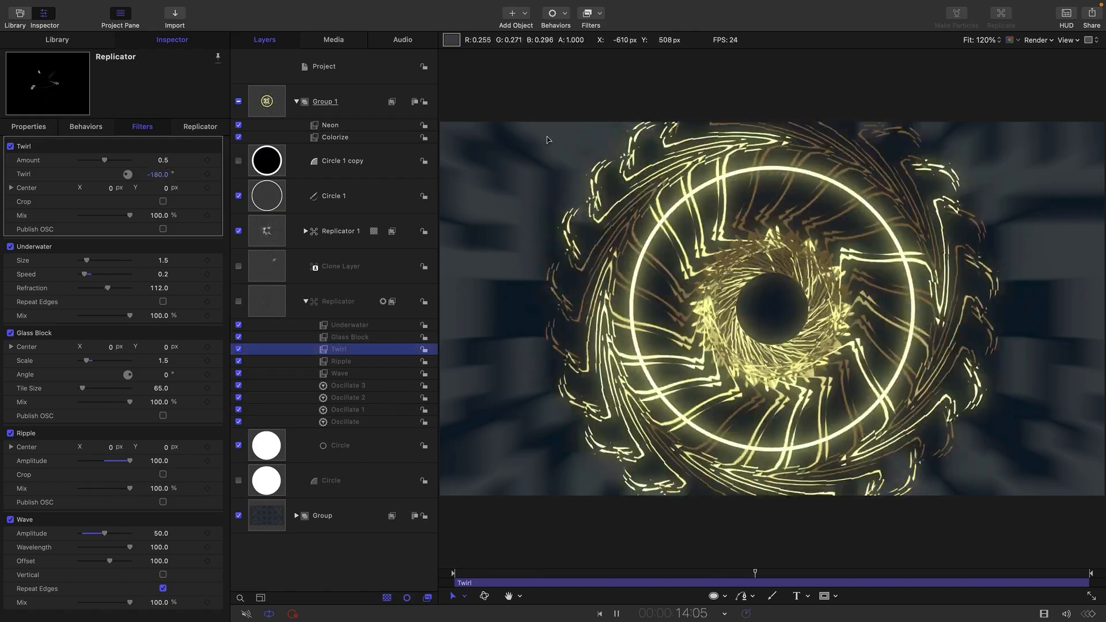
left_click(334, 196)
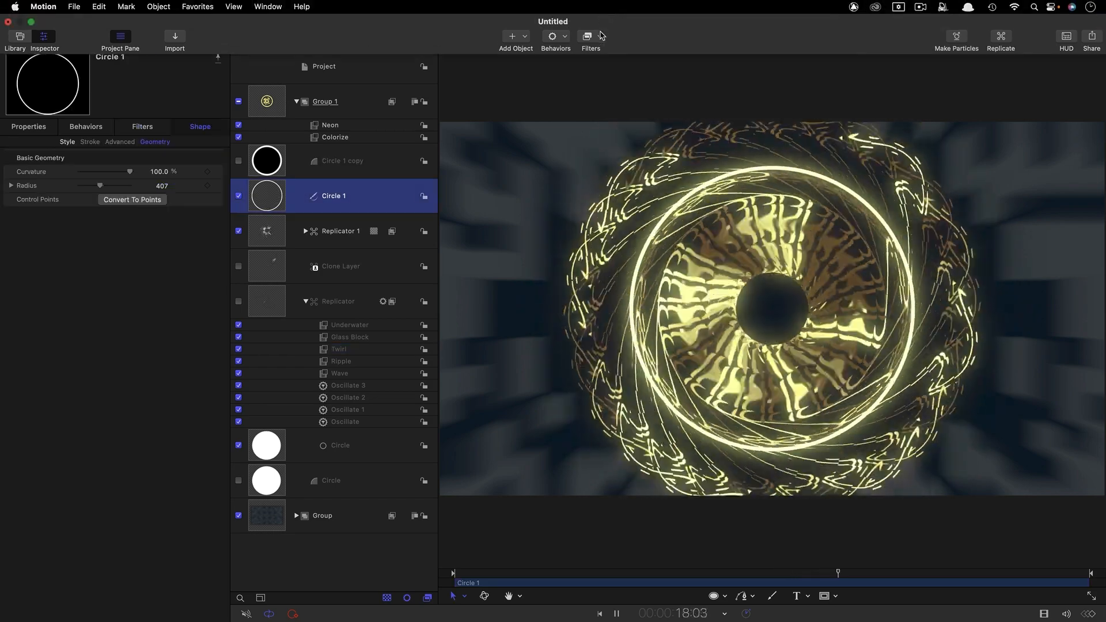
Add a Zoom Blur filter to Circle 1 and set its Amount to 32
left_click(588, 36)
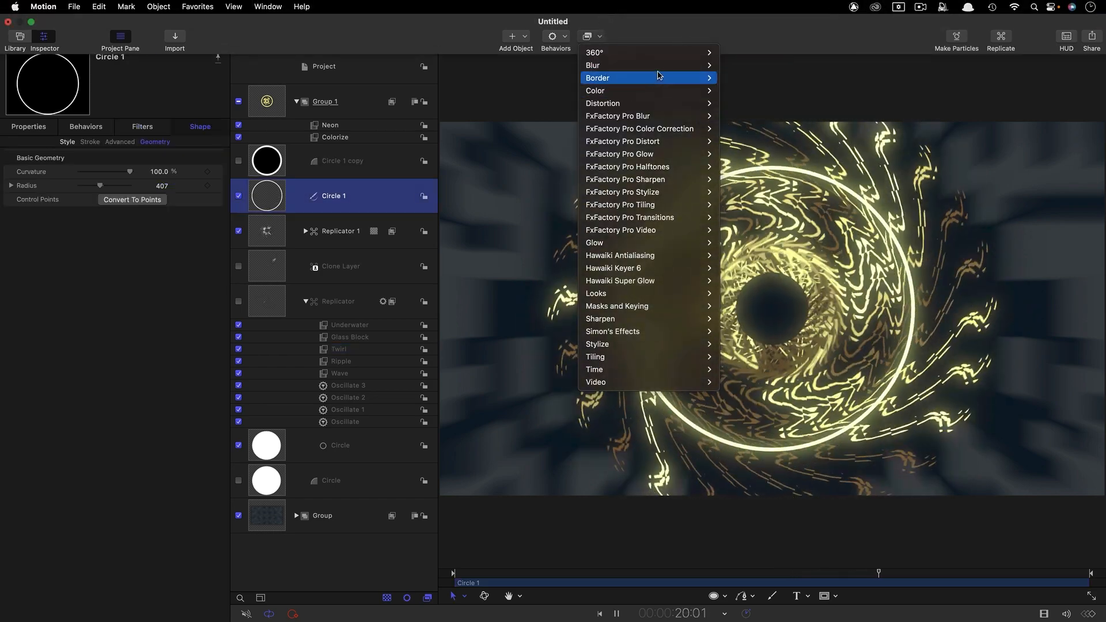
mouse_move(625, 64)
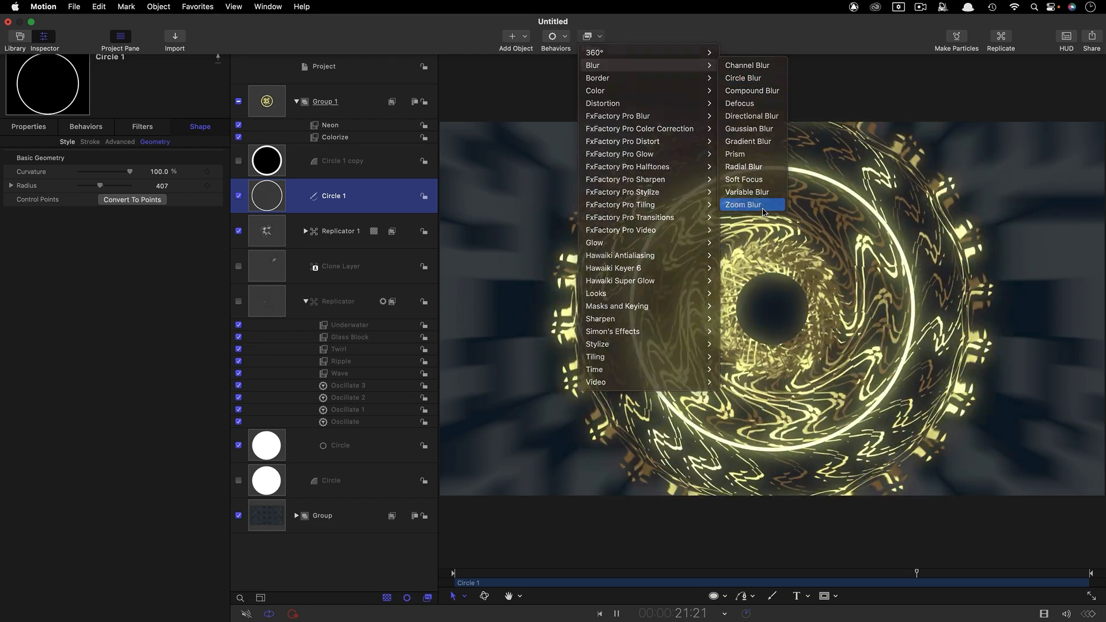
left_click(742, 205)
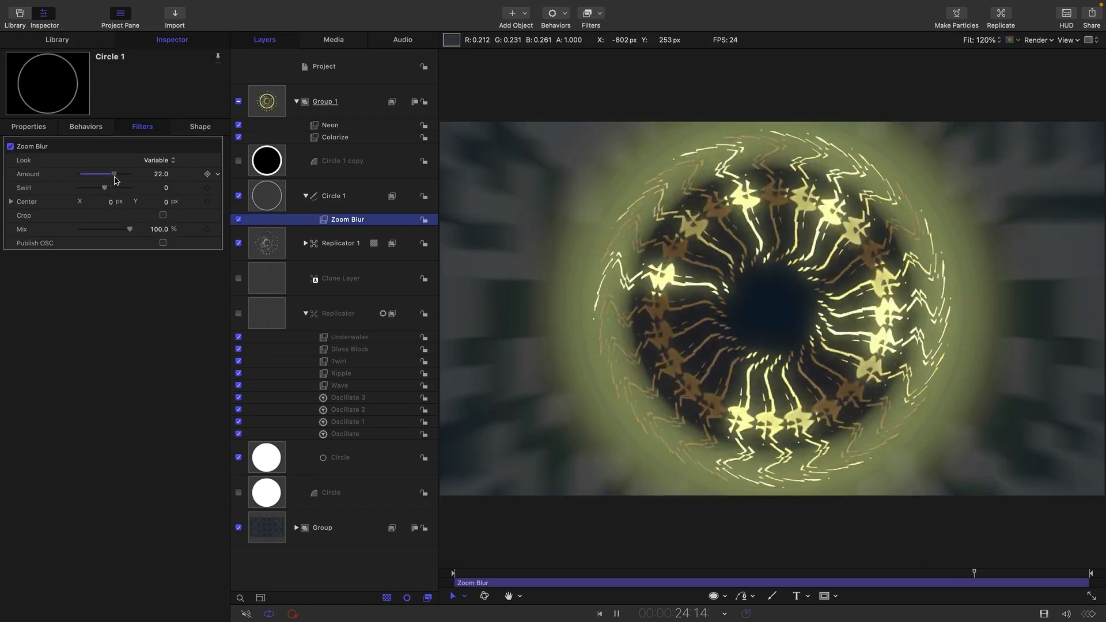
left_click_drag(113, 174, 129, 174)
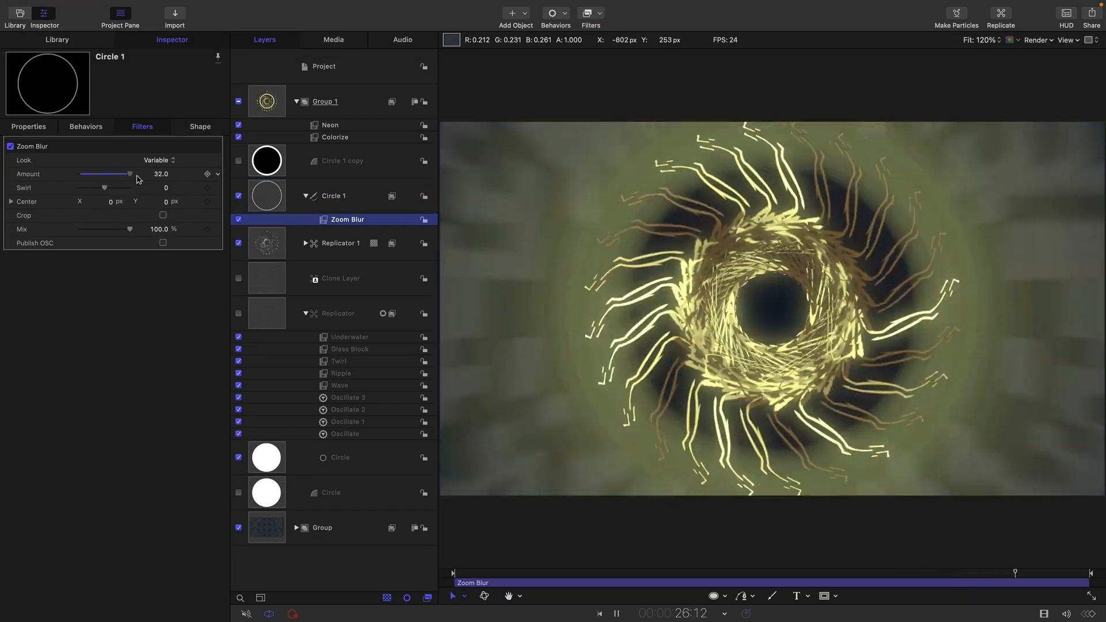